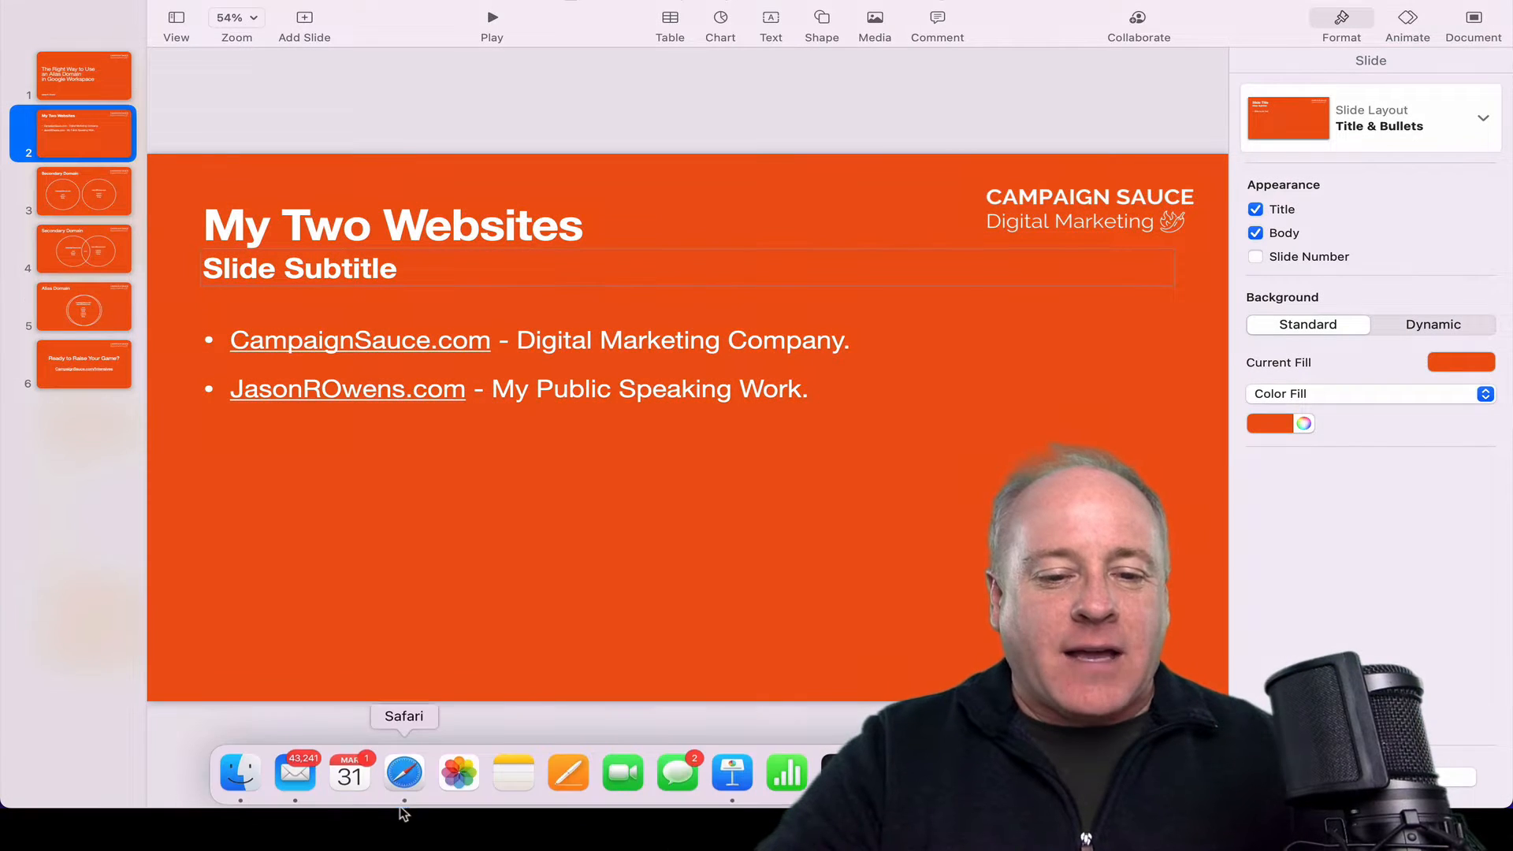
Bring Safari forward and view the Campaign Sauce site, then the jasonrowens.com site
{"action": "left_click", "coordinate": [403, 773]}
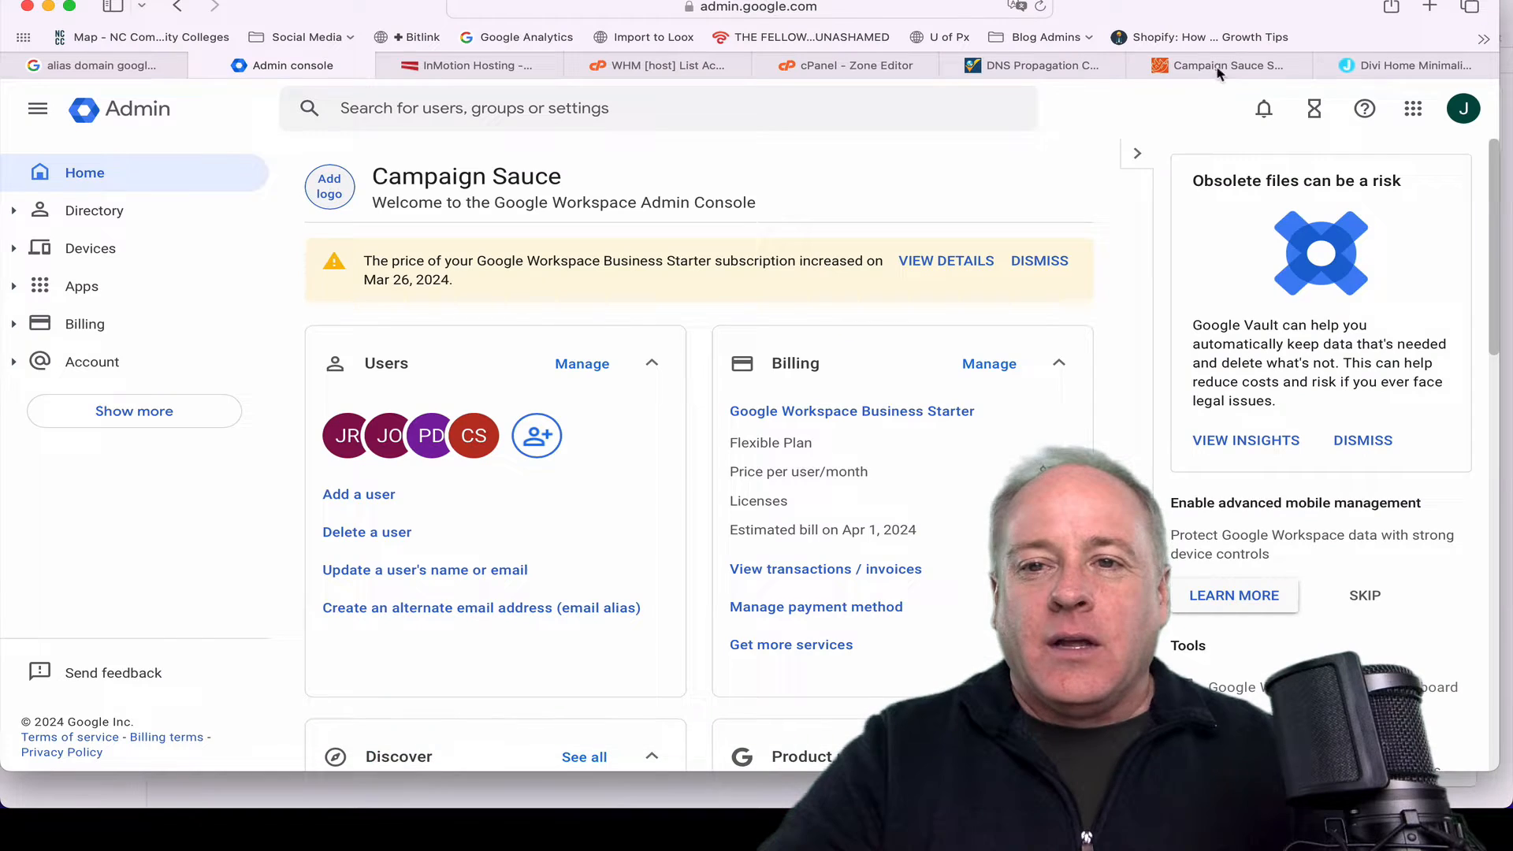
{"action": "left_click", "coordinate": [1219, 65]}
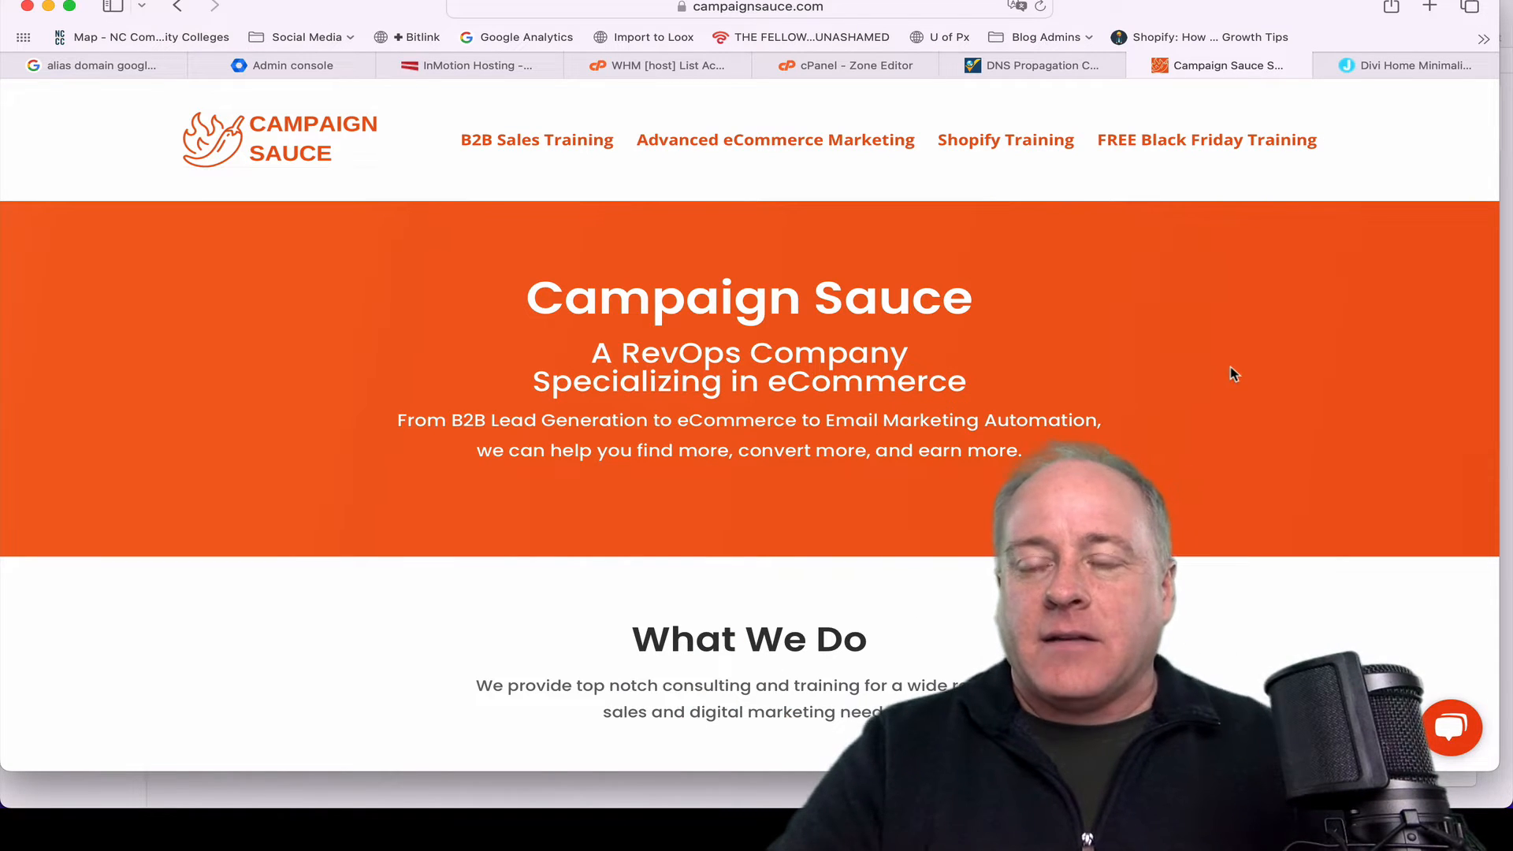
{"action": "left_click", "coordinate": [1410, 65]}
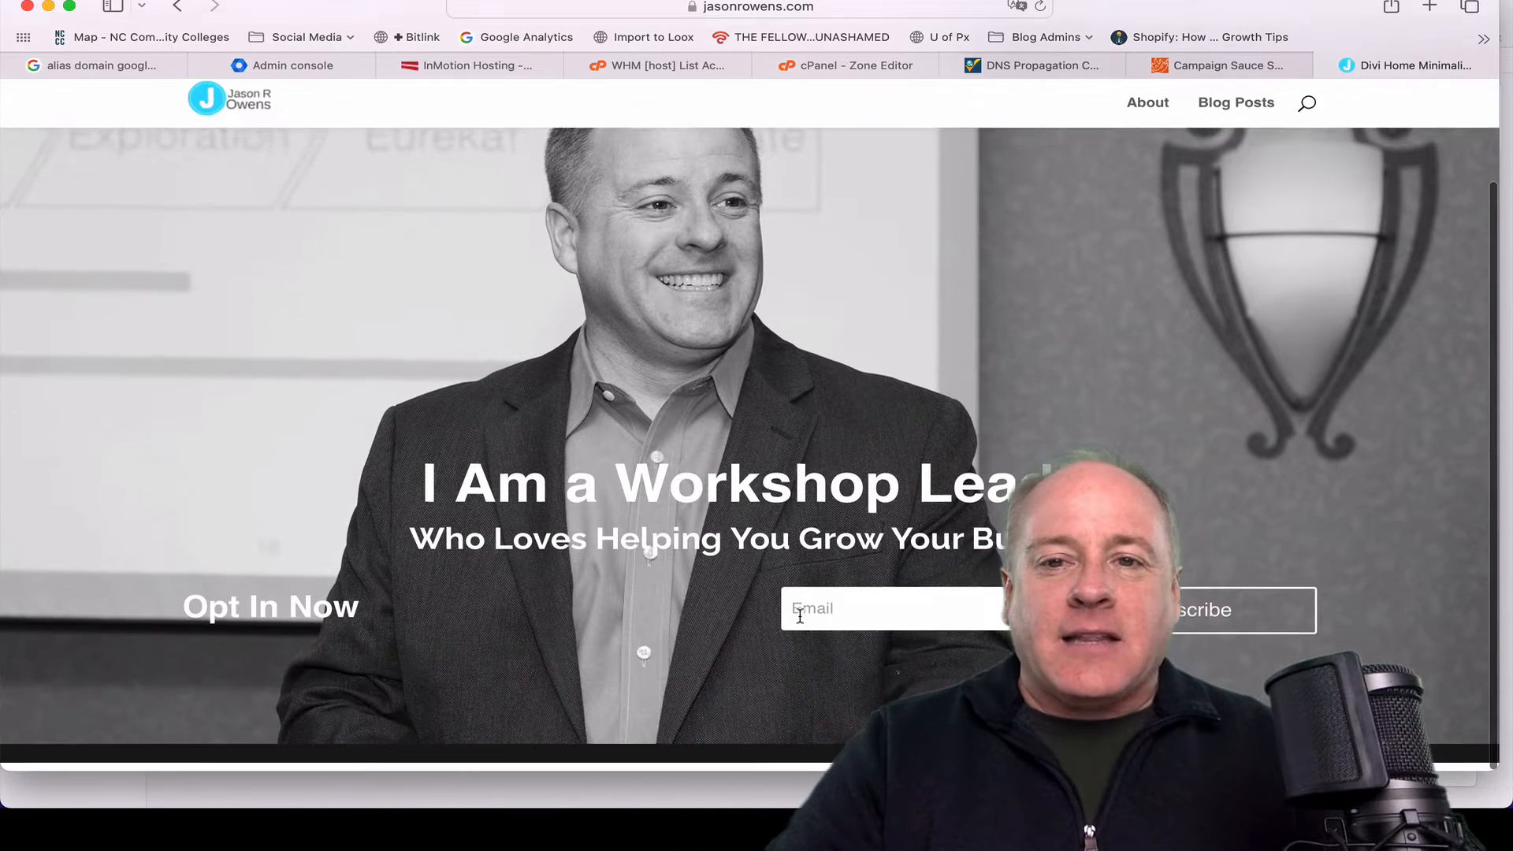
{"action": "scroll", "scroll_direction": "down", "scroll_amount": 3}
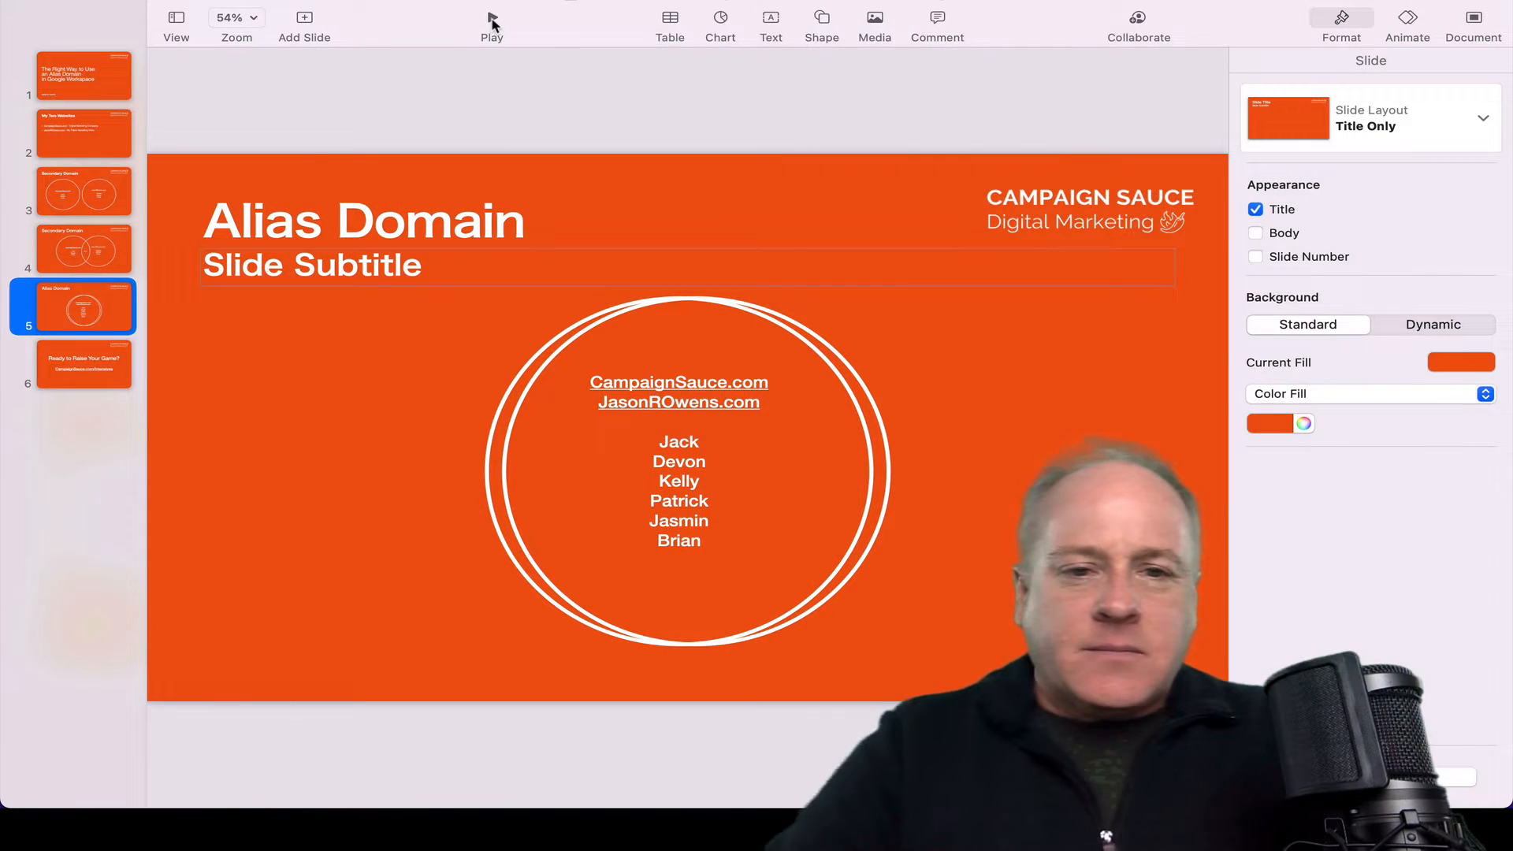
Return to the Admin console home and locate the Domains section
{"action": "left_click", "coordinate": [402, 773]}
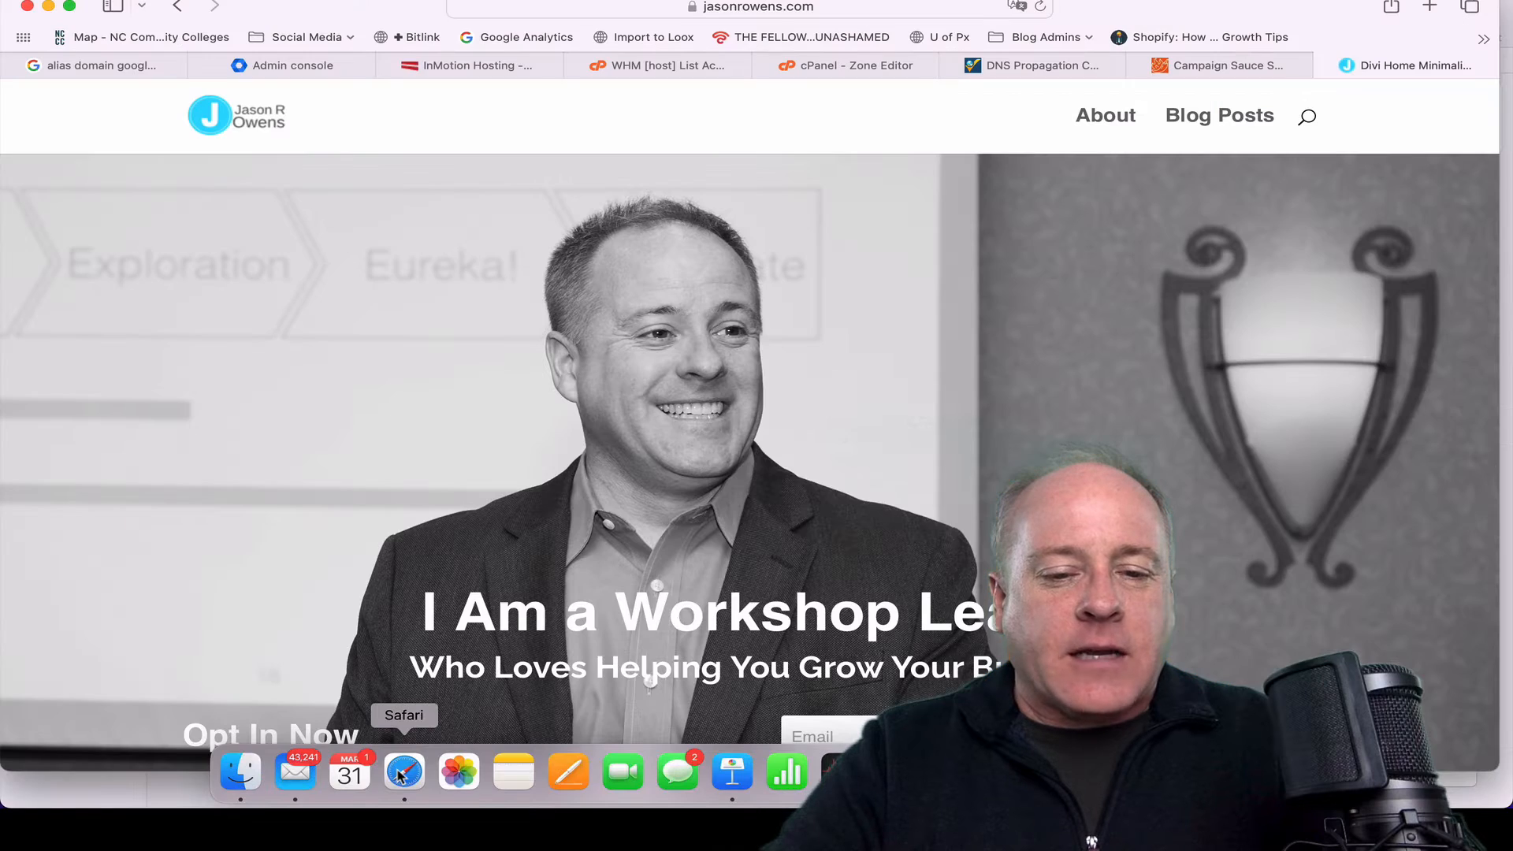
{"action": "left_click", "coordinate": [287, 64]}
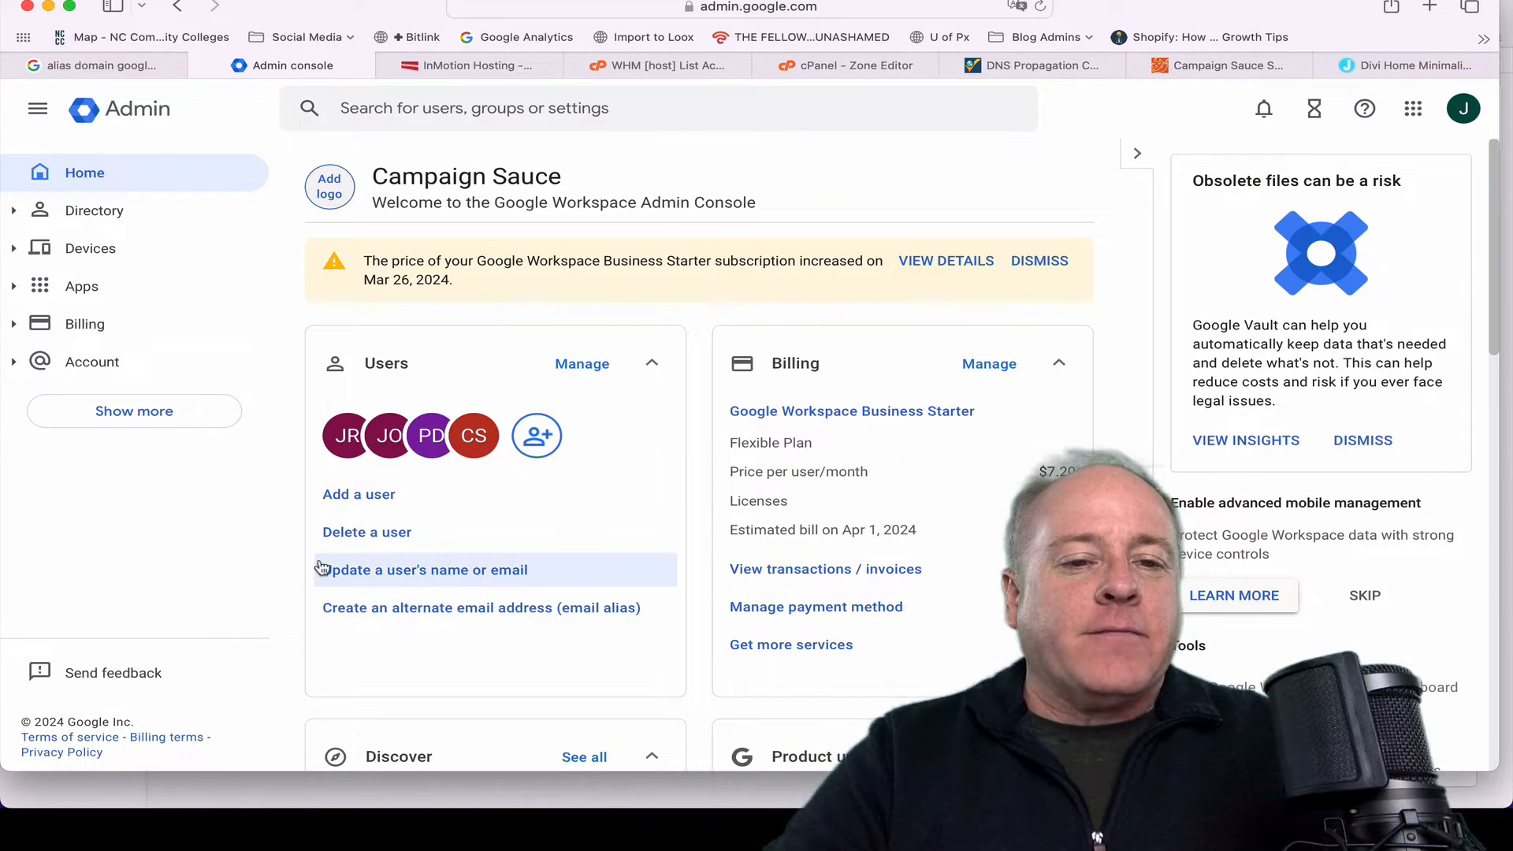
{"action": "mouse_move", "coordinate": [227, 486]}
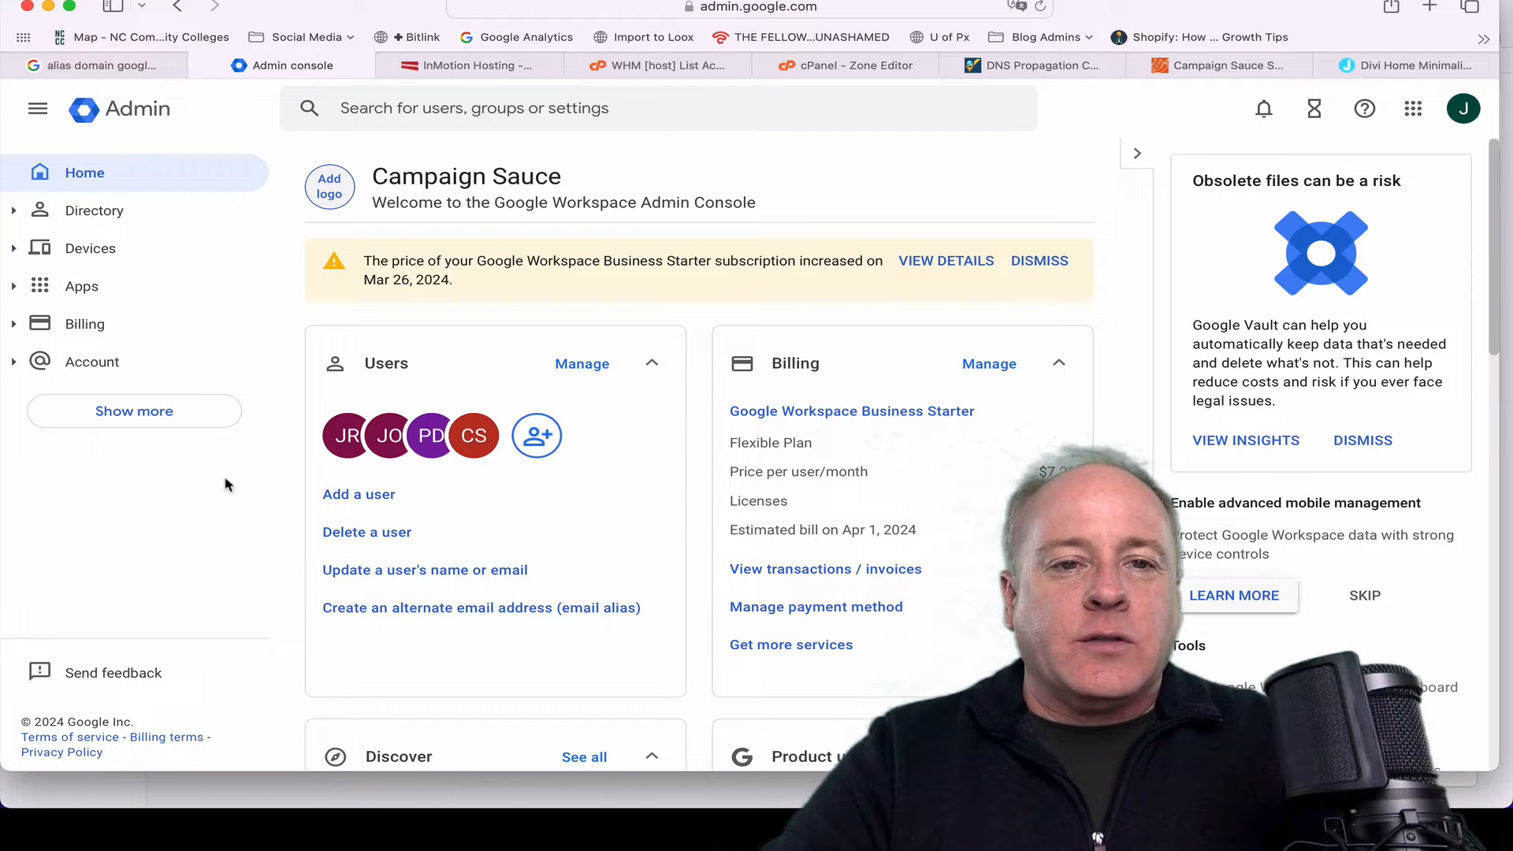
{"action": "scroll", "scroll_direction": "down", "scroll_amount": 3}
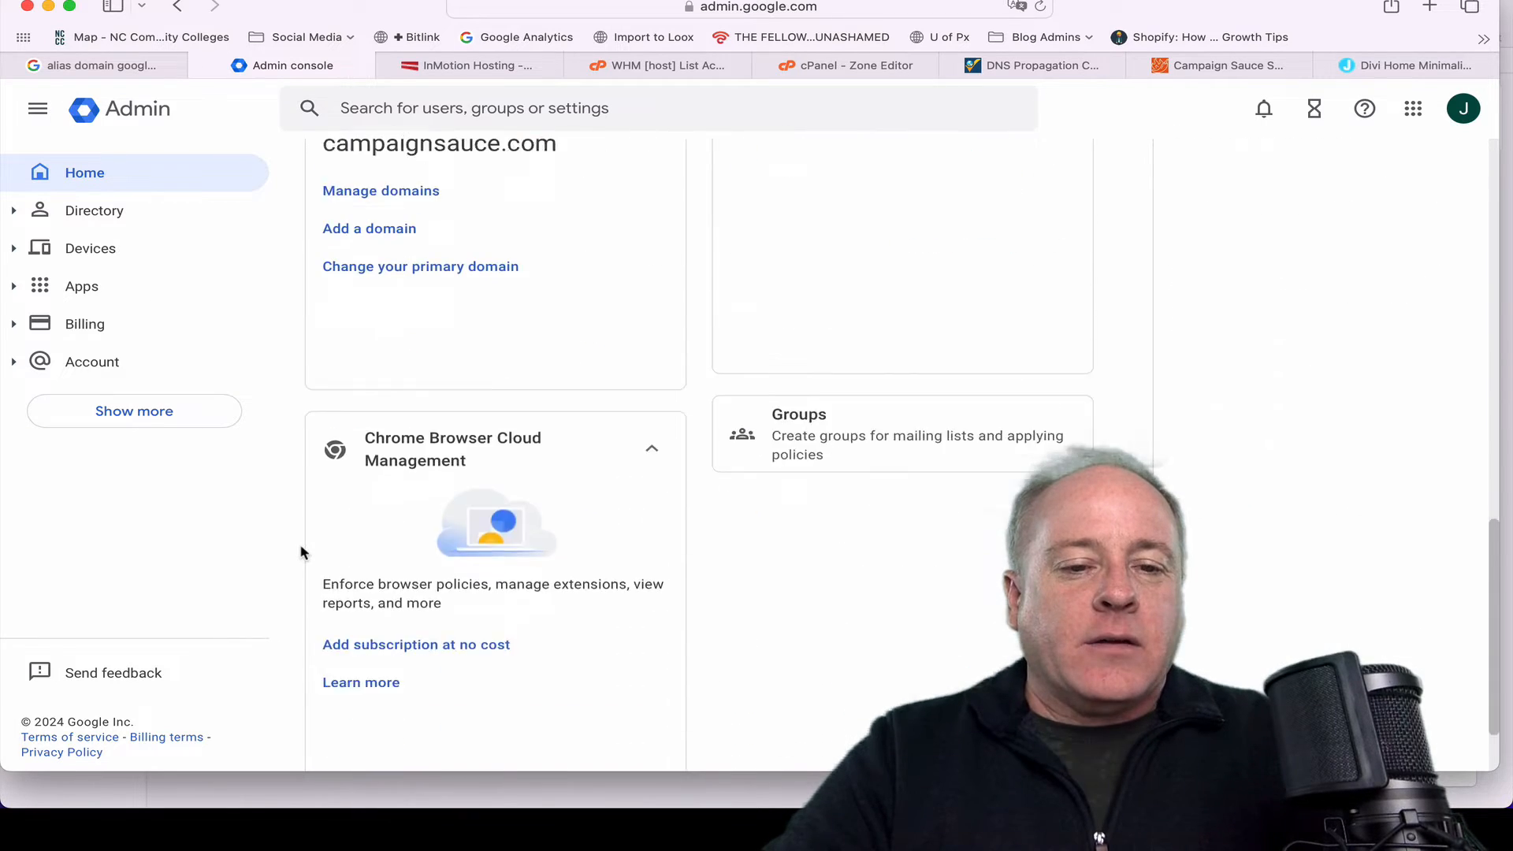
{"action": "scroll", "scroll_direction": "up", "scroll_amount": 3}
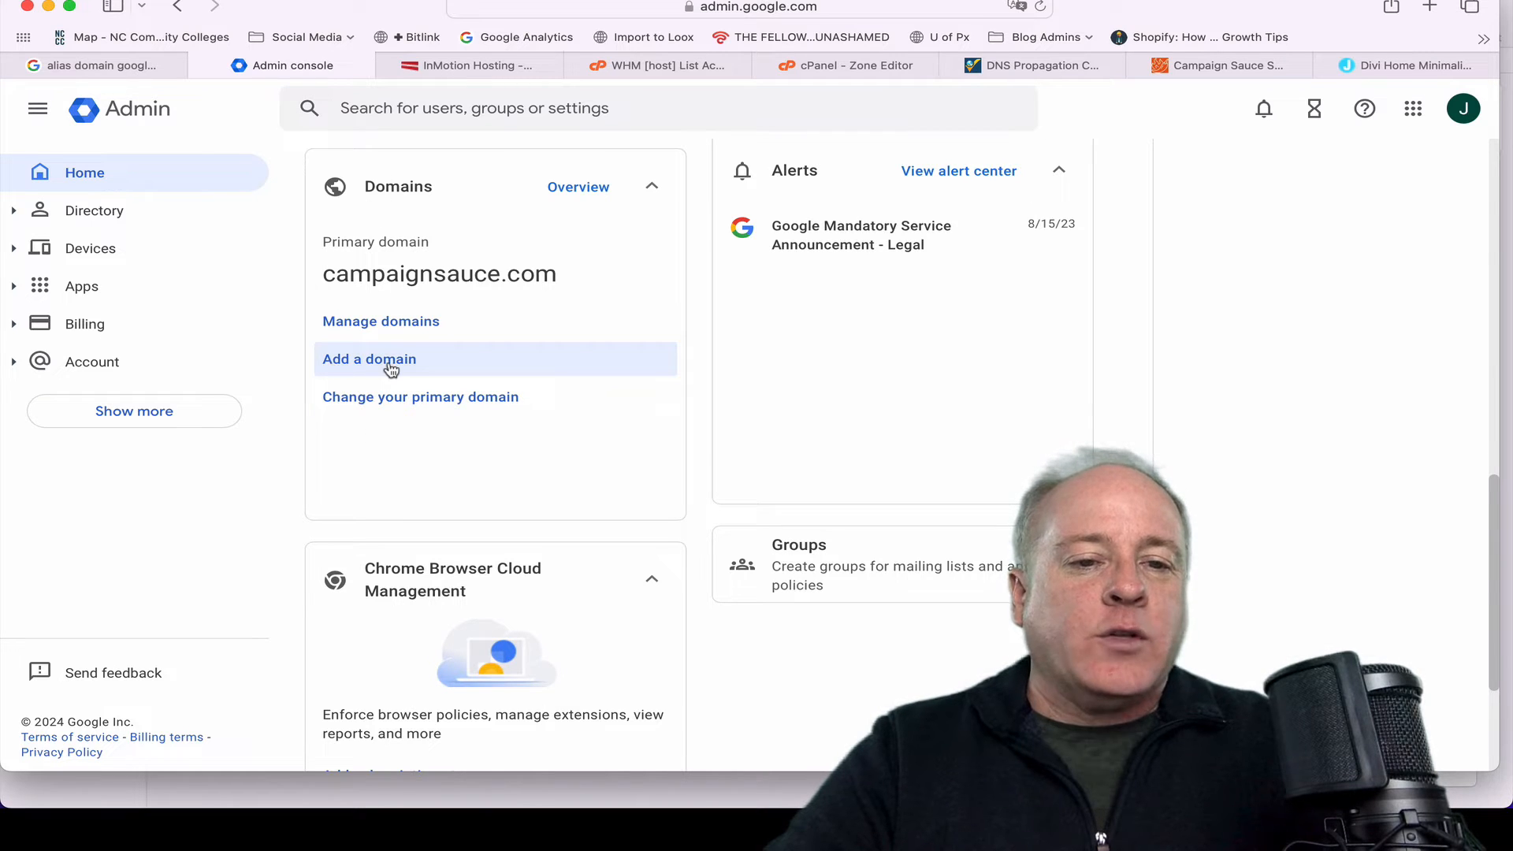
Start adding a domain from Manage domains, reaching the blank Add a Domain form
{"action": "left_click", "coordinate": [380, 321]}
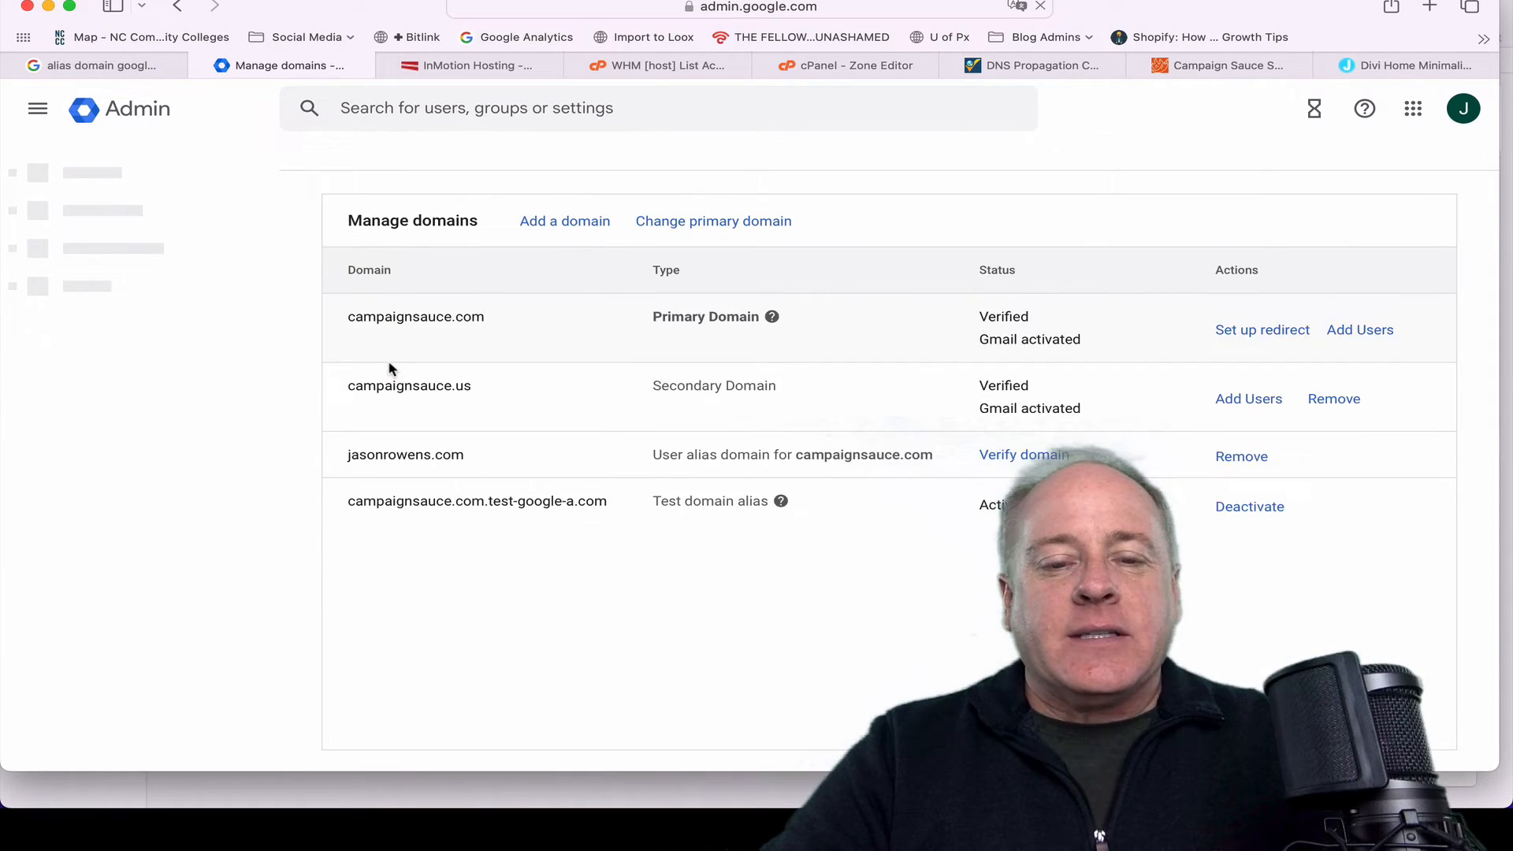
{"action": "left_click", "coordinate": [564, 221]}
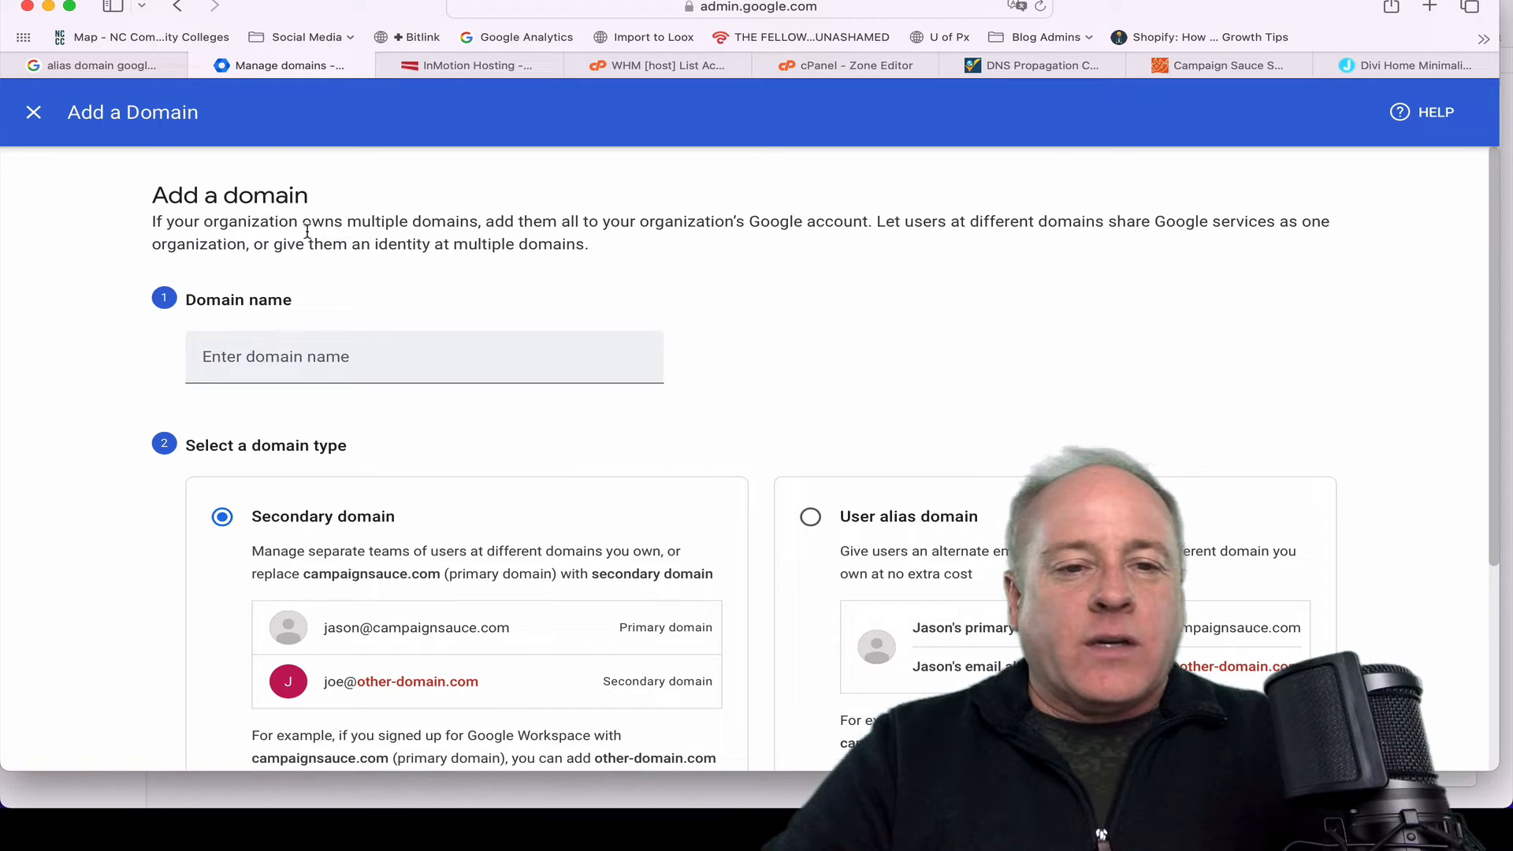
{"action": "left_click_drag", "start_coordinate": [290, 220], "coordinate": [522, 245]}
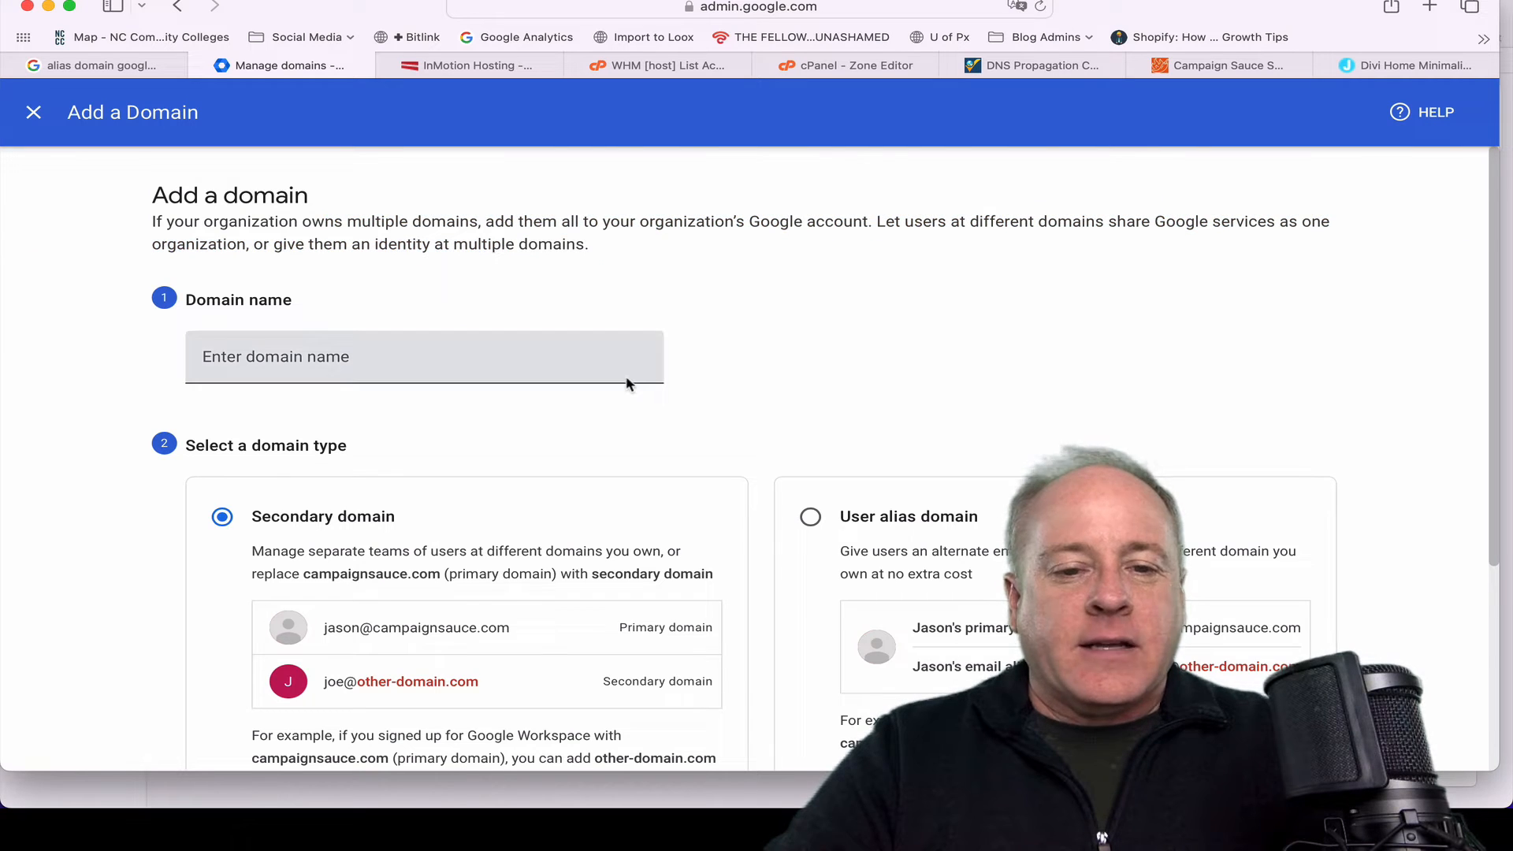
{"action": "scroll", "scroll_direction": "down", "scroll_amount": 3}
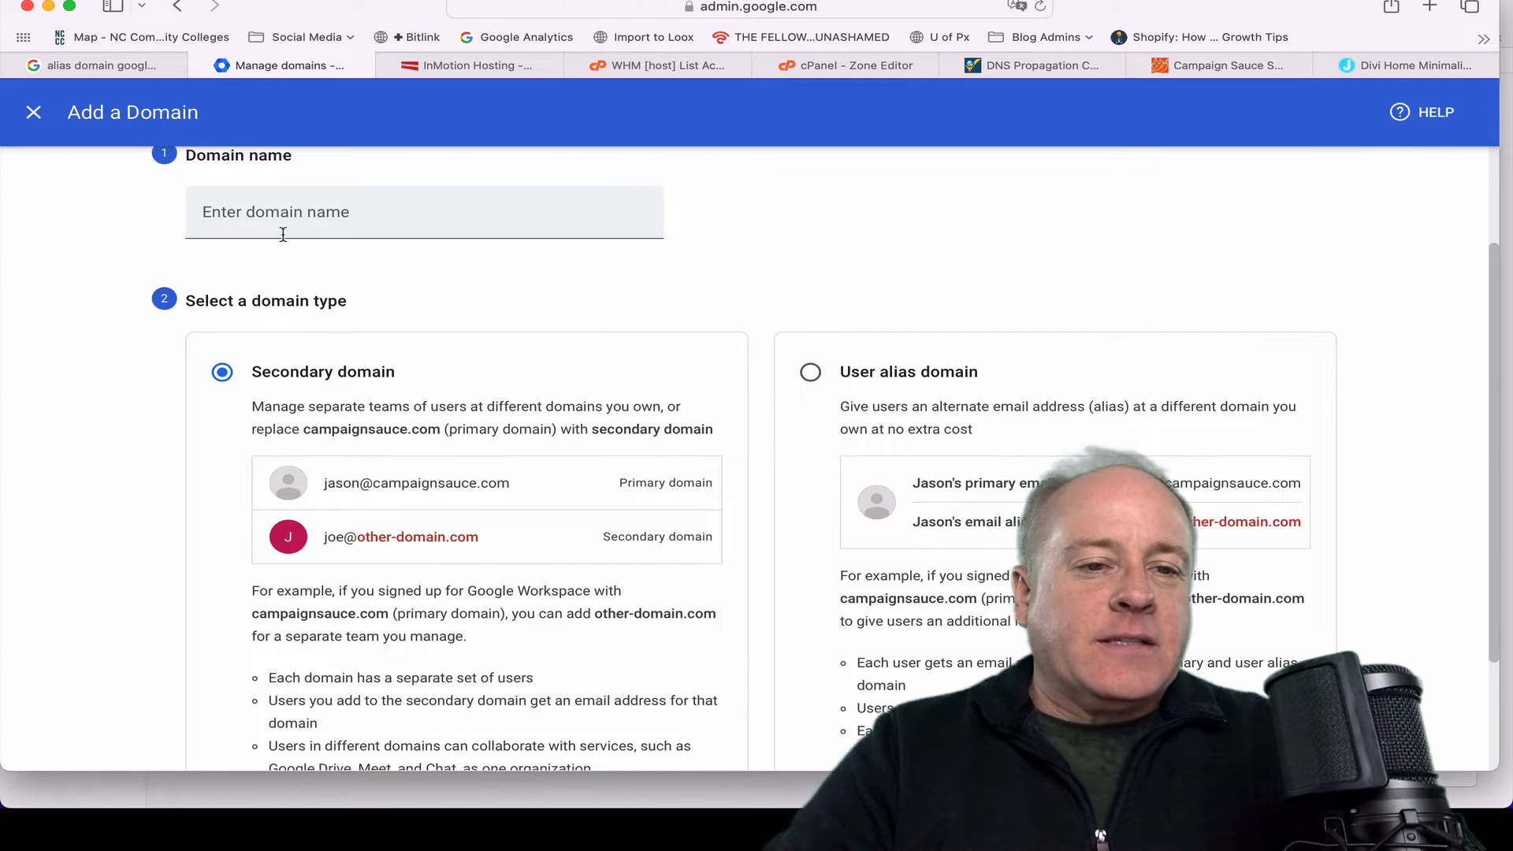
Enter jasonrowens.com as the domain name and highlight 'separate teams of users' in the description
{"action": "type", "text": "jasonrowens.com"}
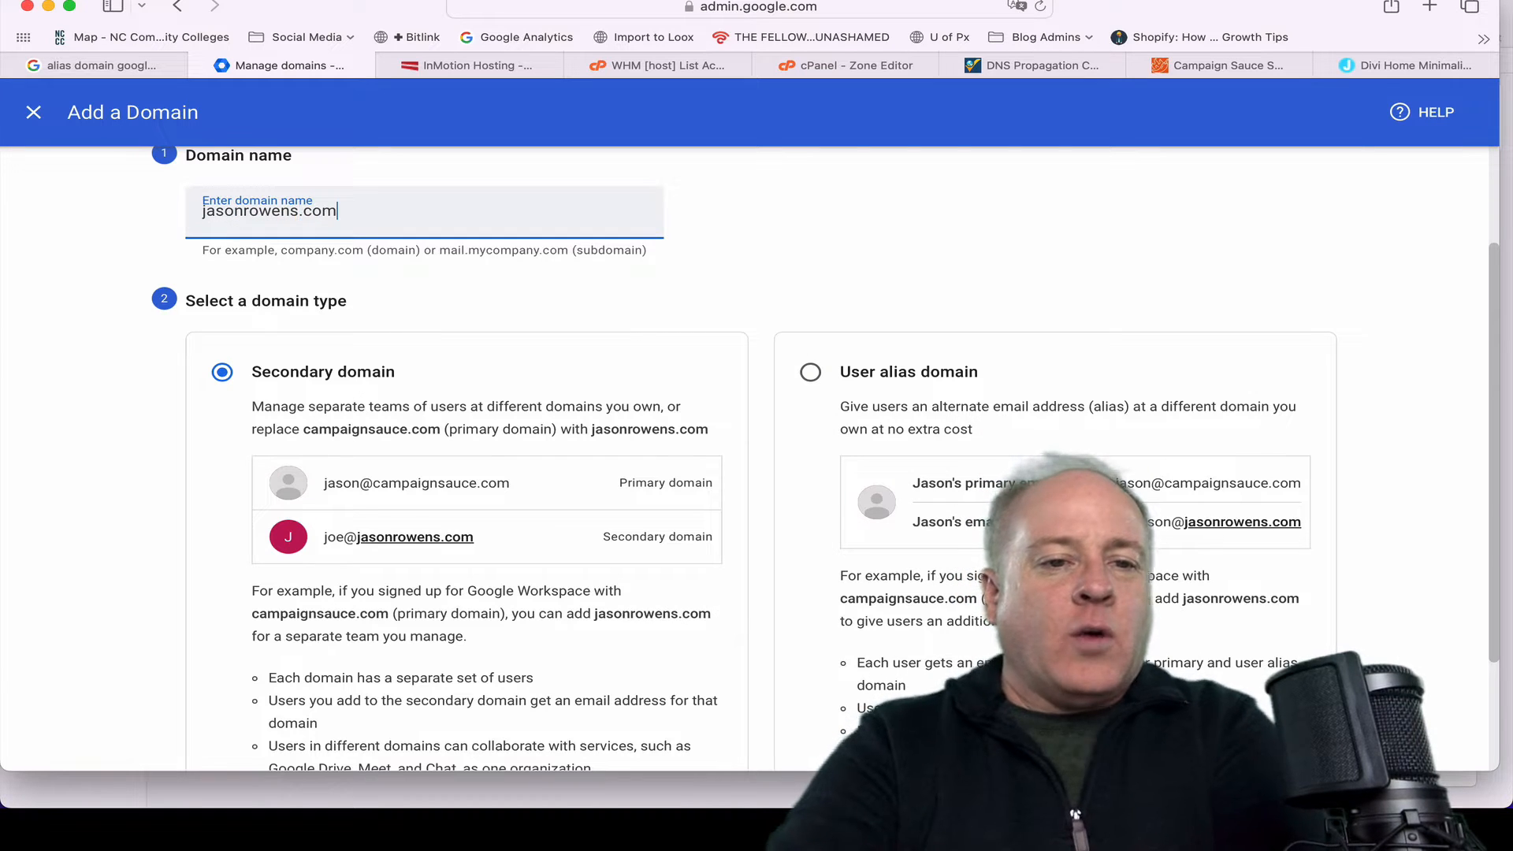
{"action": "scroll", "scroll_direction": "down", "scroll_amount": 3}
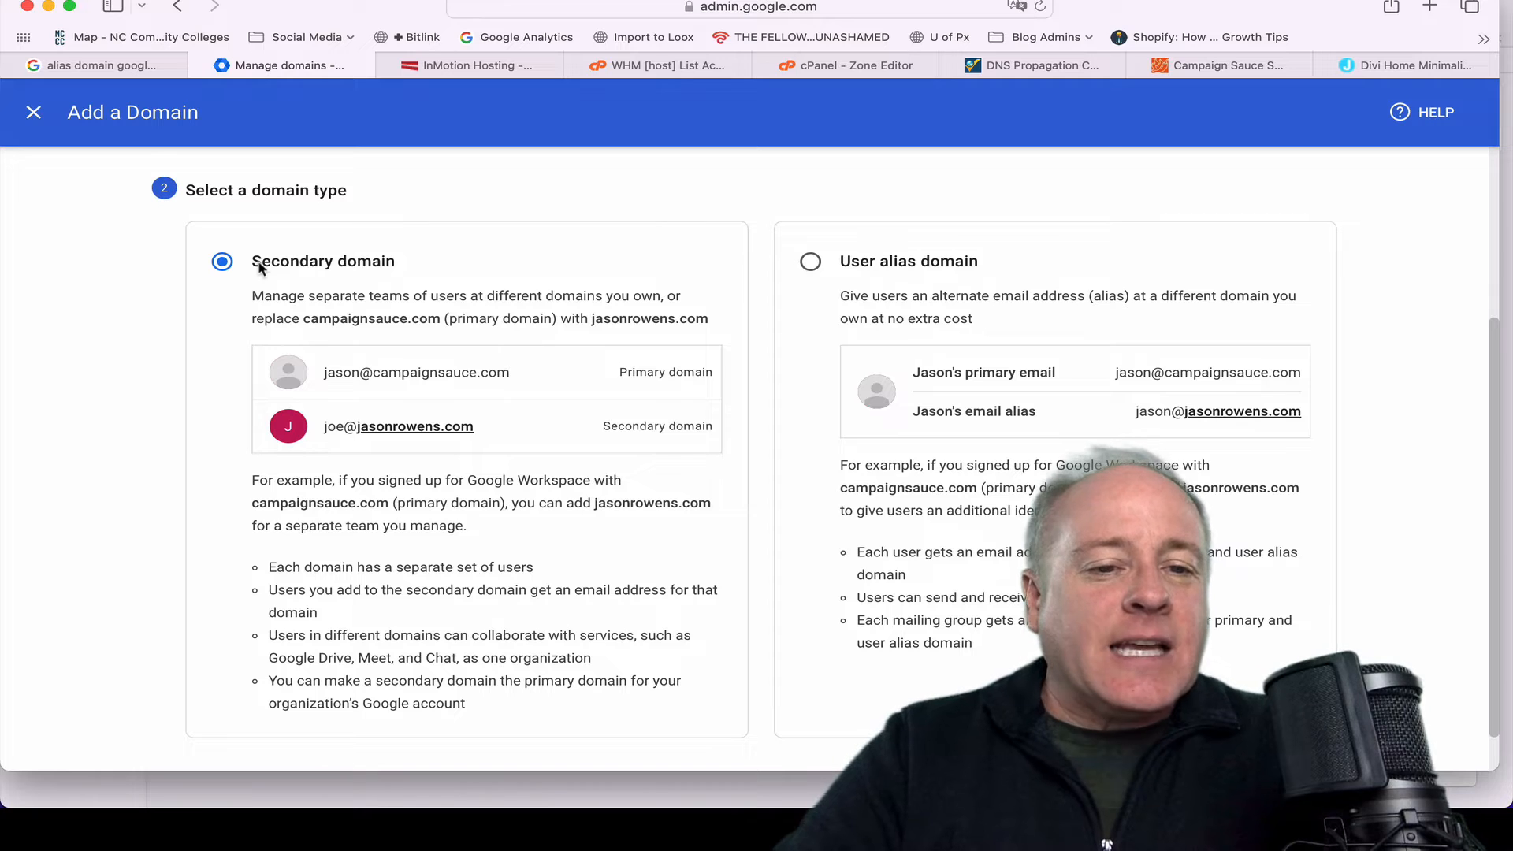
{"action": "double_click", "coordinate": [358, 295]}
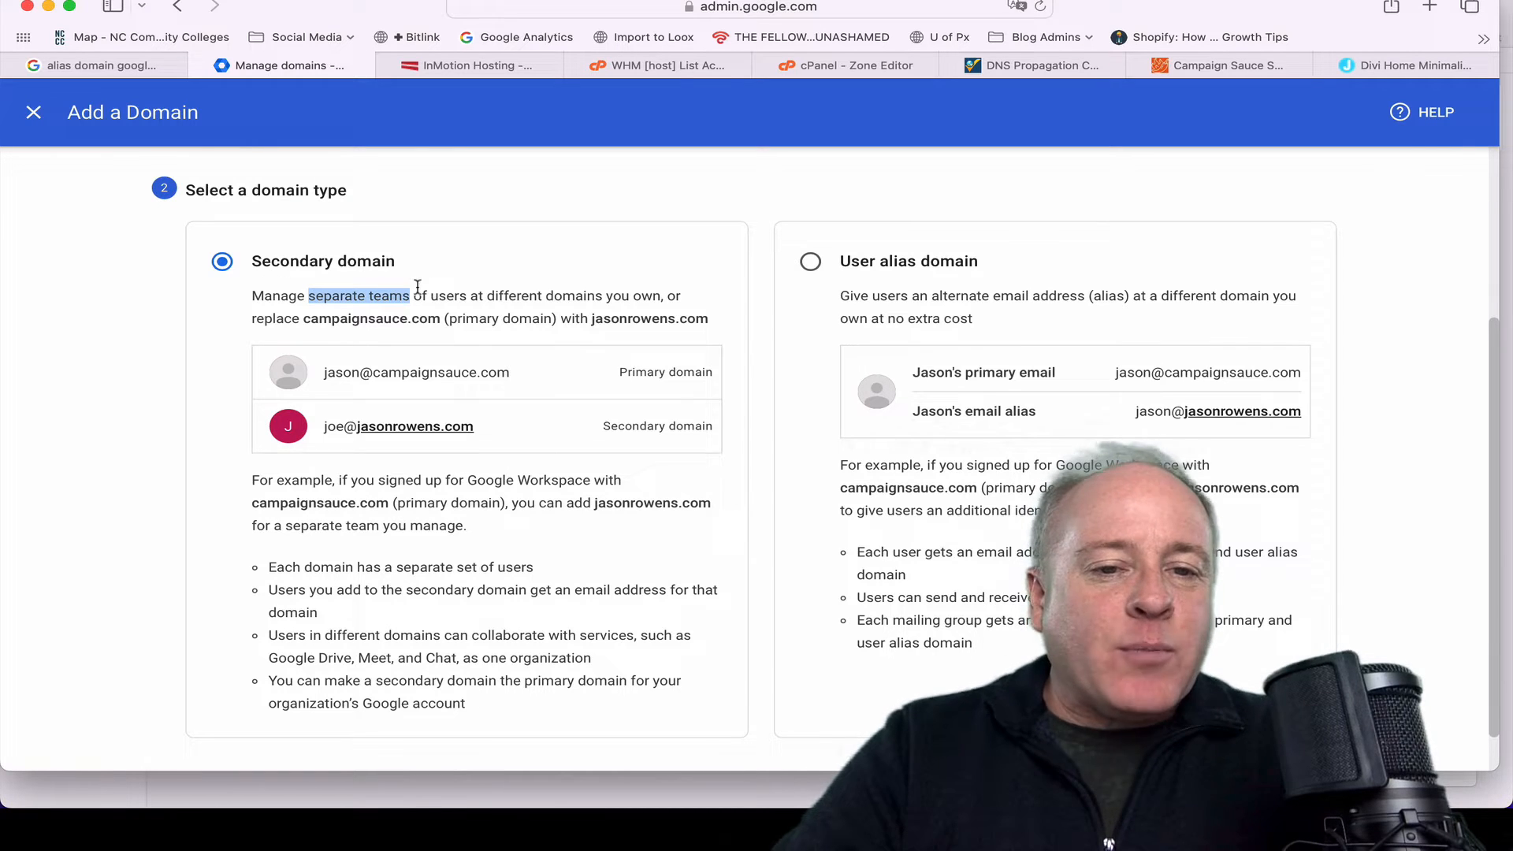
{"action": "left_click_drag", "start_coordinate": [410, 294], "coordinate": [470, 295]}
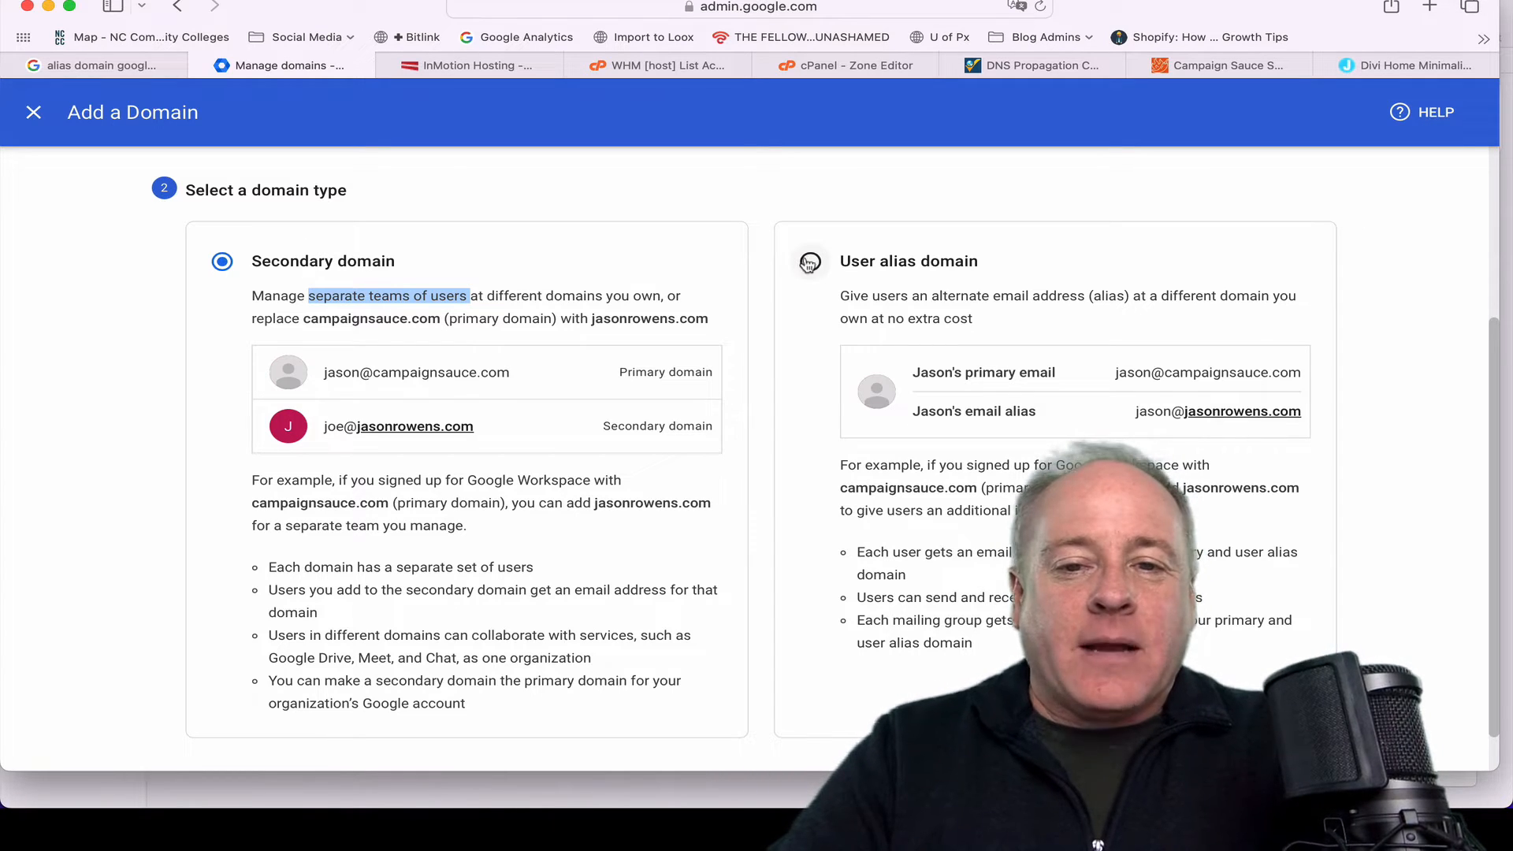
Choose User alias domain as the domain type, noting it comes at no extra cost
{"action": "left_click", "coordinate": [810, 261]}
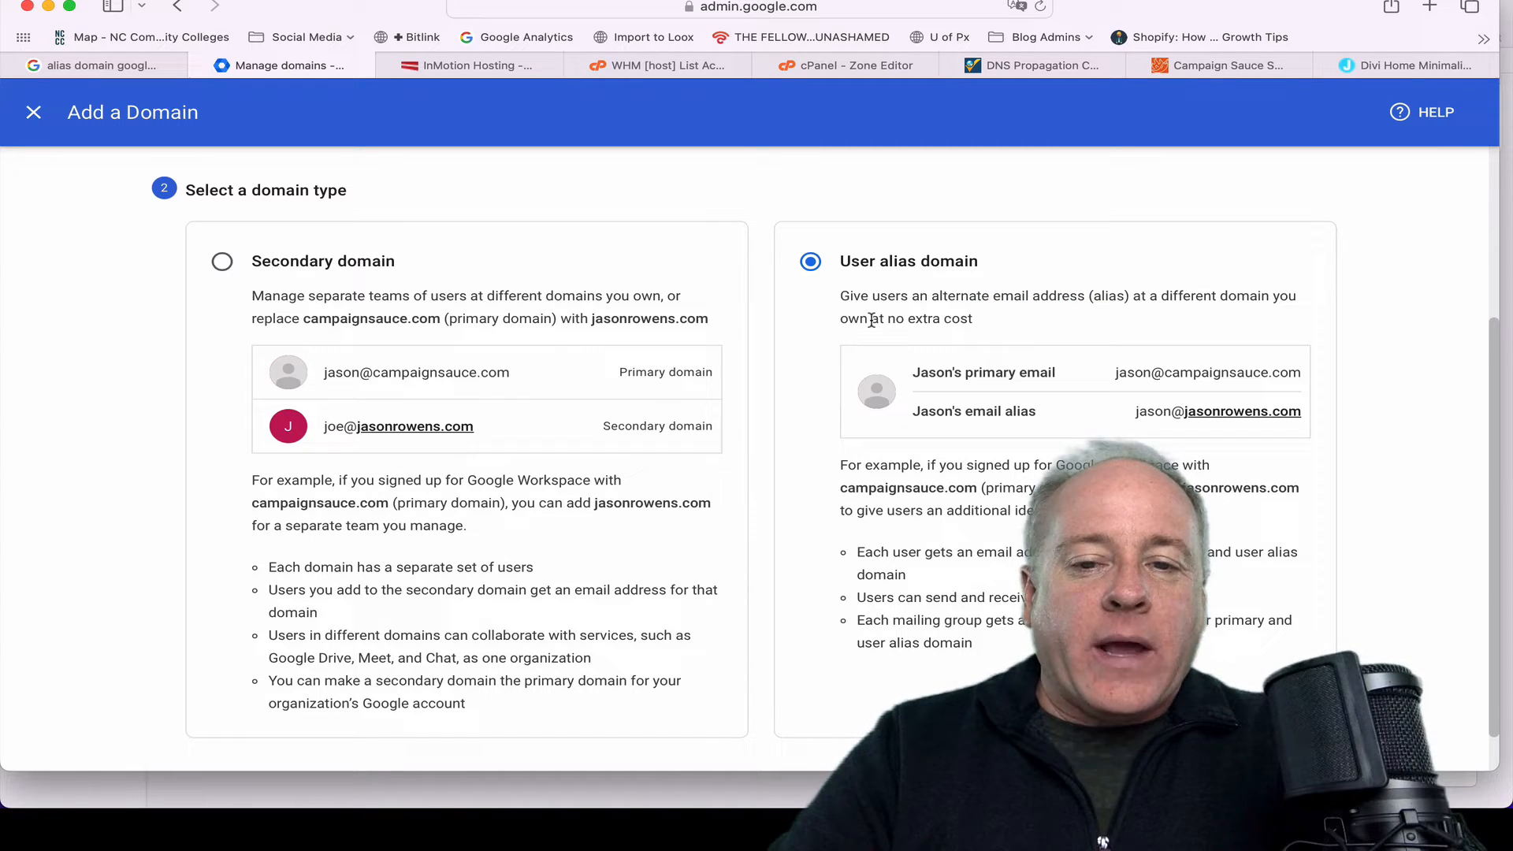
{"action": "left_click_drag", "start_coordinate": [872, 318], "coordinate": [969, 319]}
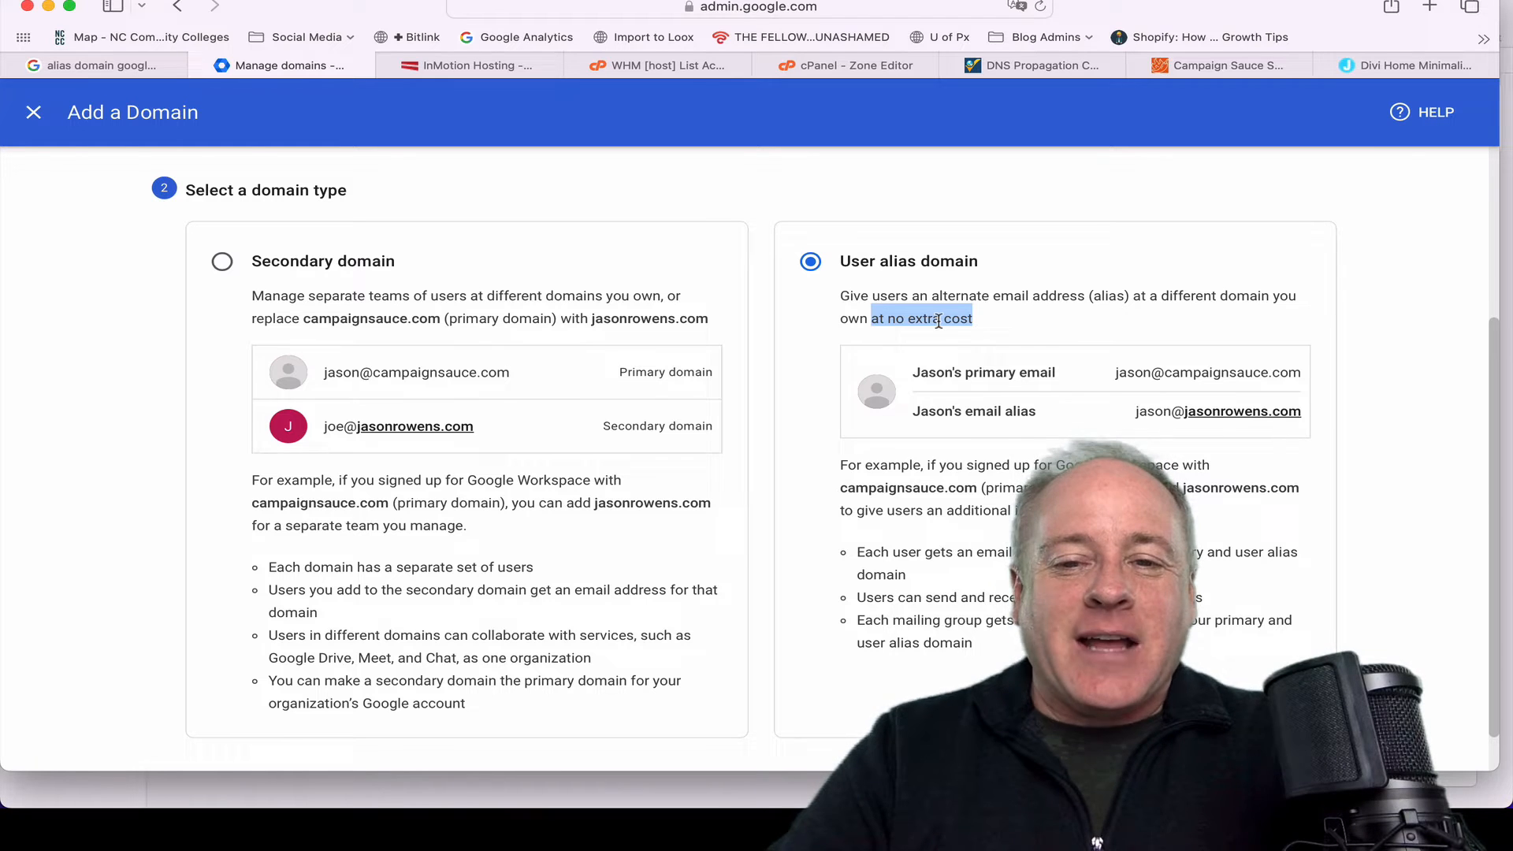
{"action": "scroll", "scroll_direction": "down", "scroll_amount": 3}
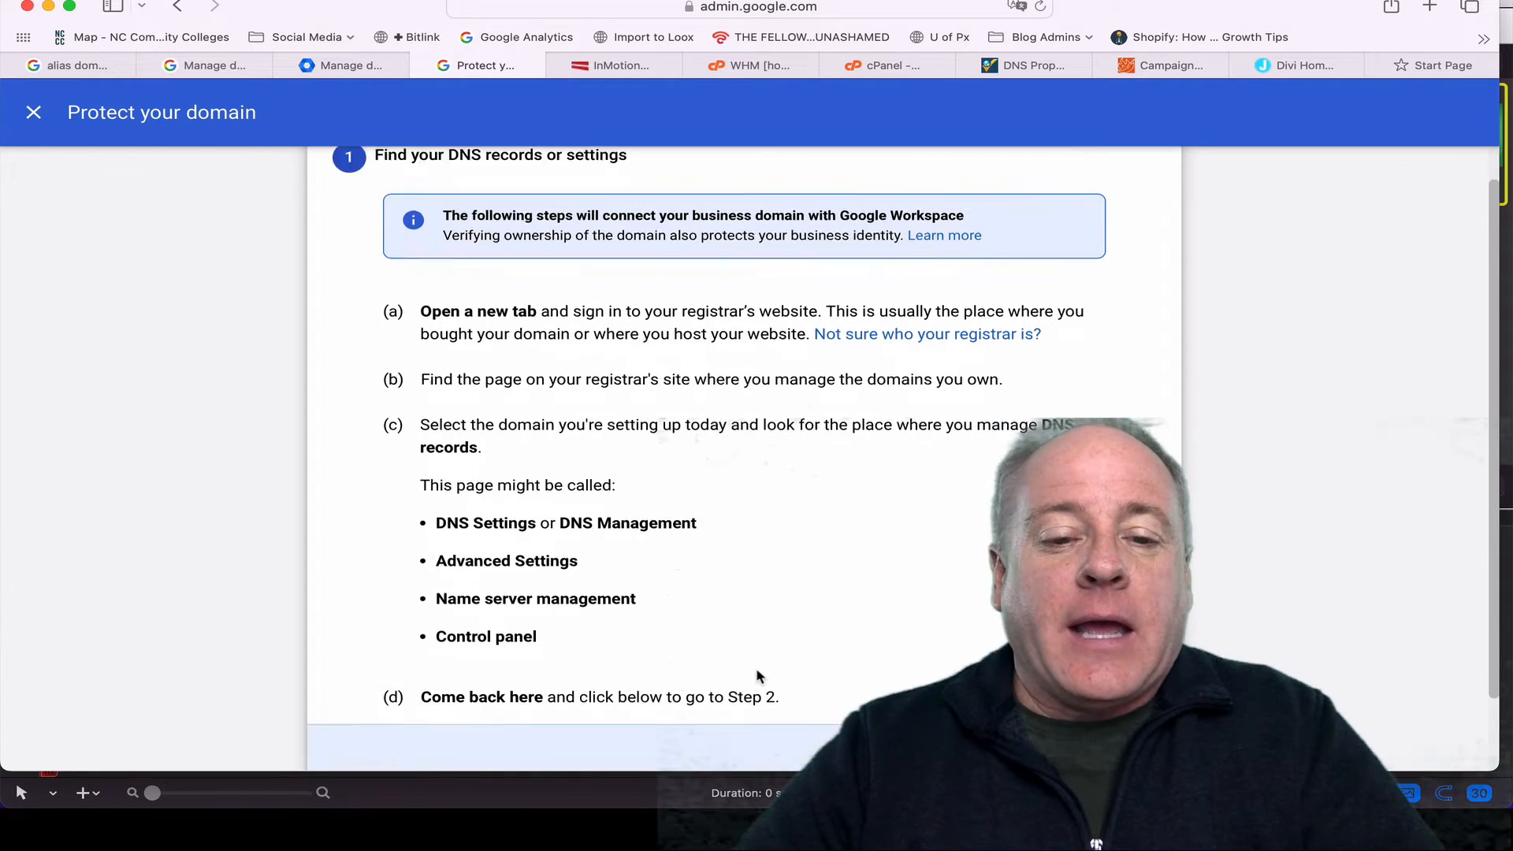
Copy the TXT verification code from step 2 of the Protect your domain instructions
{"action": "scroll", "scroll_direction": "down", "scroll_amount": 3}
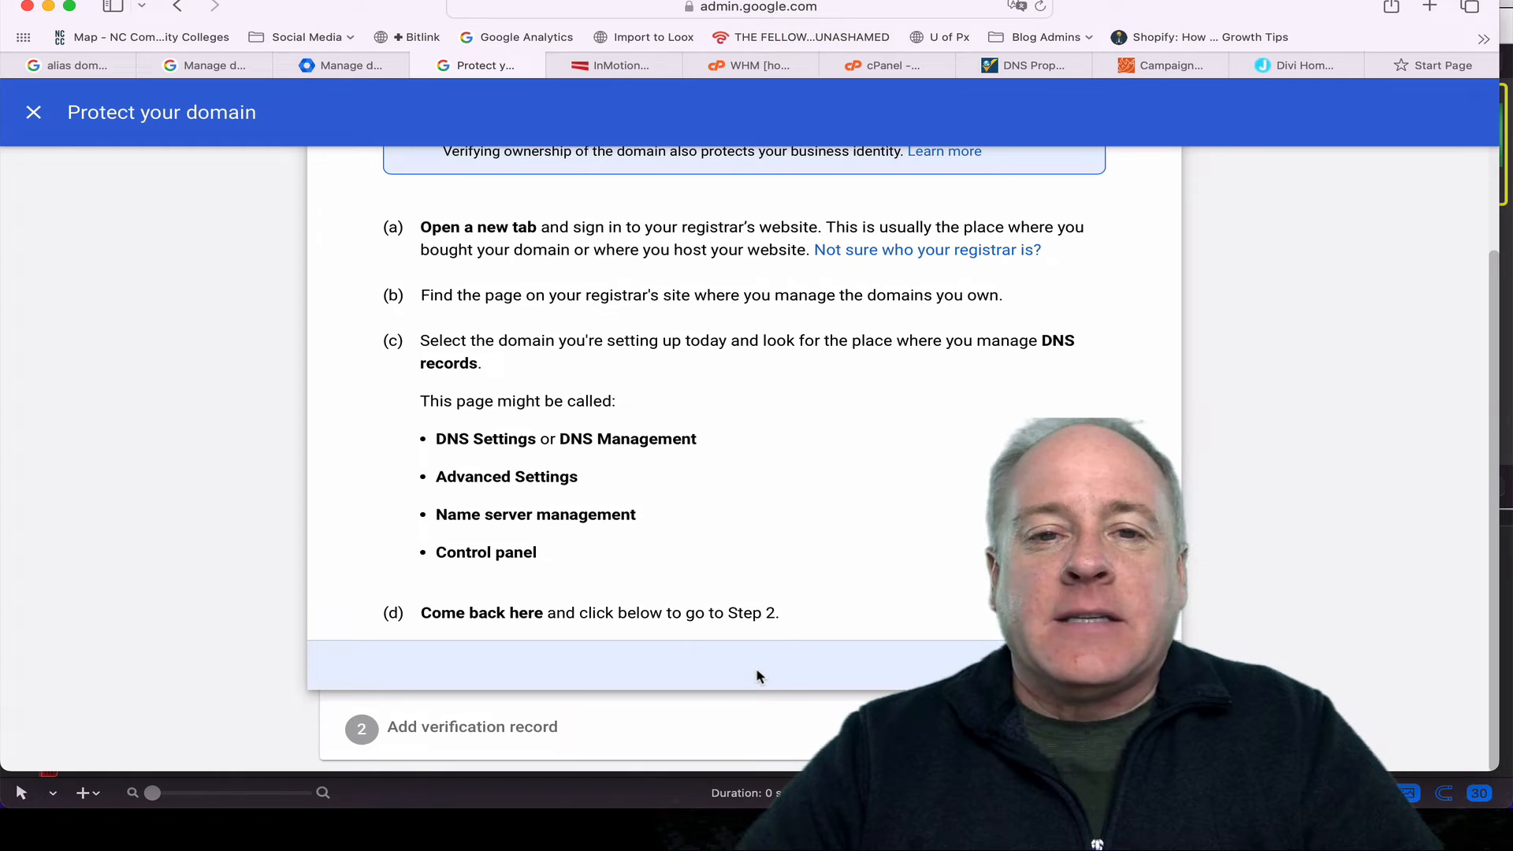
{"action": "mouse_move", "coordinate": [1177, 134]}
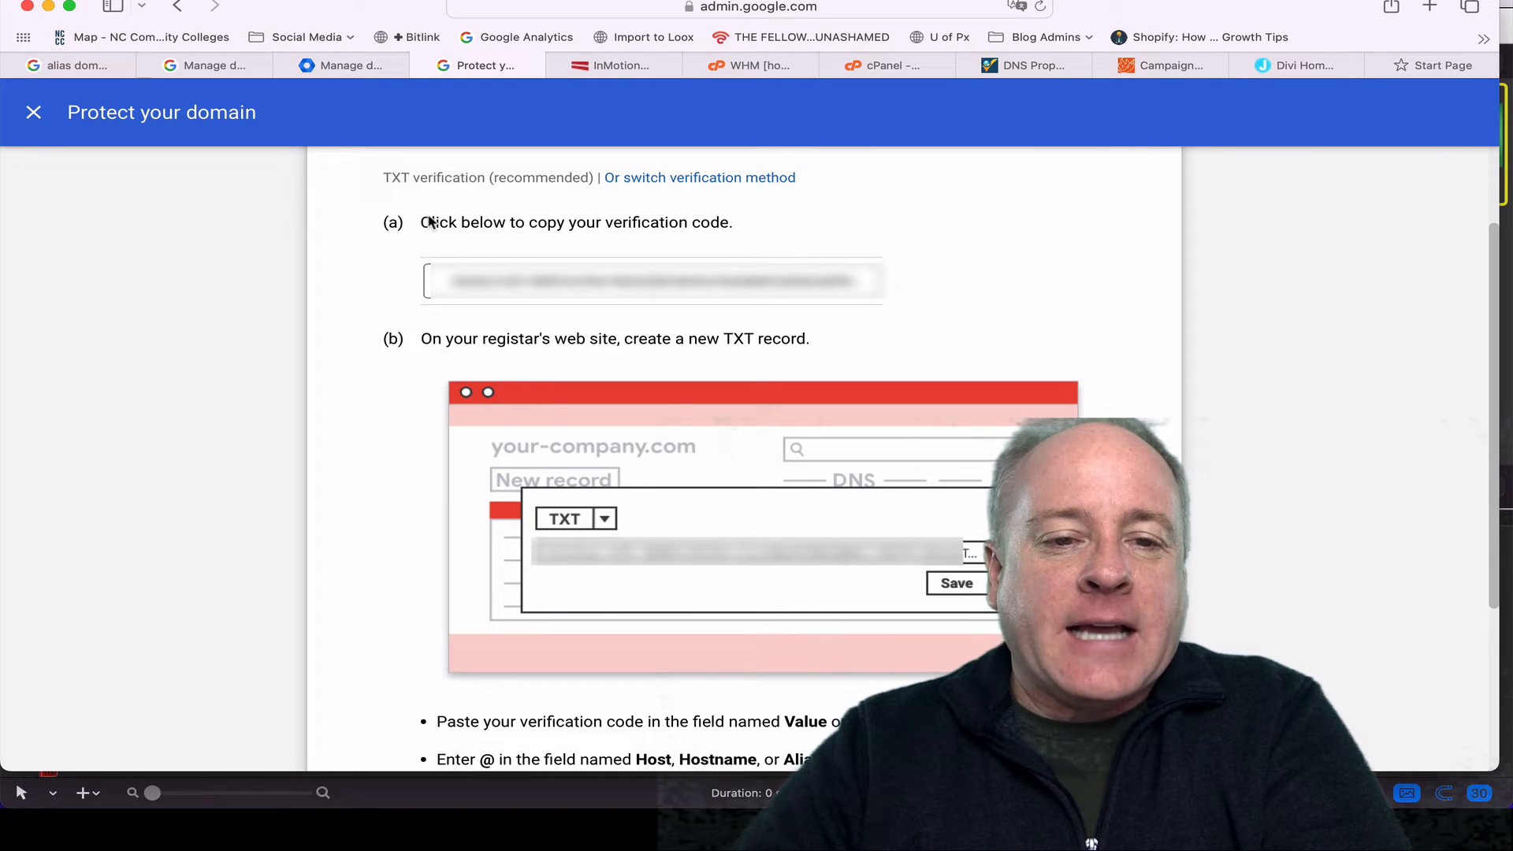
{"action": "left_click", "coordinate": [651, 281]}
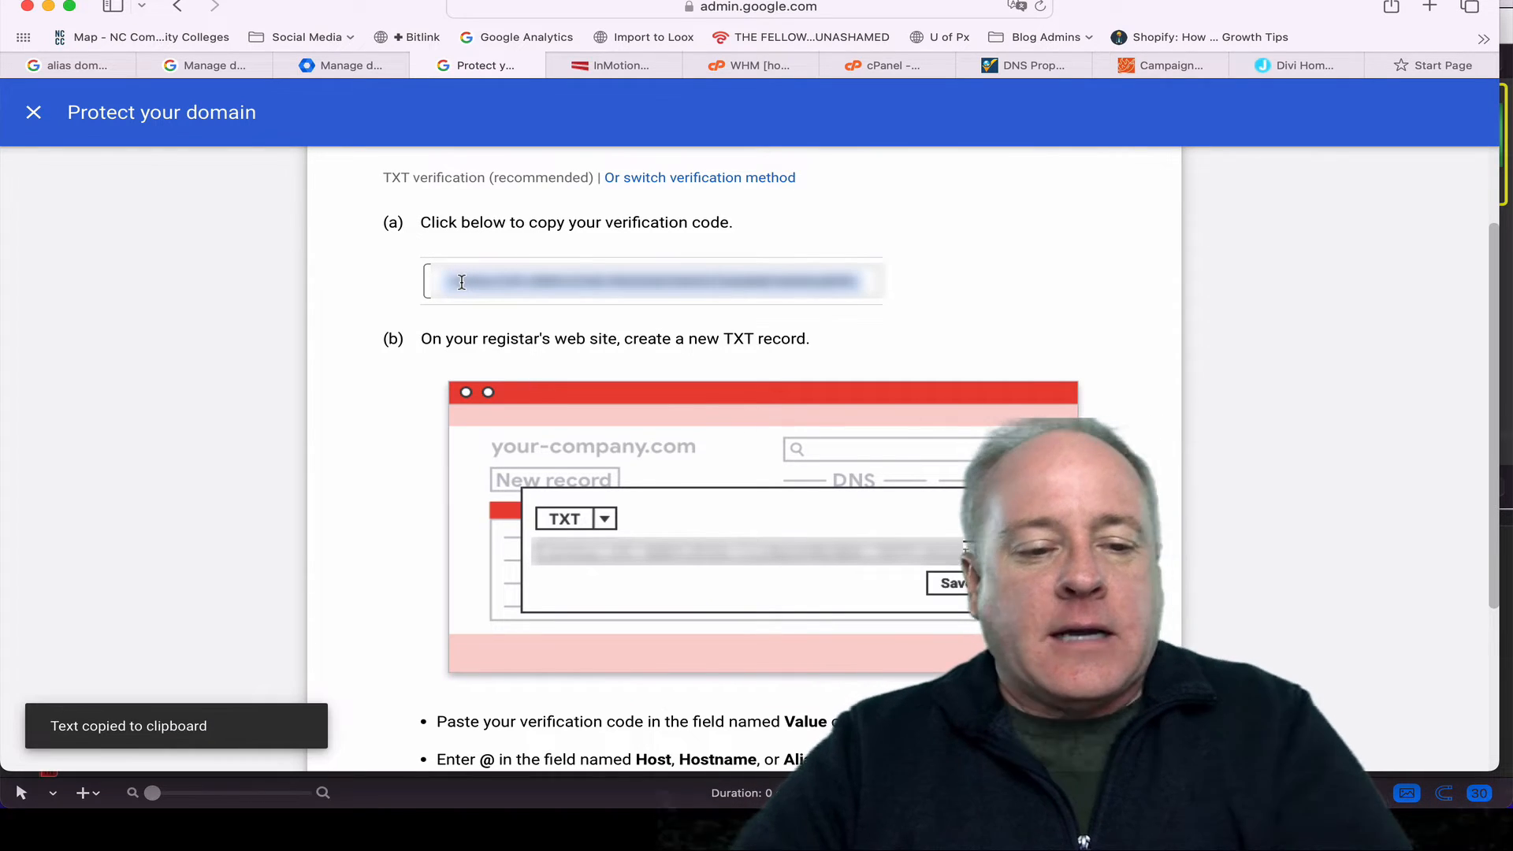
{"action": "left_click", "coordinate": [1023, 65]}
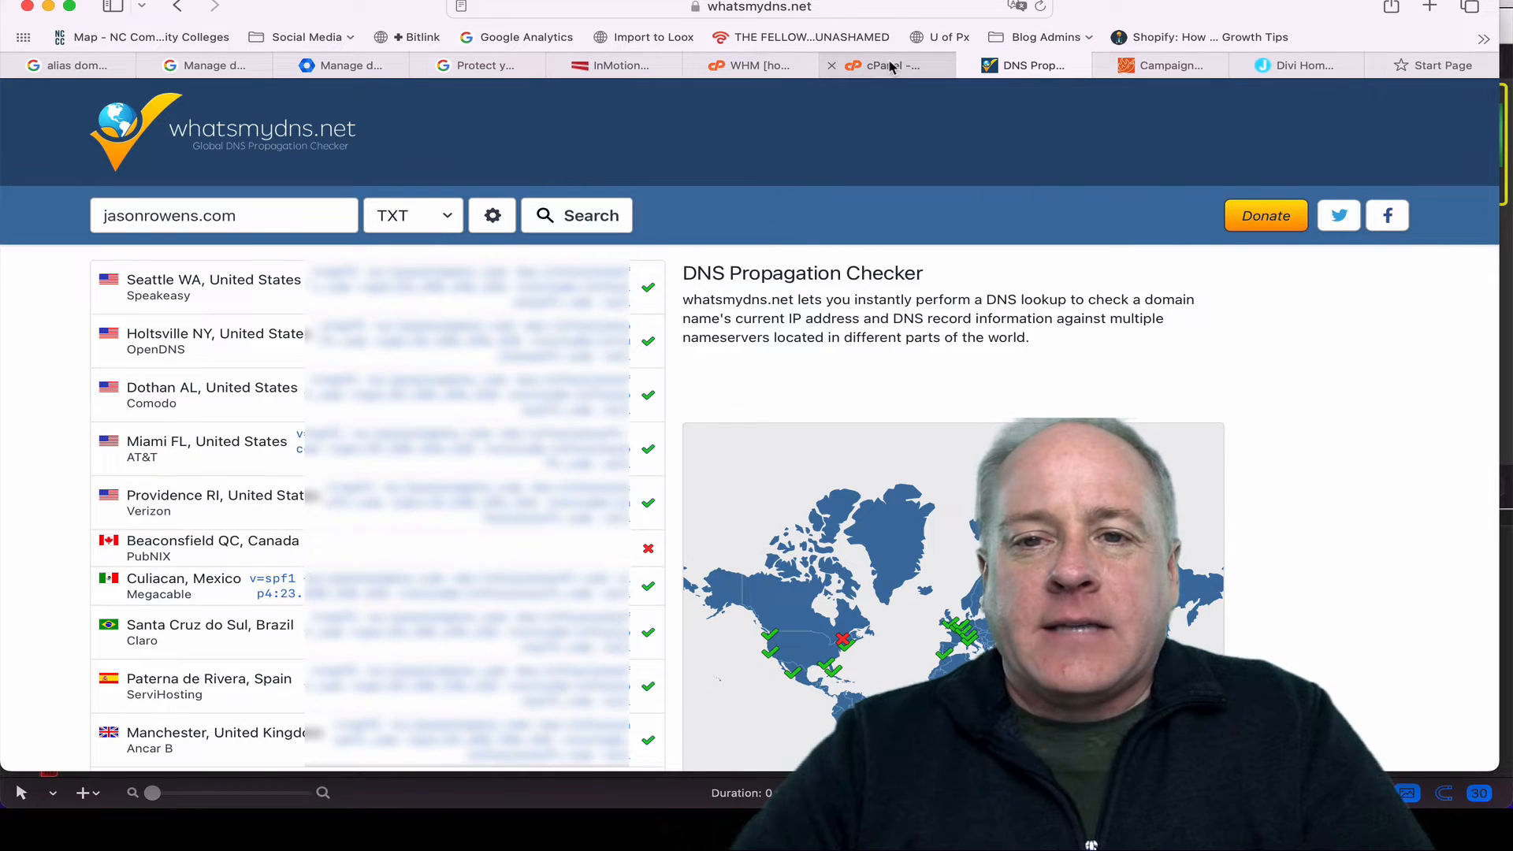
In cPanel Zone Editor, save a TXT record for jasonrowens.com with the code and TTL 14400 (correcting 1400)
{"action": "left_click", "coordinate": [882, 65]}
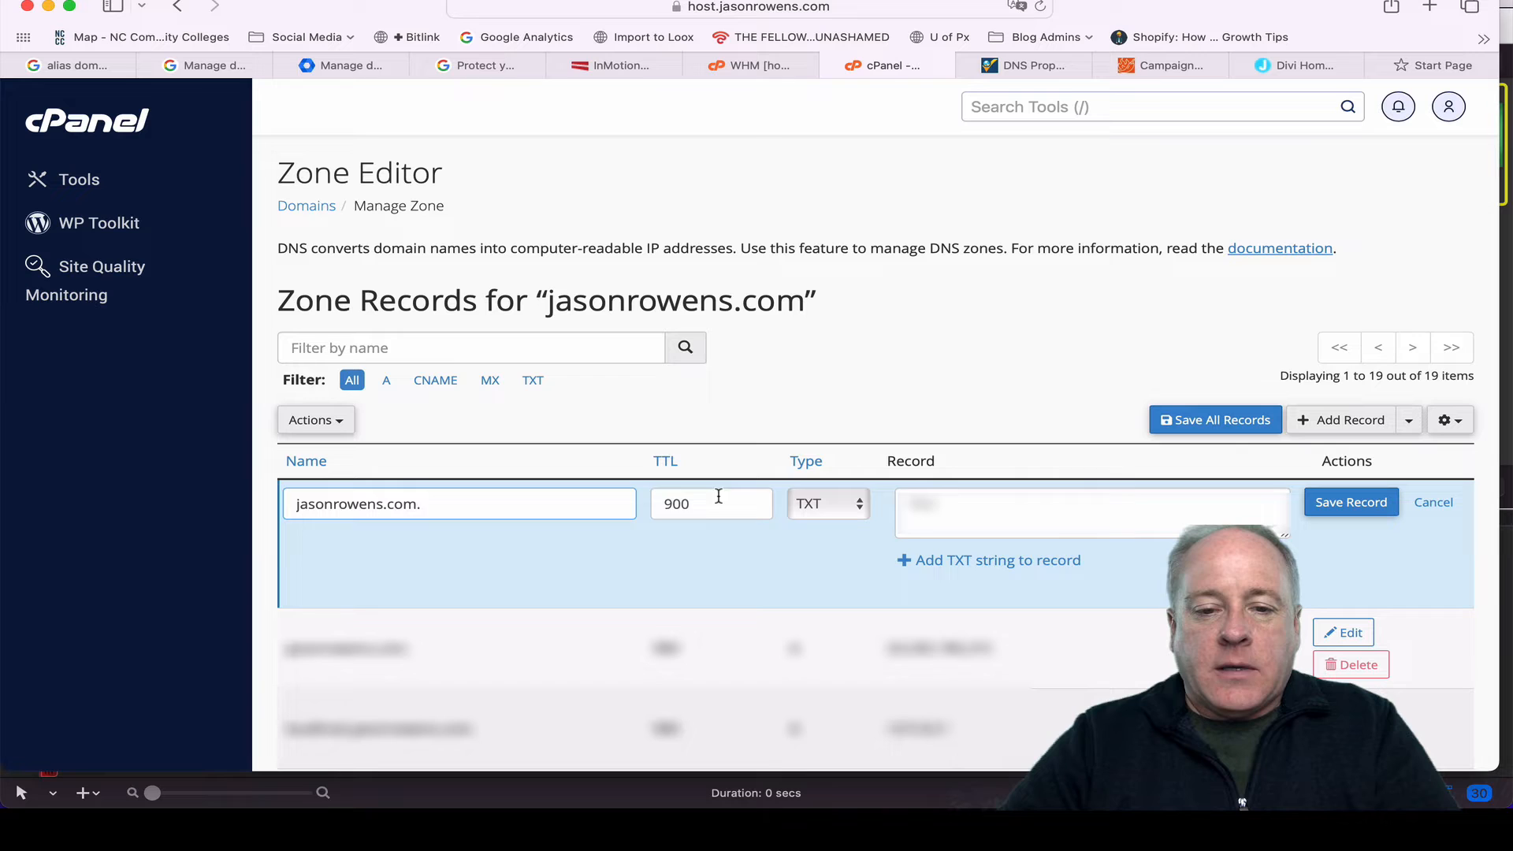
{"action": "type", "text": "1400"}
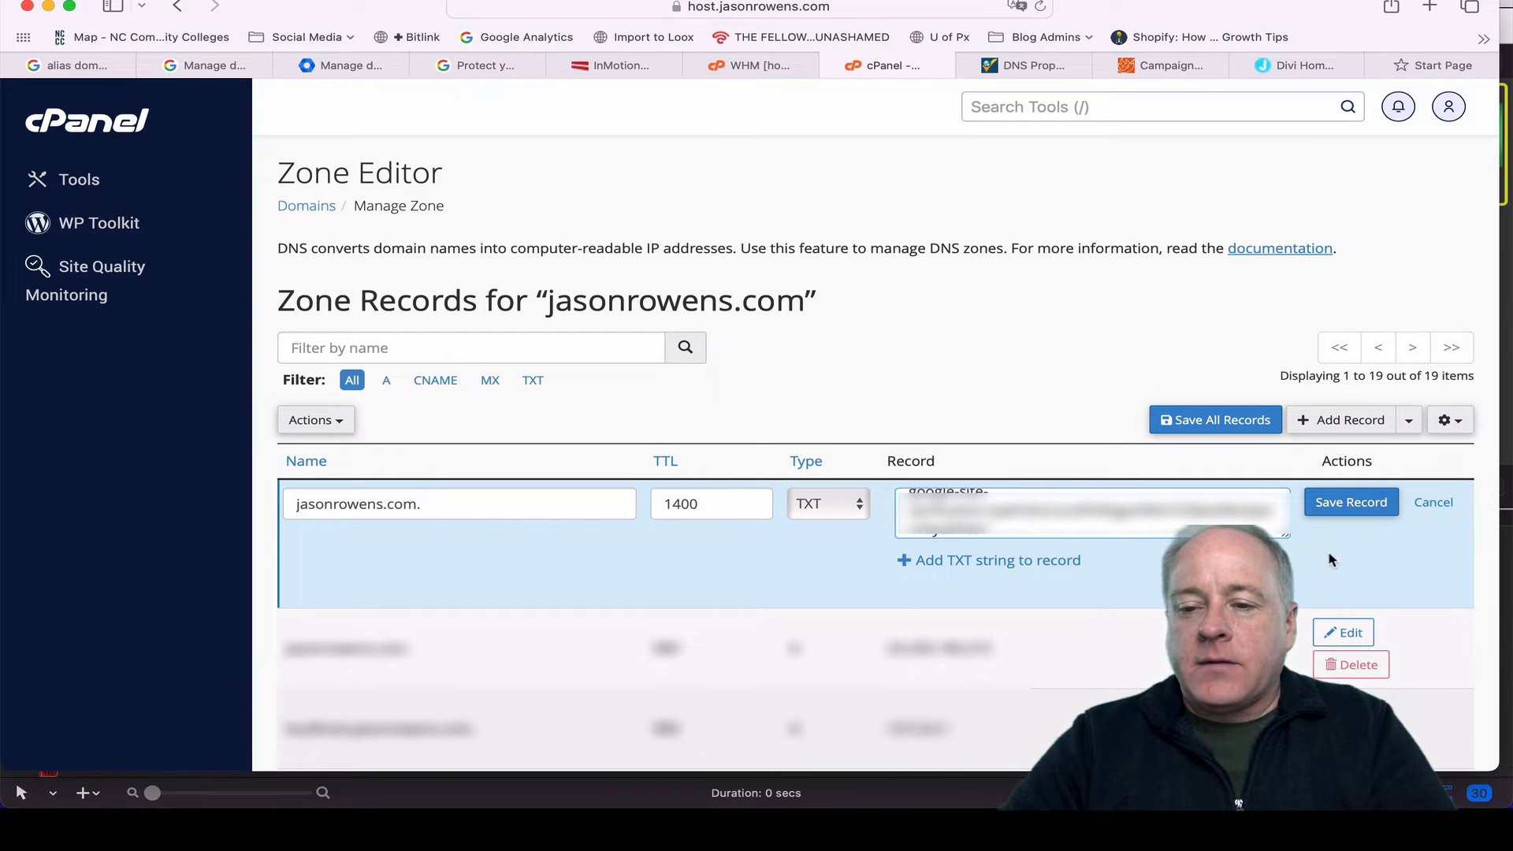
{"action": "left_click", "coordinate": [1351, 502]}
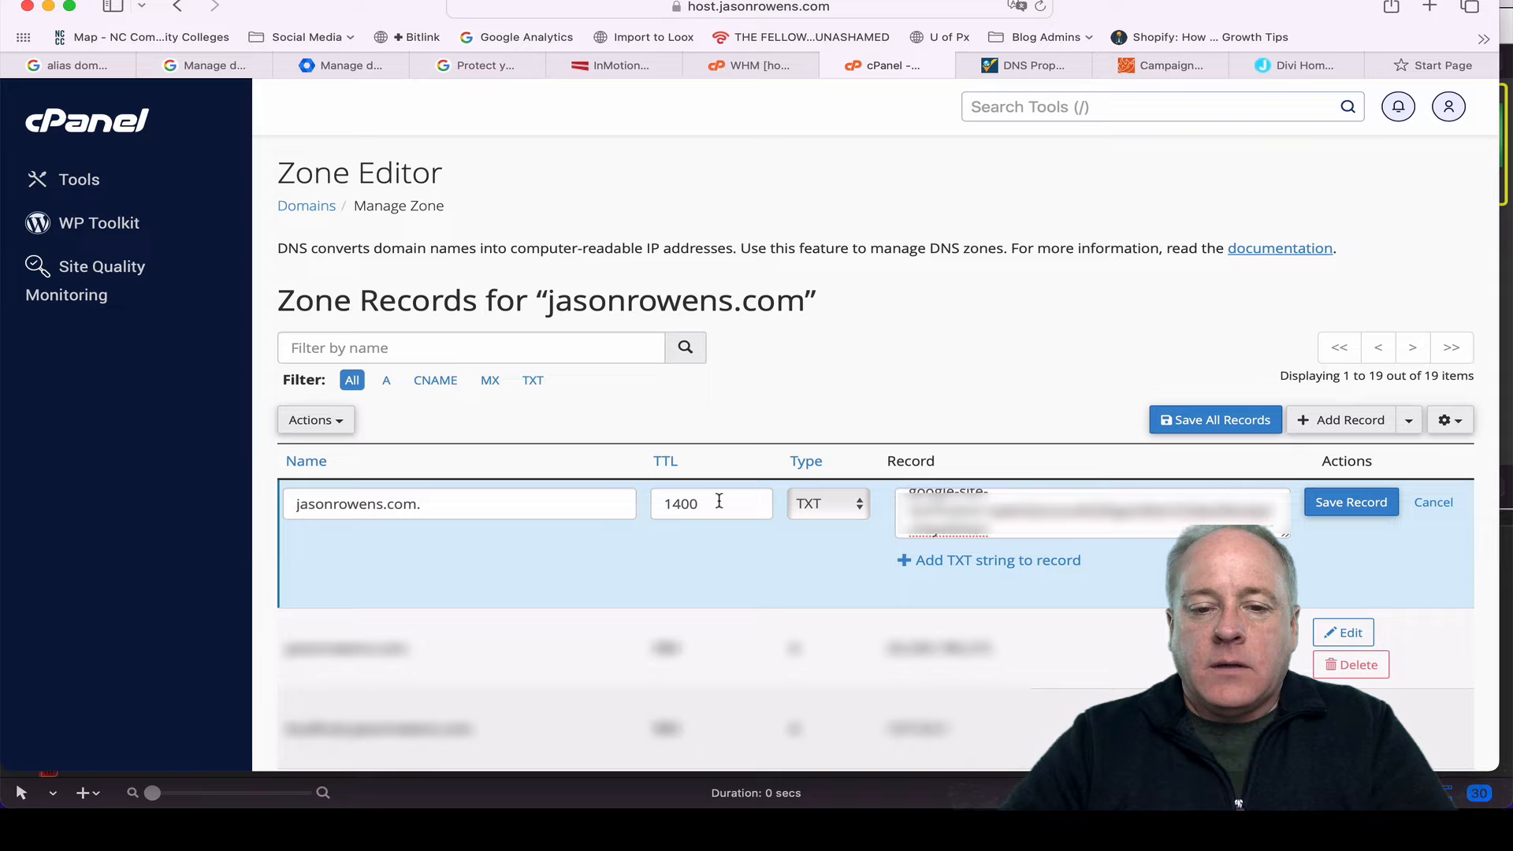
{"action": "type", "text": "14400"}
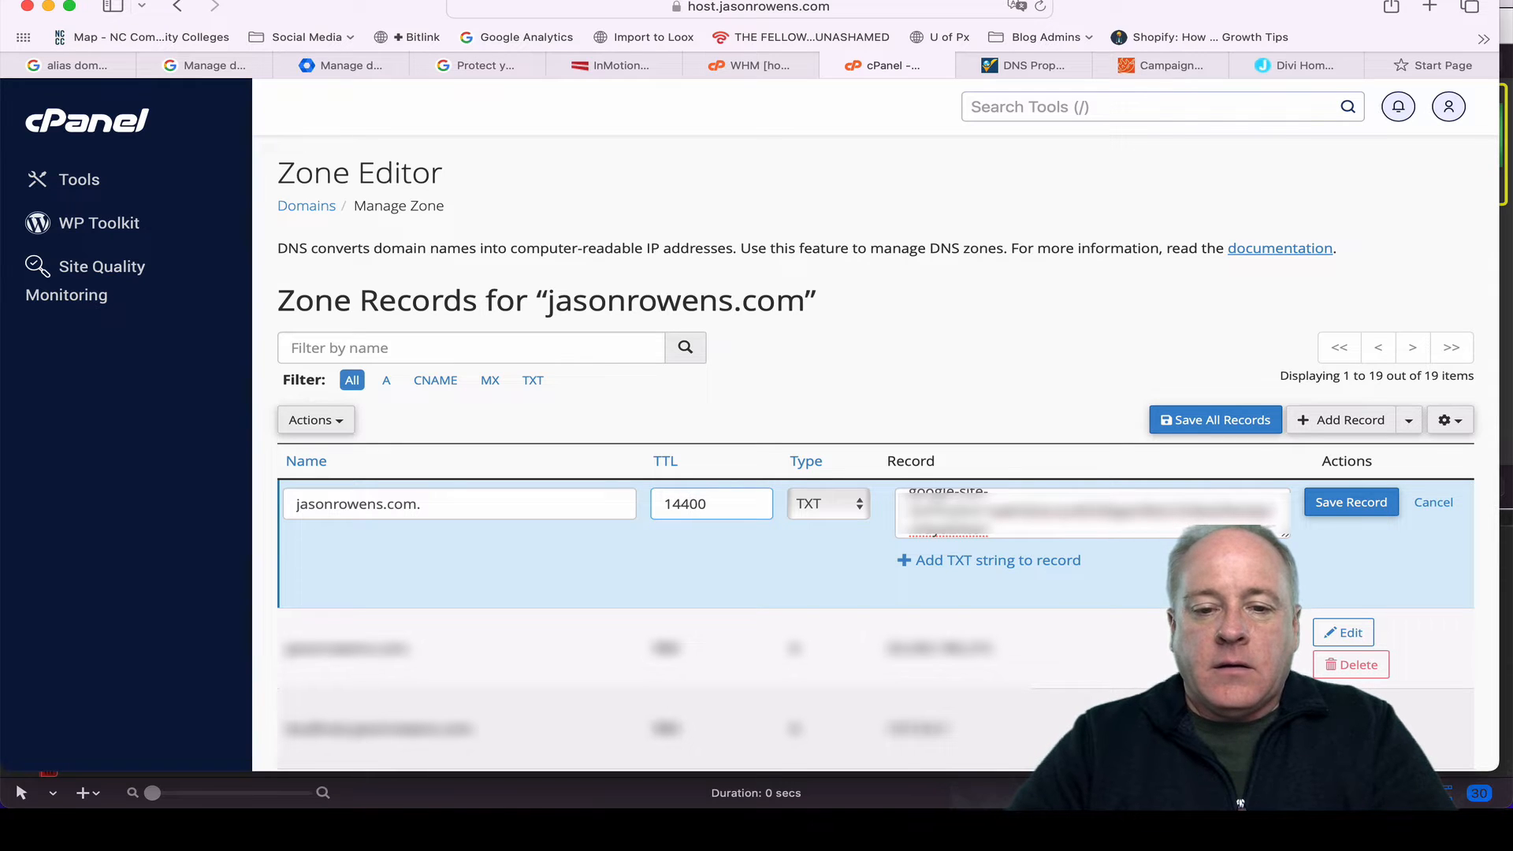
{"action": "left_click", "coordinate": [1351, 501]}
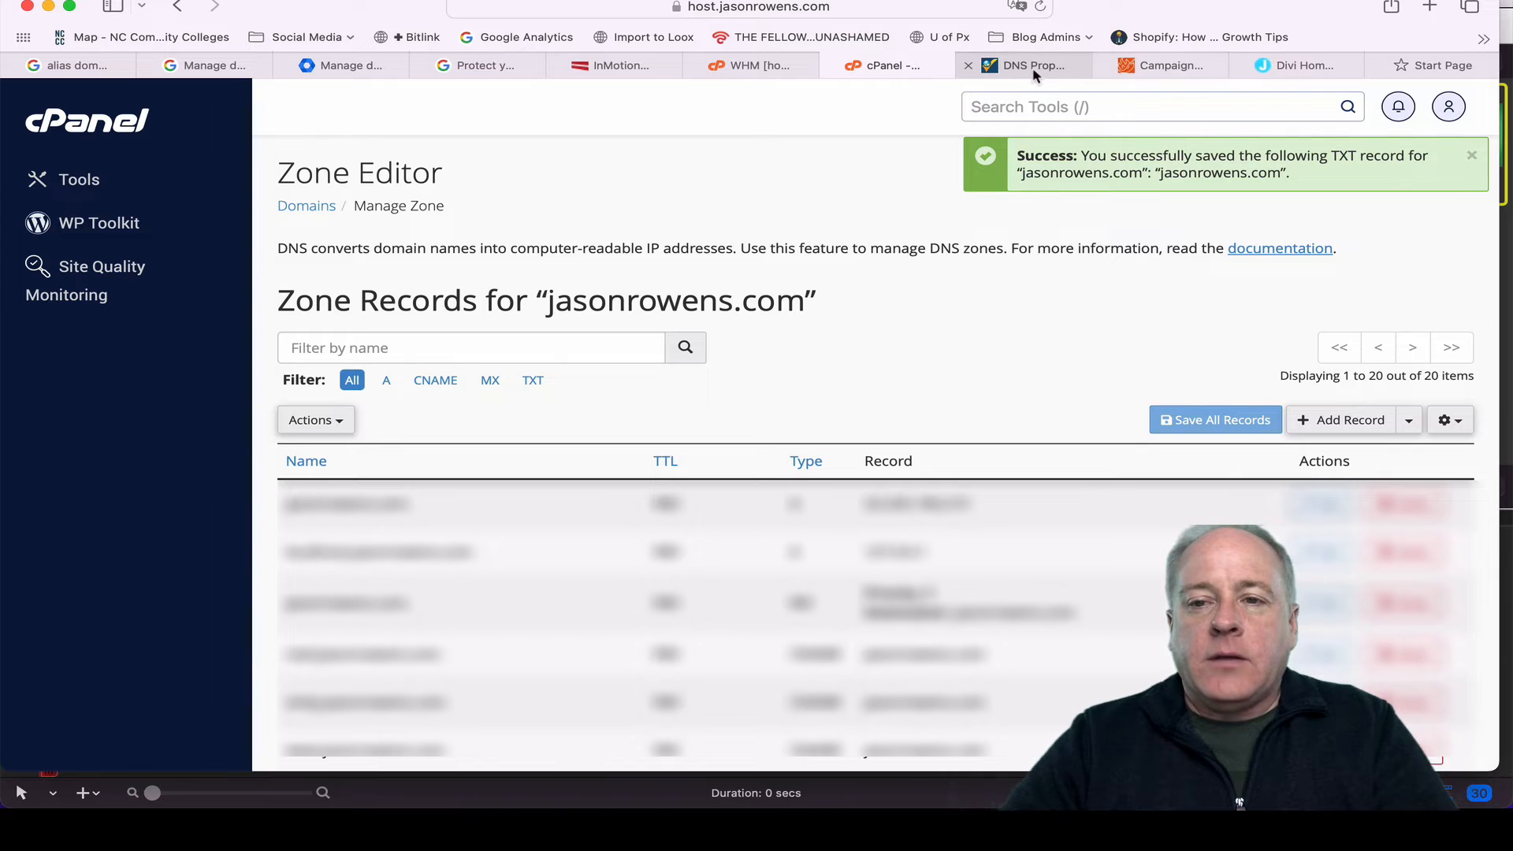
Run a worldwide TXT lookup for jasonrowens.com on whatsmydns.net and review the green results
{"action": "left_click", "coordinate": [1027, 65]}
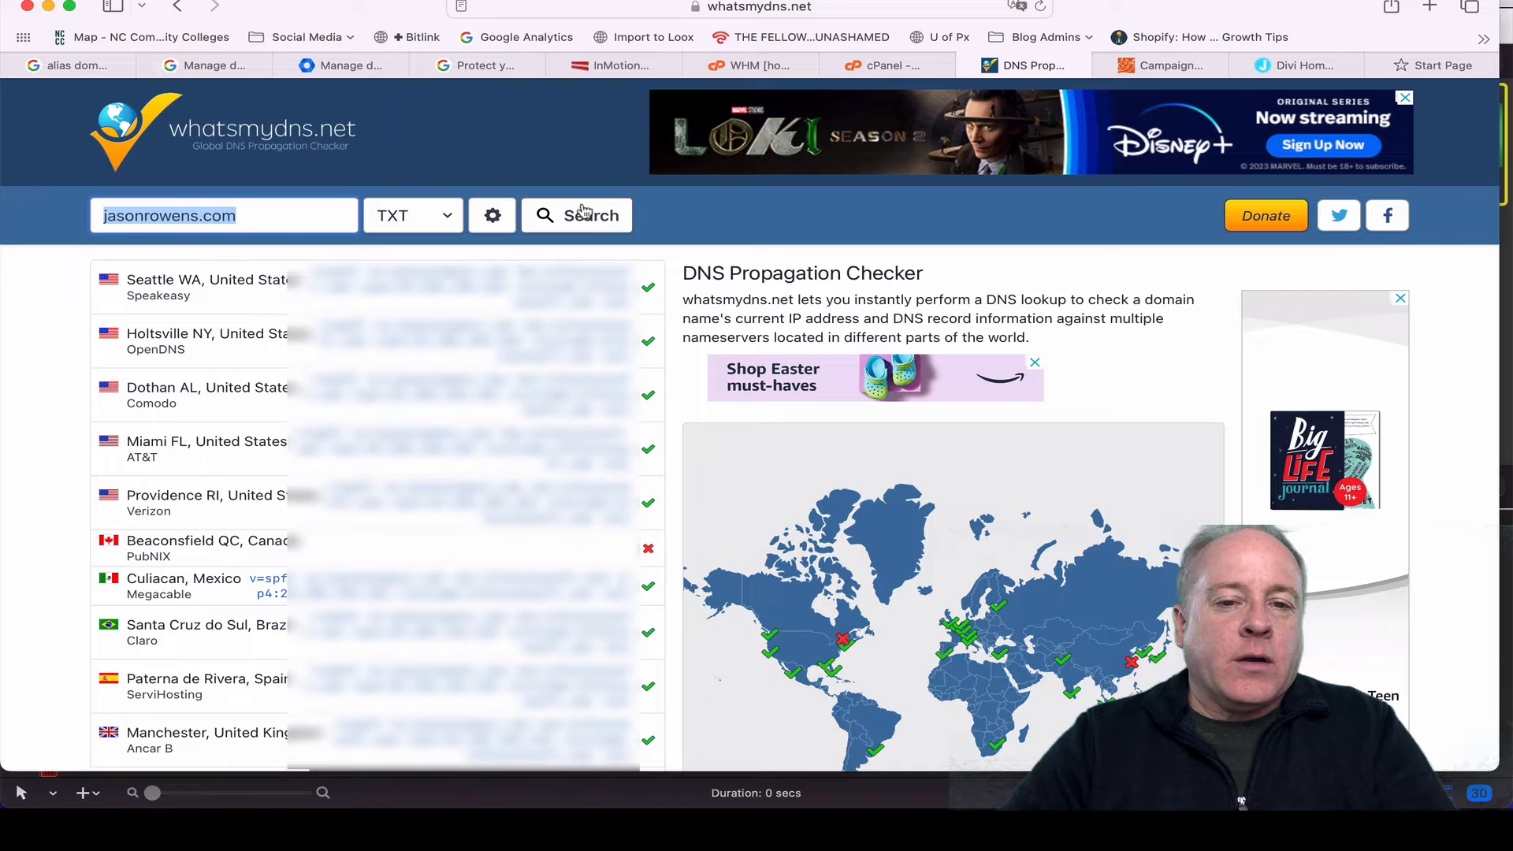
{"action": "left_click", "coordinate": [577, 216]}
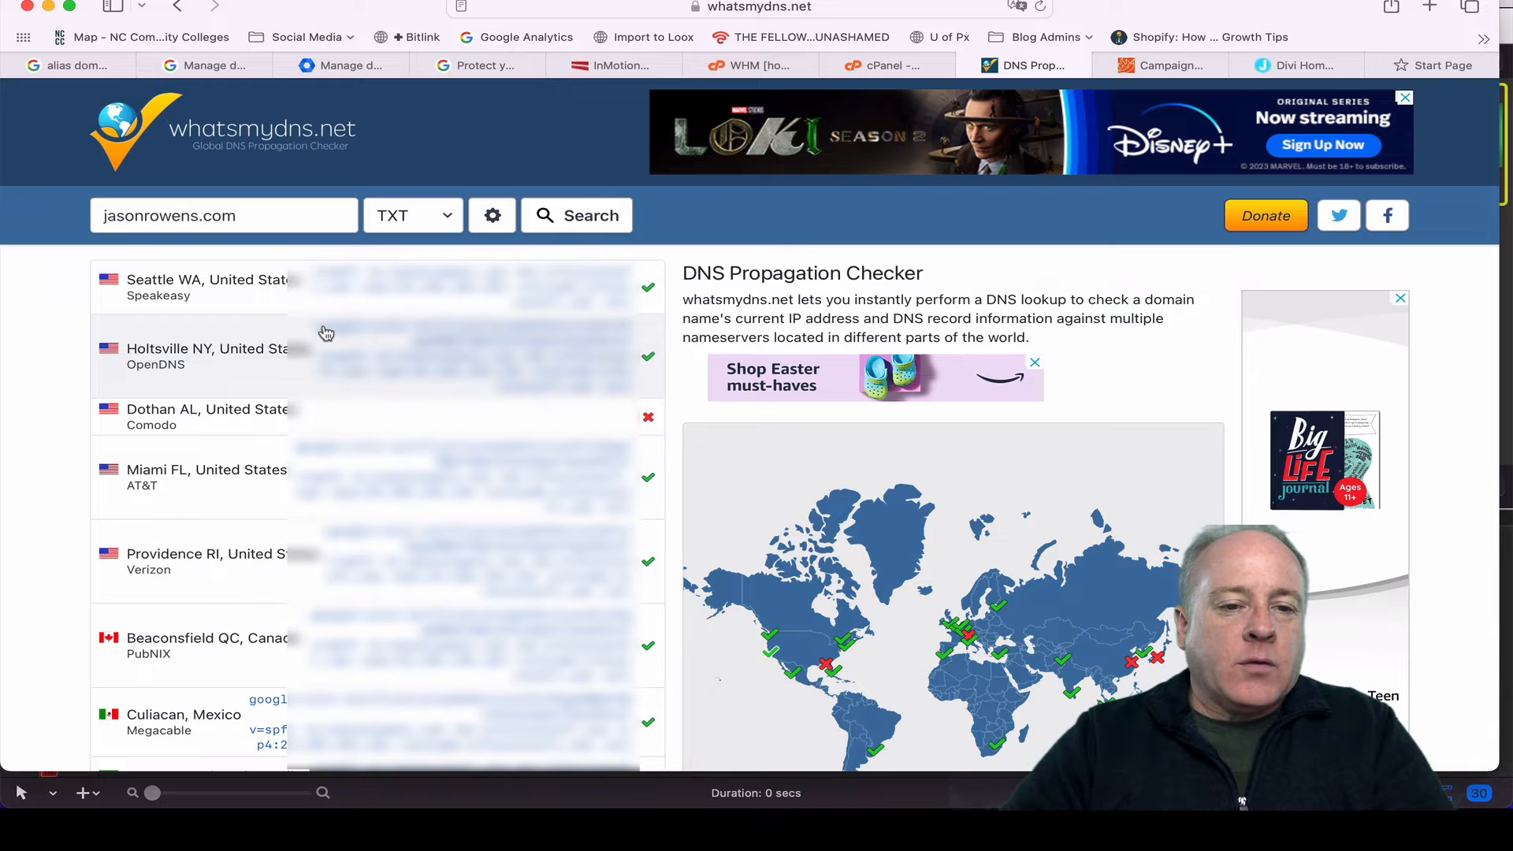
{"action": "mouse_move", "coordinate": [423, 281]}
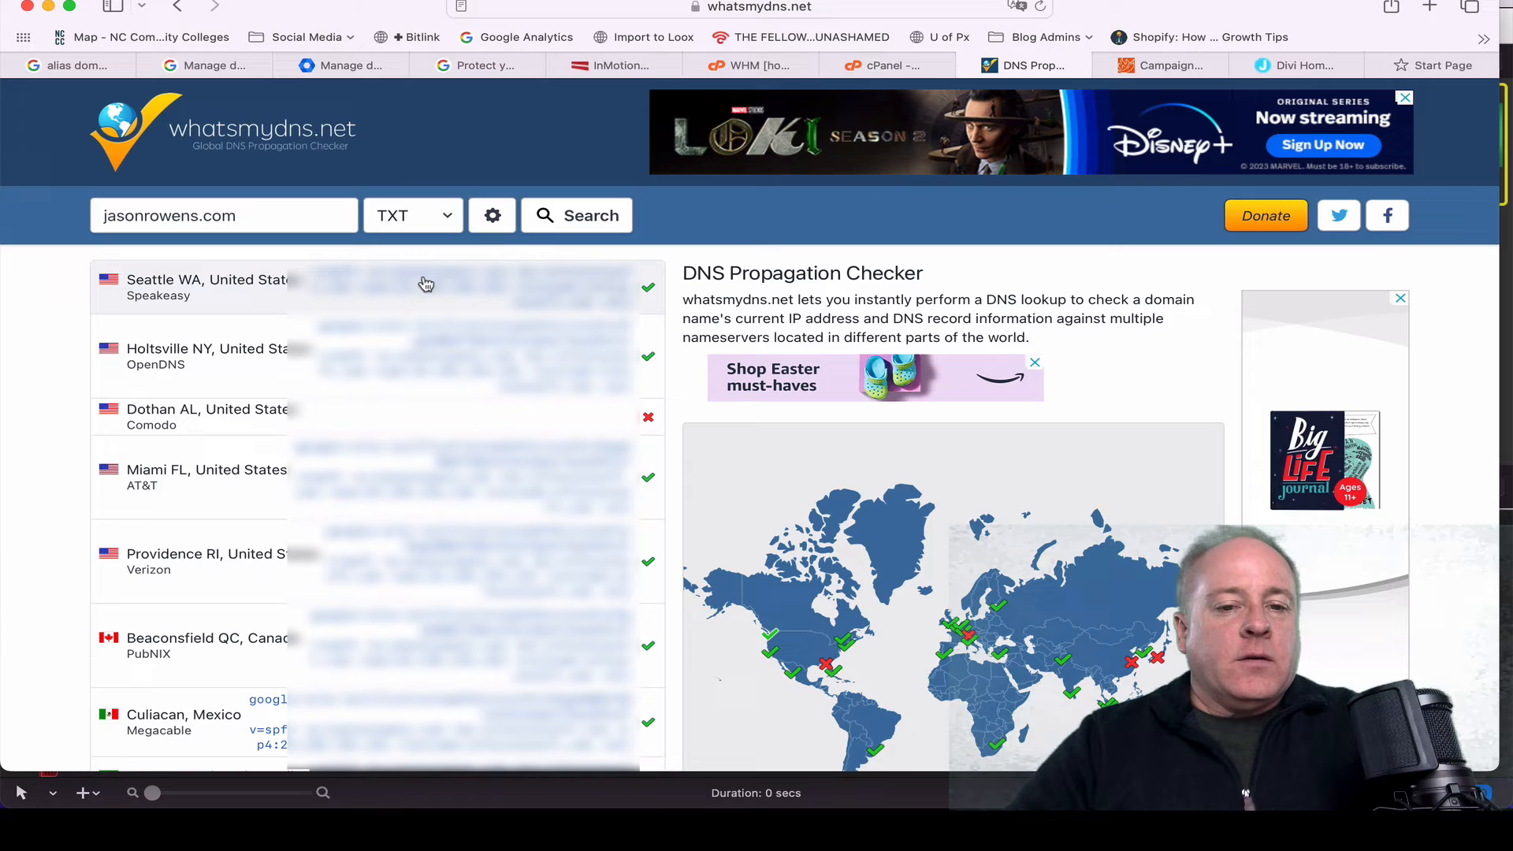
{"action": "scroll", "scroll_direction": "down", "scroll_amount": 3}
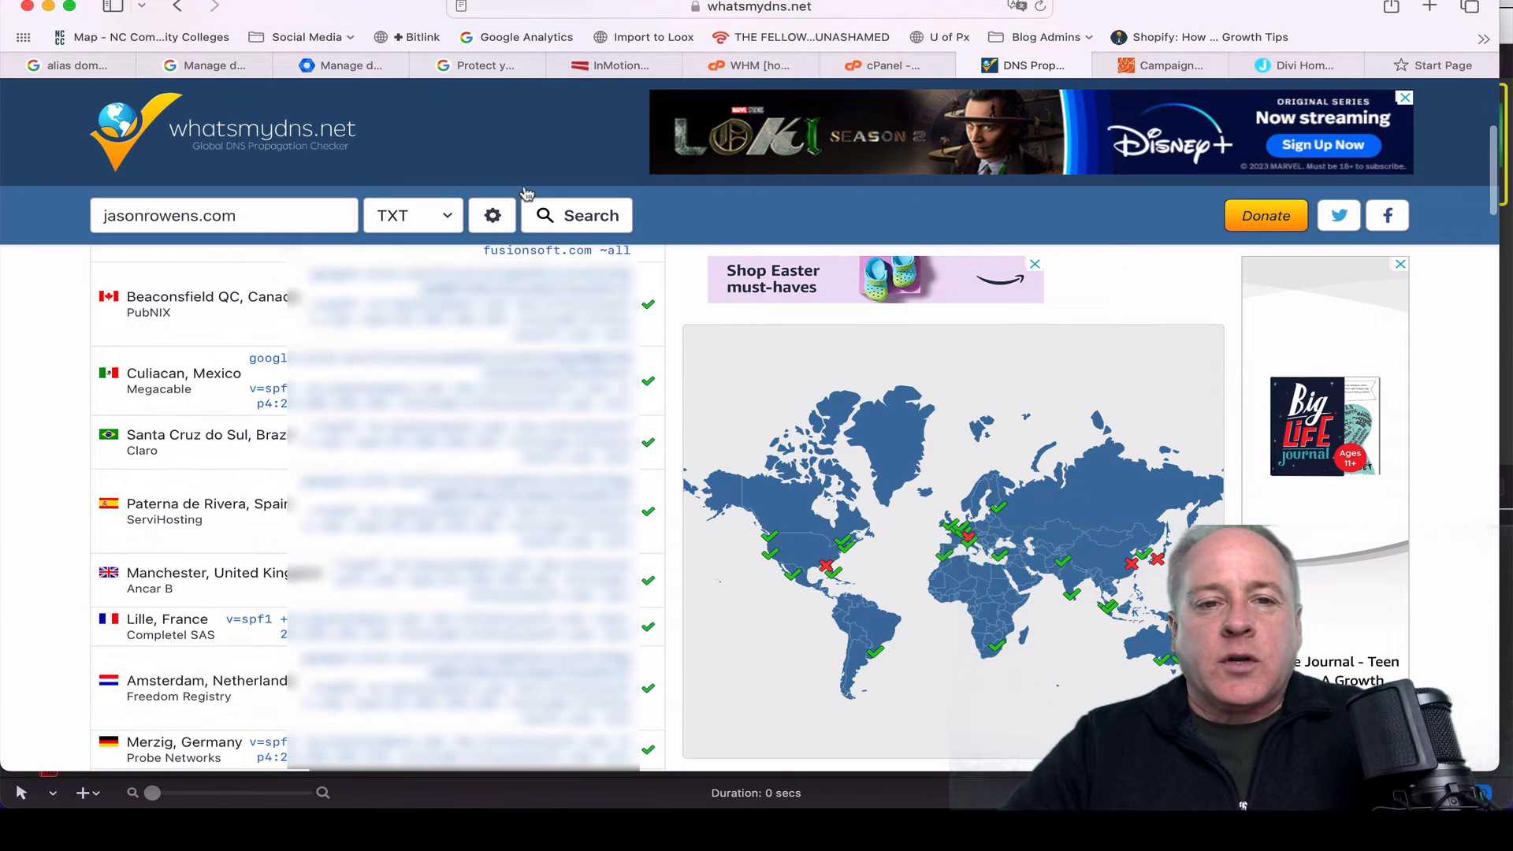
{"action": "left_click", "coordinate": [346, 65]}
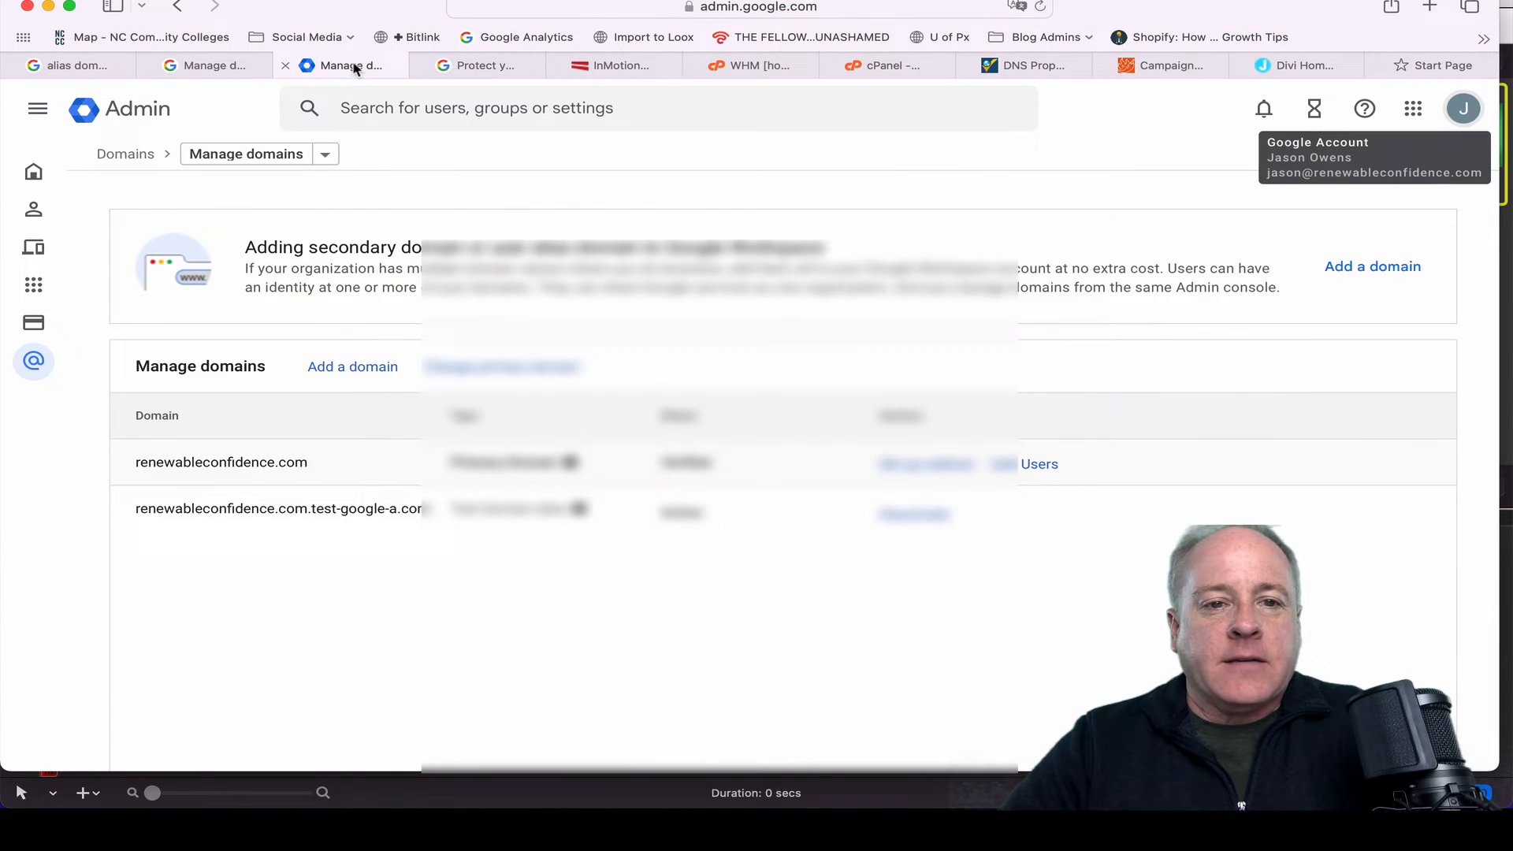
Return to the Protect your domain page and let the verification check run
{"action": "left_click", "coordinate": [474, 65]}
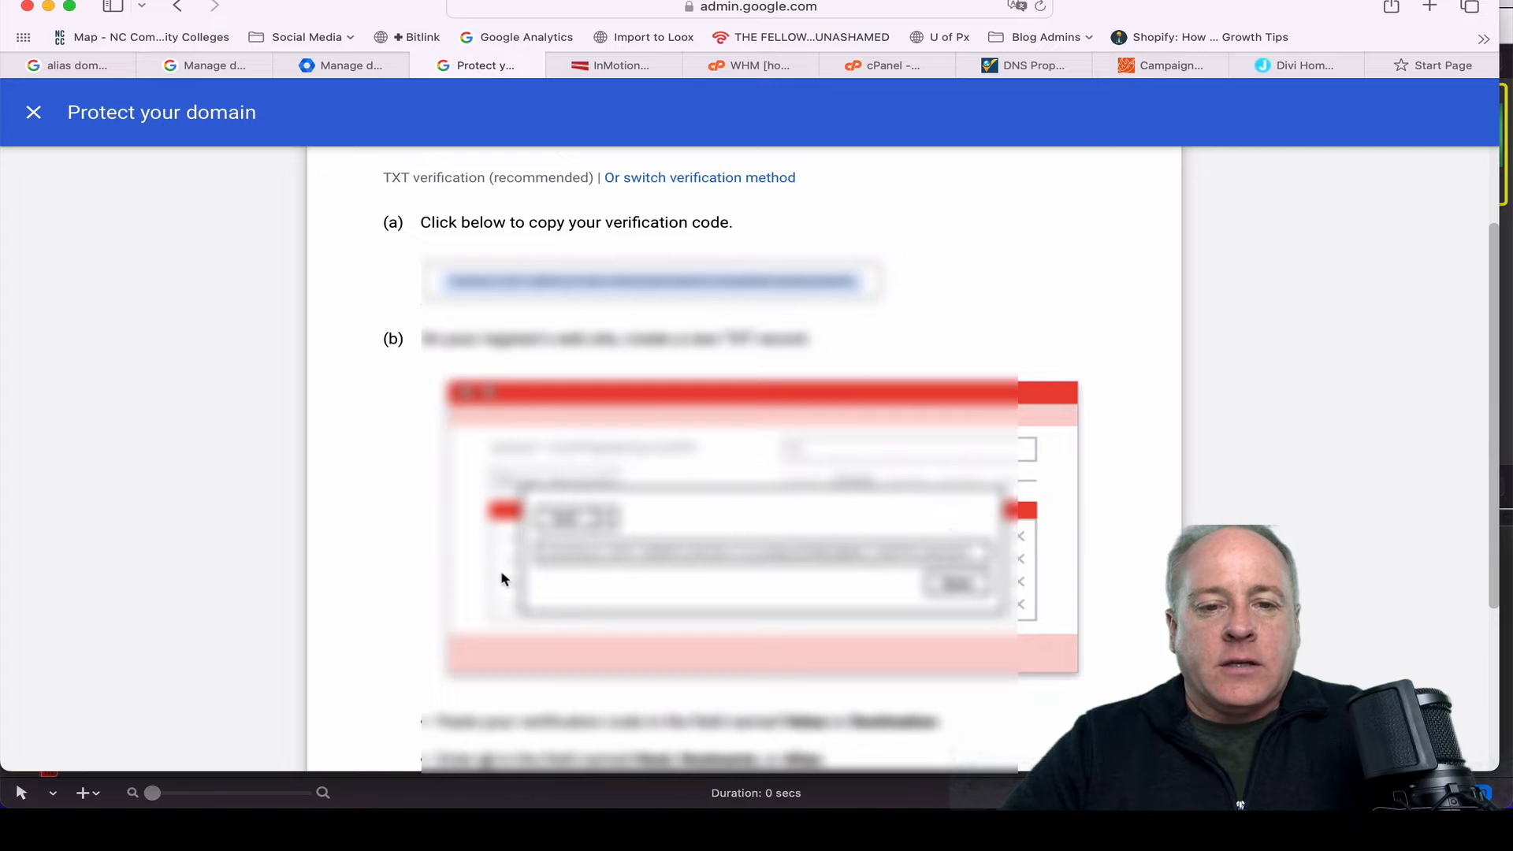
{"action": "scroll", "scroll_direction": "down", "scroll_amount": 3}
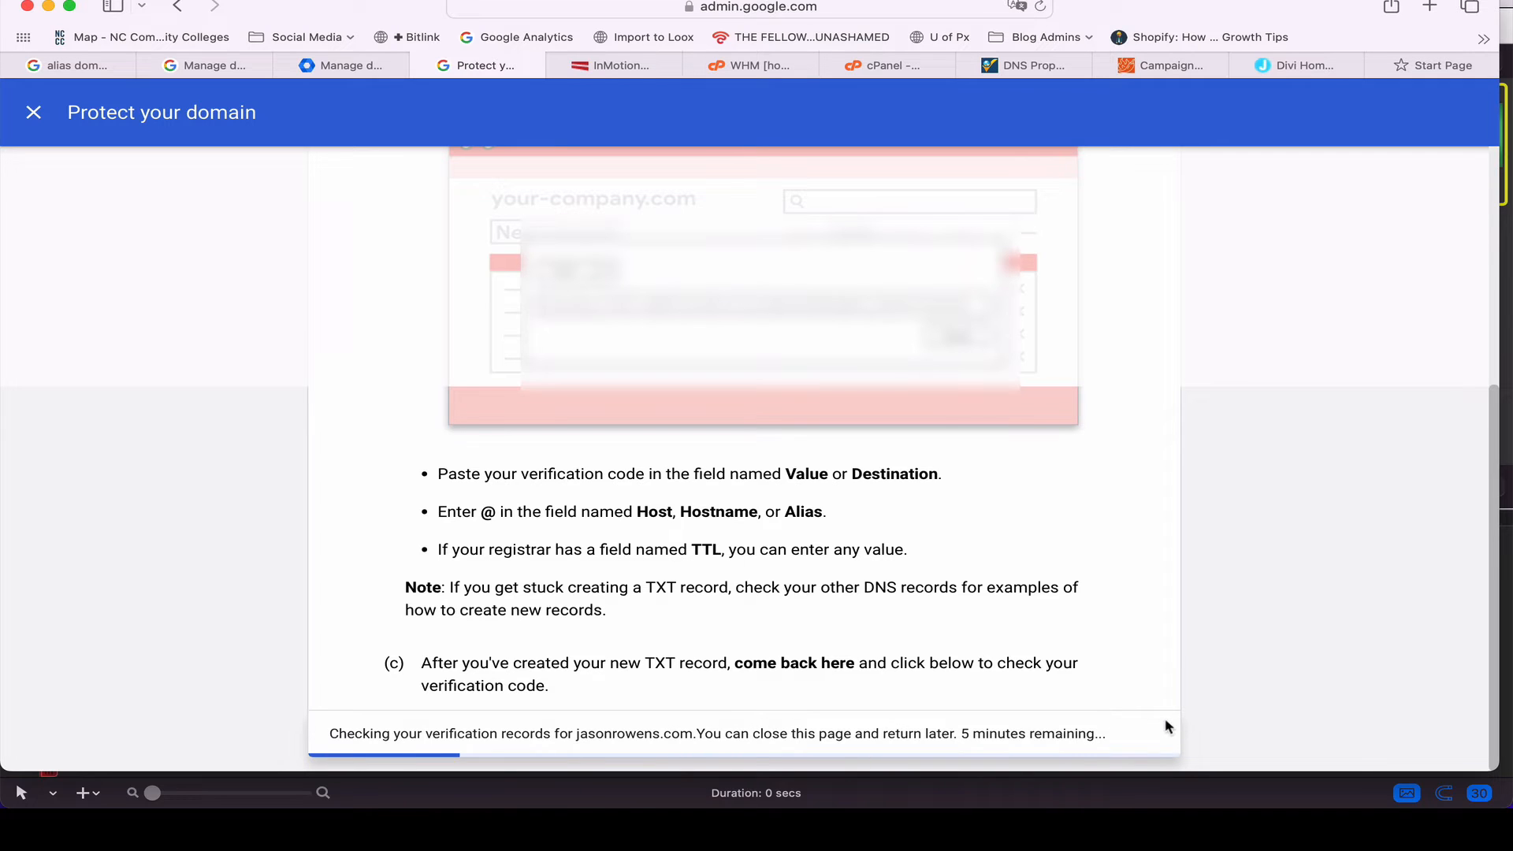
{"action": "mouse_move", "coordinate": [752, 736]}
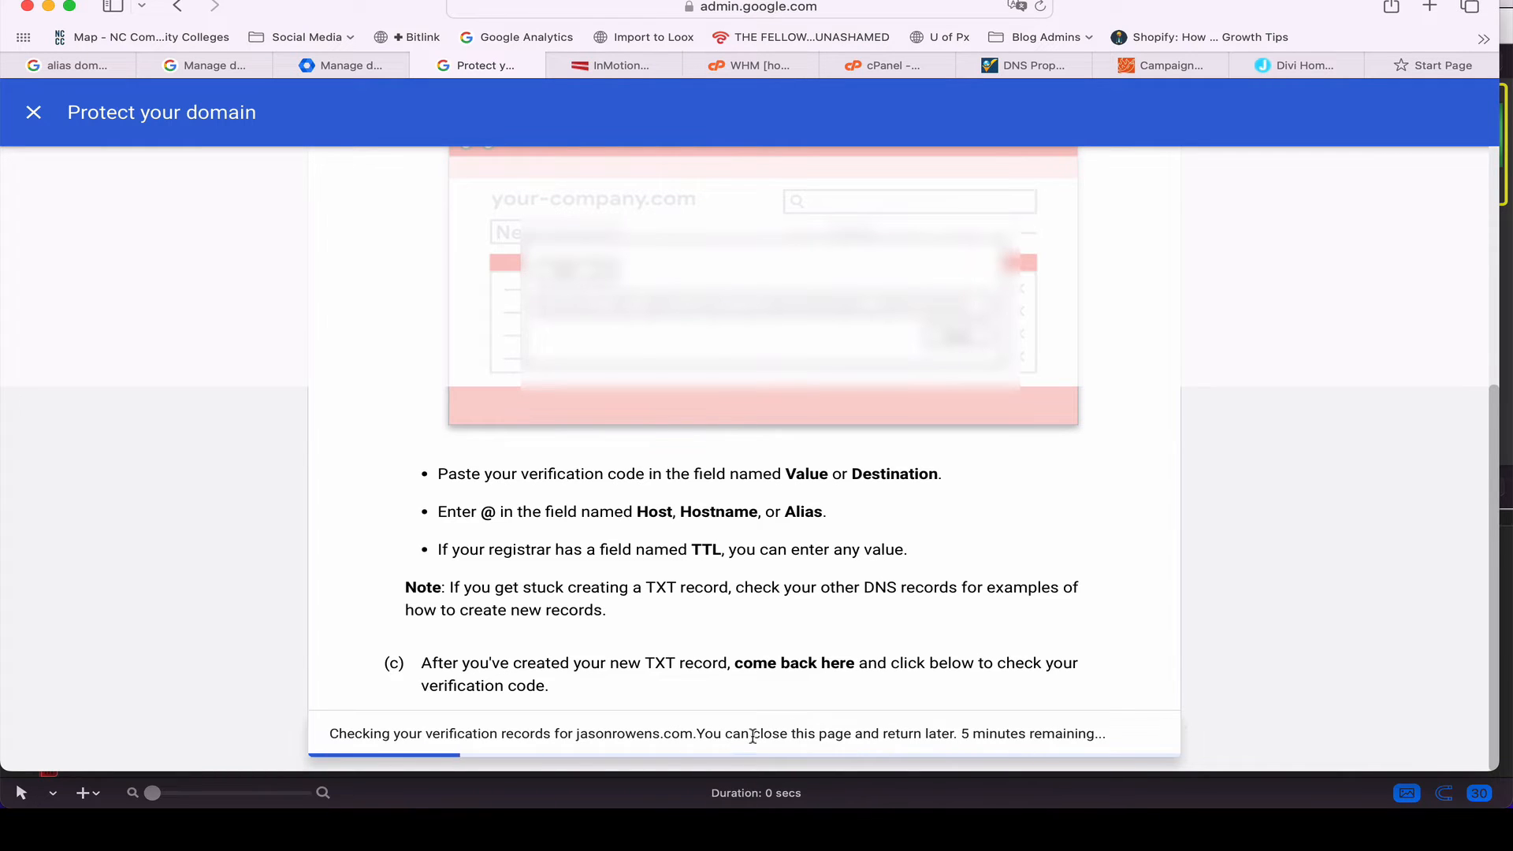
{"action": "mouse_move", "coordinate": [1155, 736]}
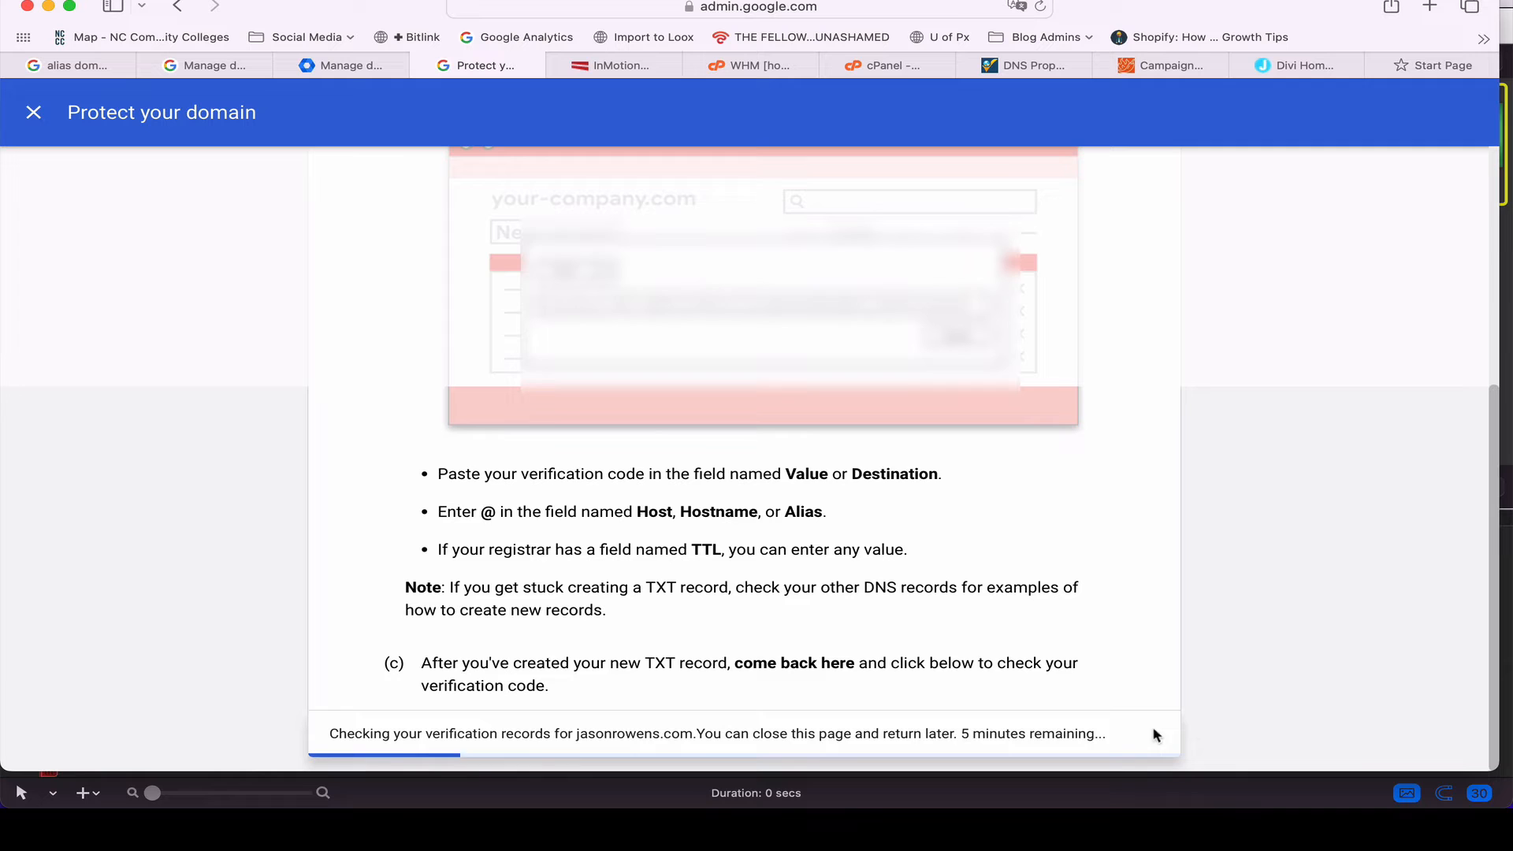
{"action": "mouse_move", "coordinate": [1217, 725]}
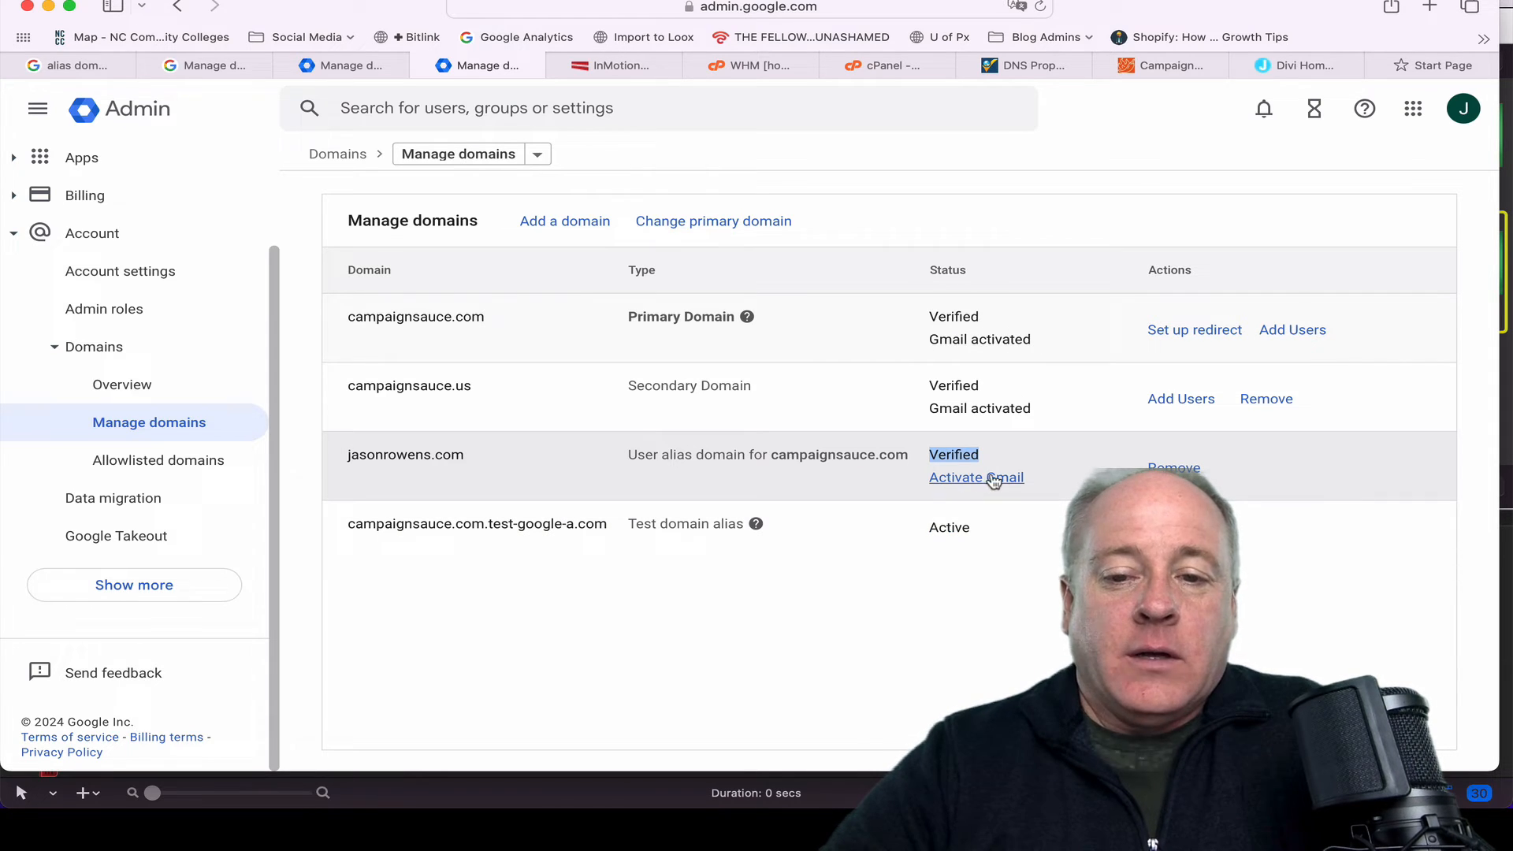
Start Activate Gmail for jasonrowens.com and continue with the Set up MX record method
{"action": "left_click", "coordinate": [976, 476]}
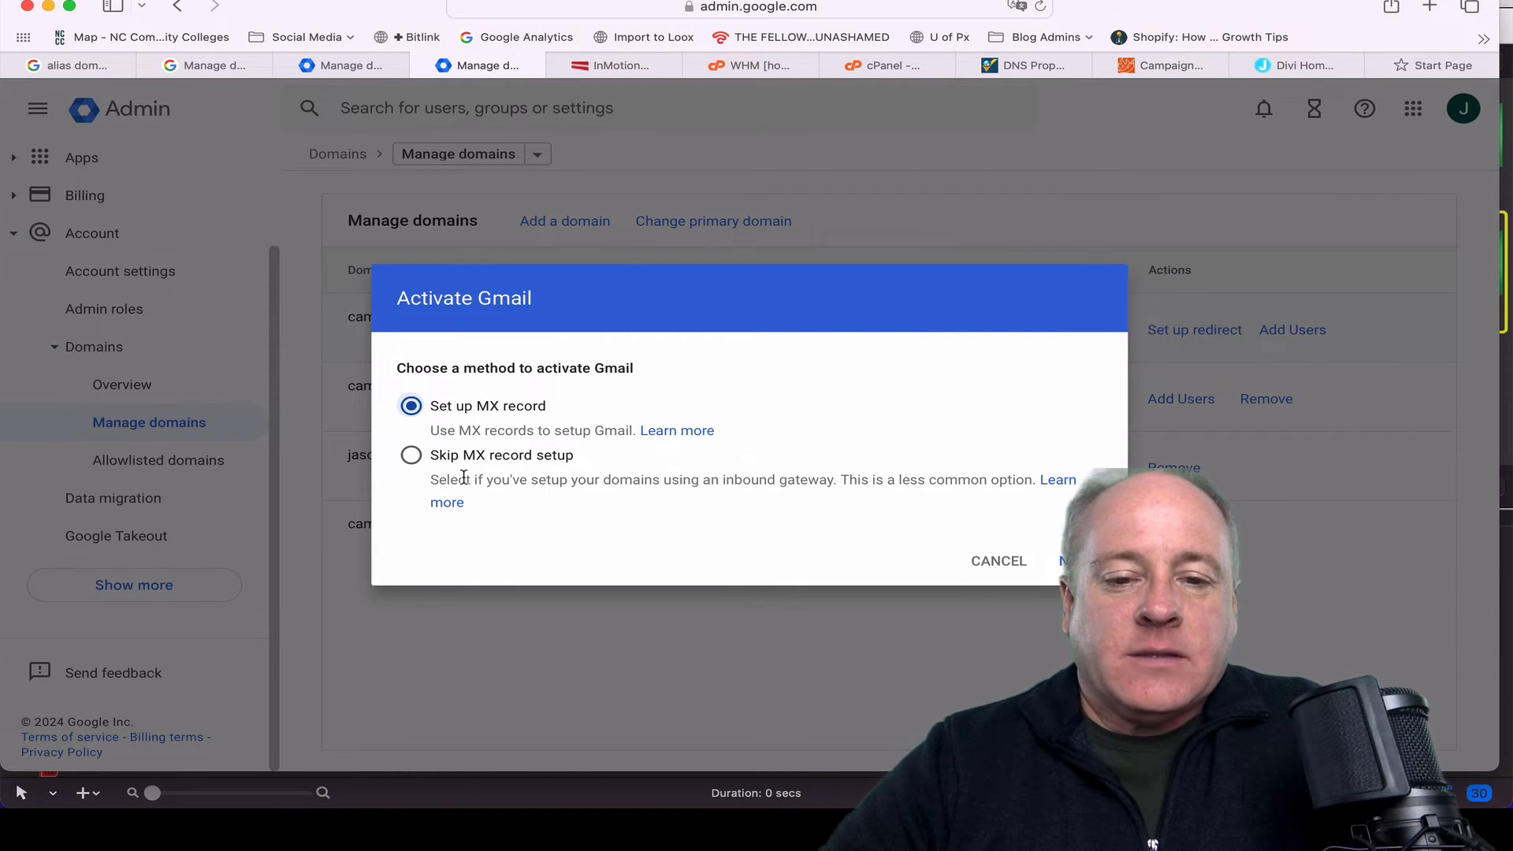
{"action": "mouse_move", "coordinate": [477, 417]}
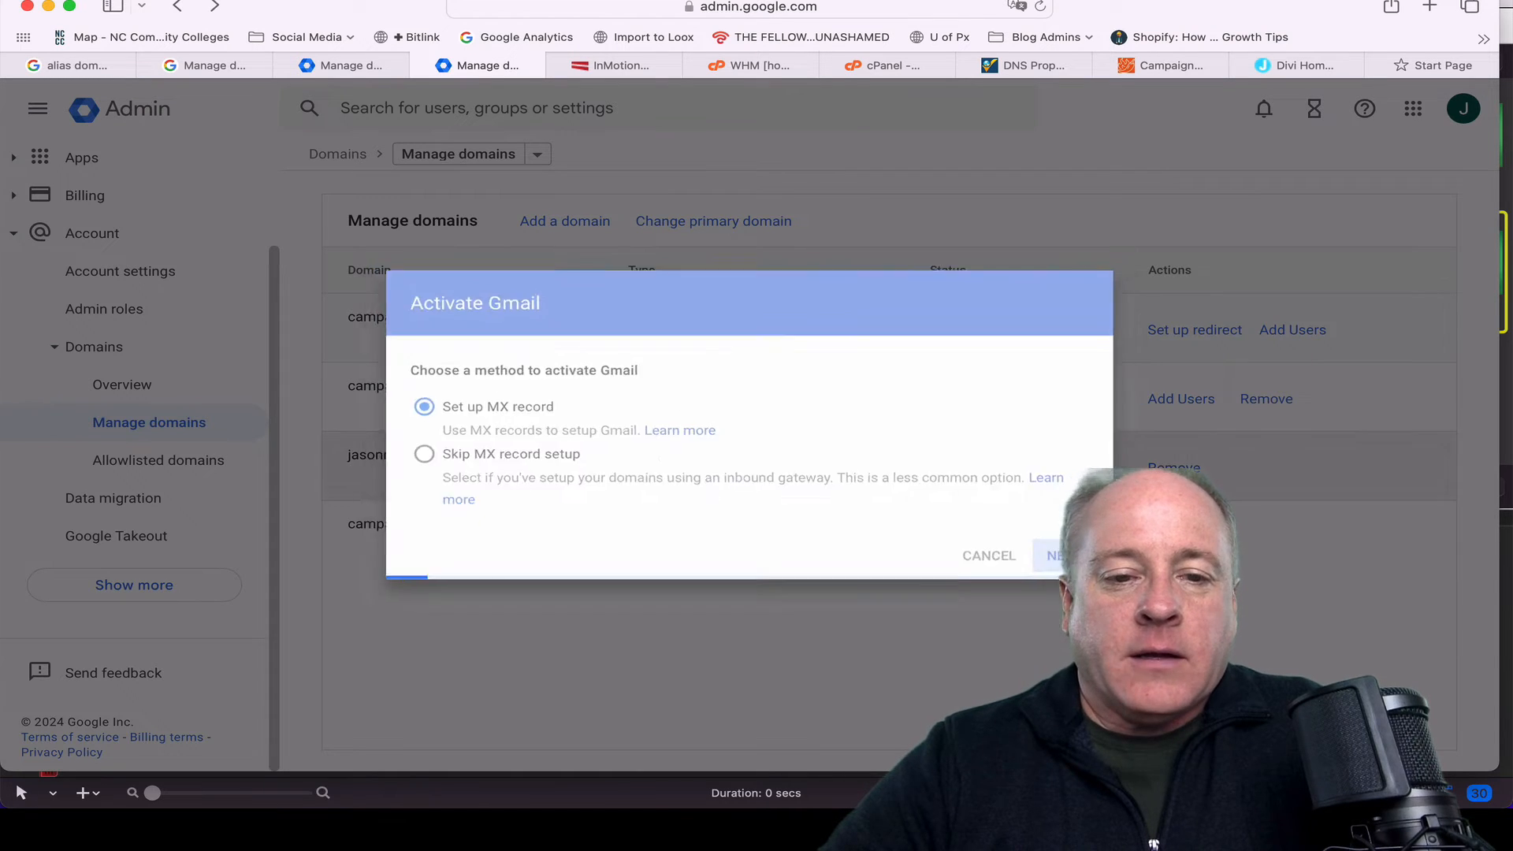
{"action": "left_click", "coordinate": [1056, 555]}
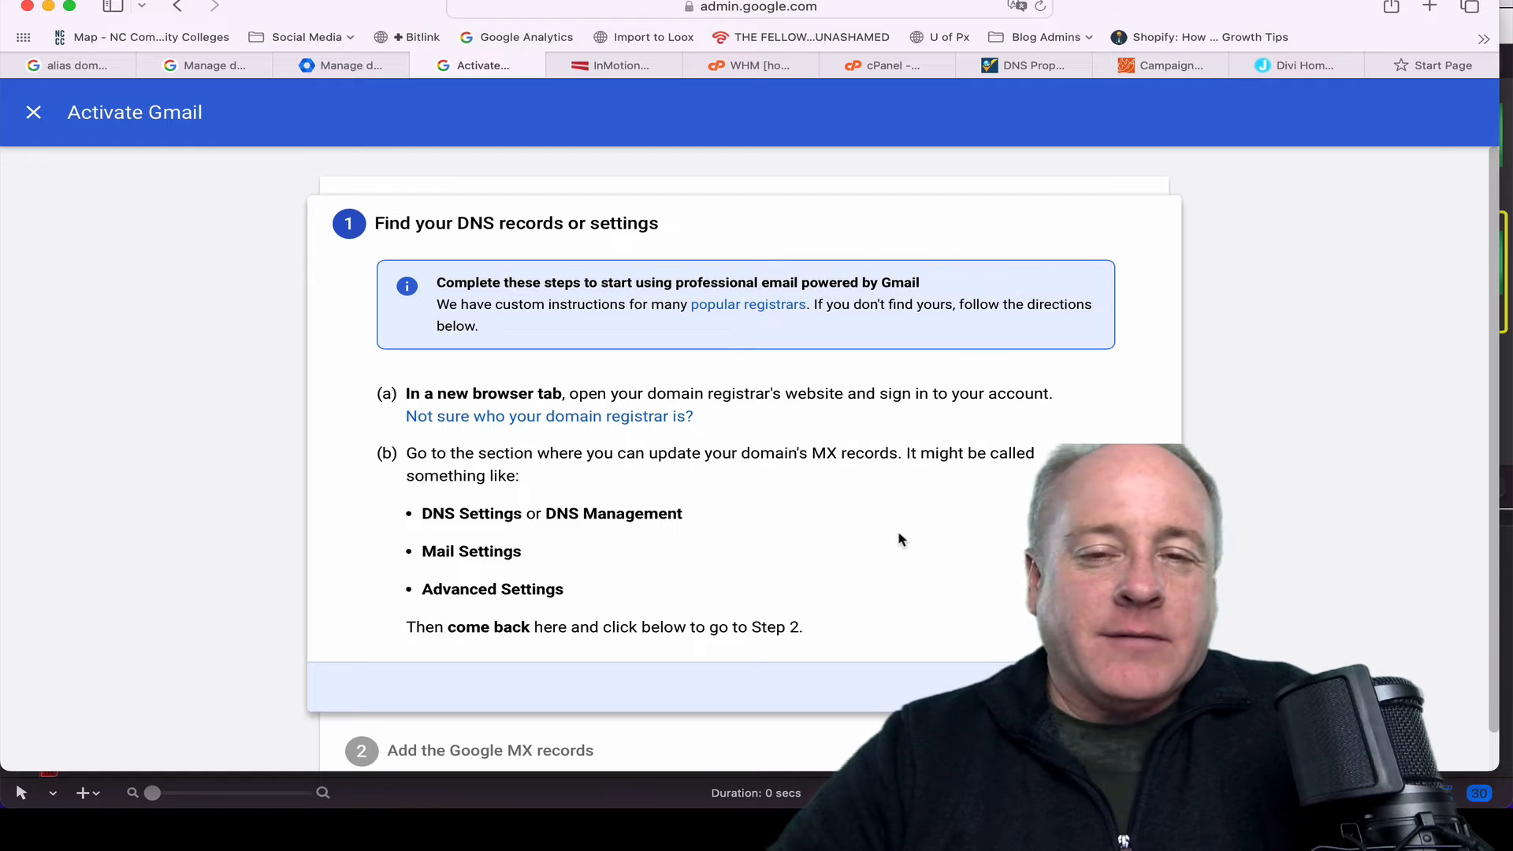
Find step 2 of the MX instructions and copy ASPMX.L.GOOGLE.COM, priority 1
{"action": "scroll", "scroll_direction": "down", "scroll_amount": 3}
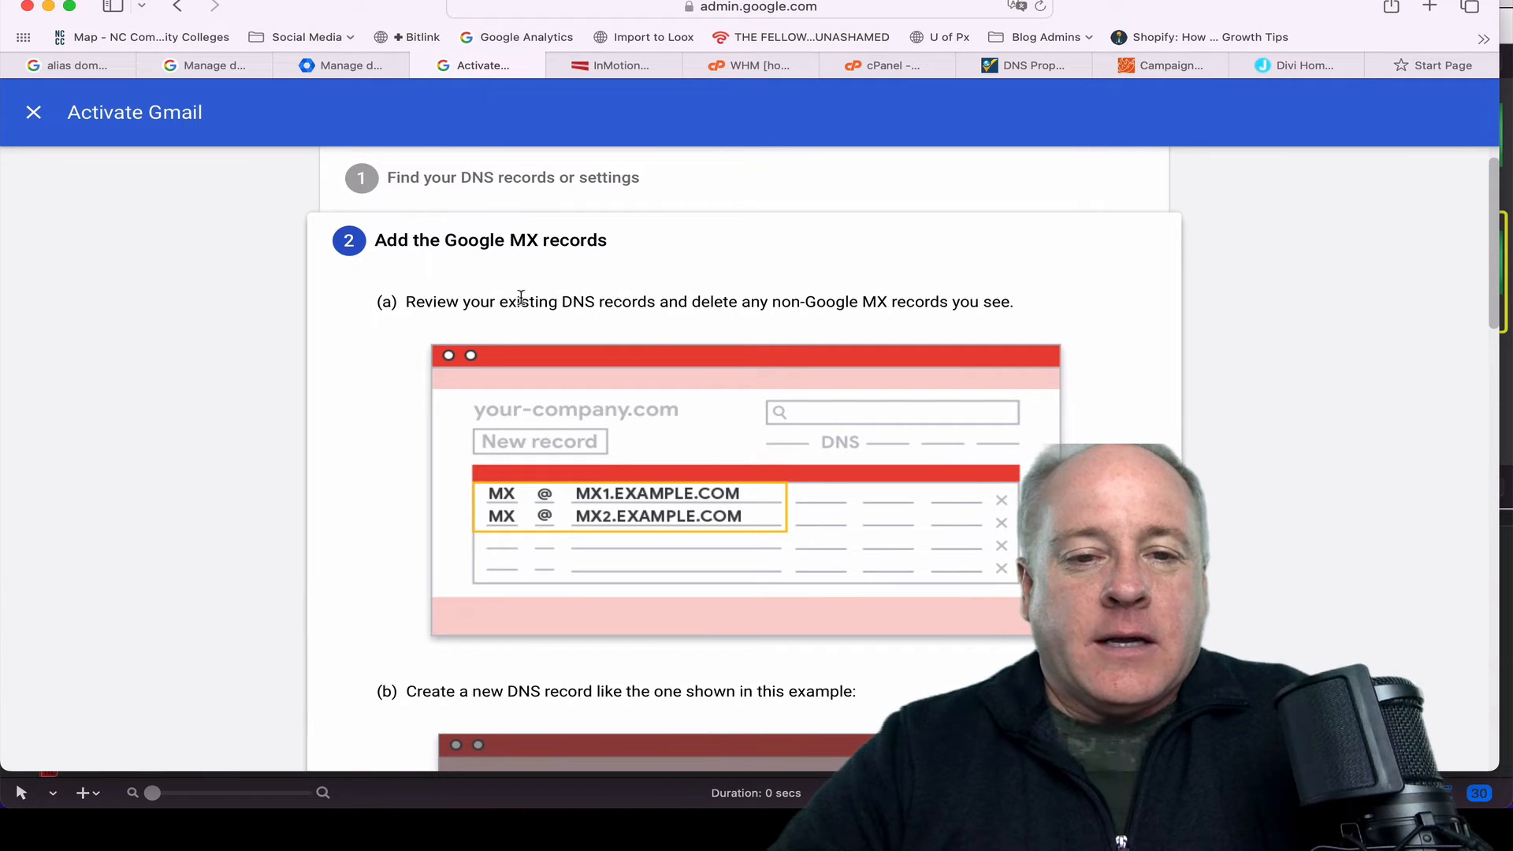
{"action": "scroll", "scroll_direction": "down", "scroll_amount": 3}
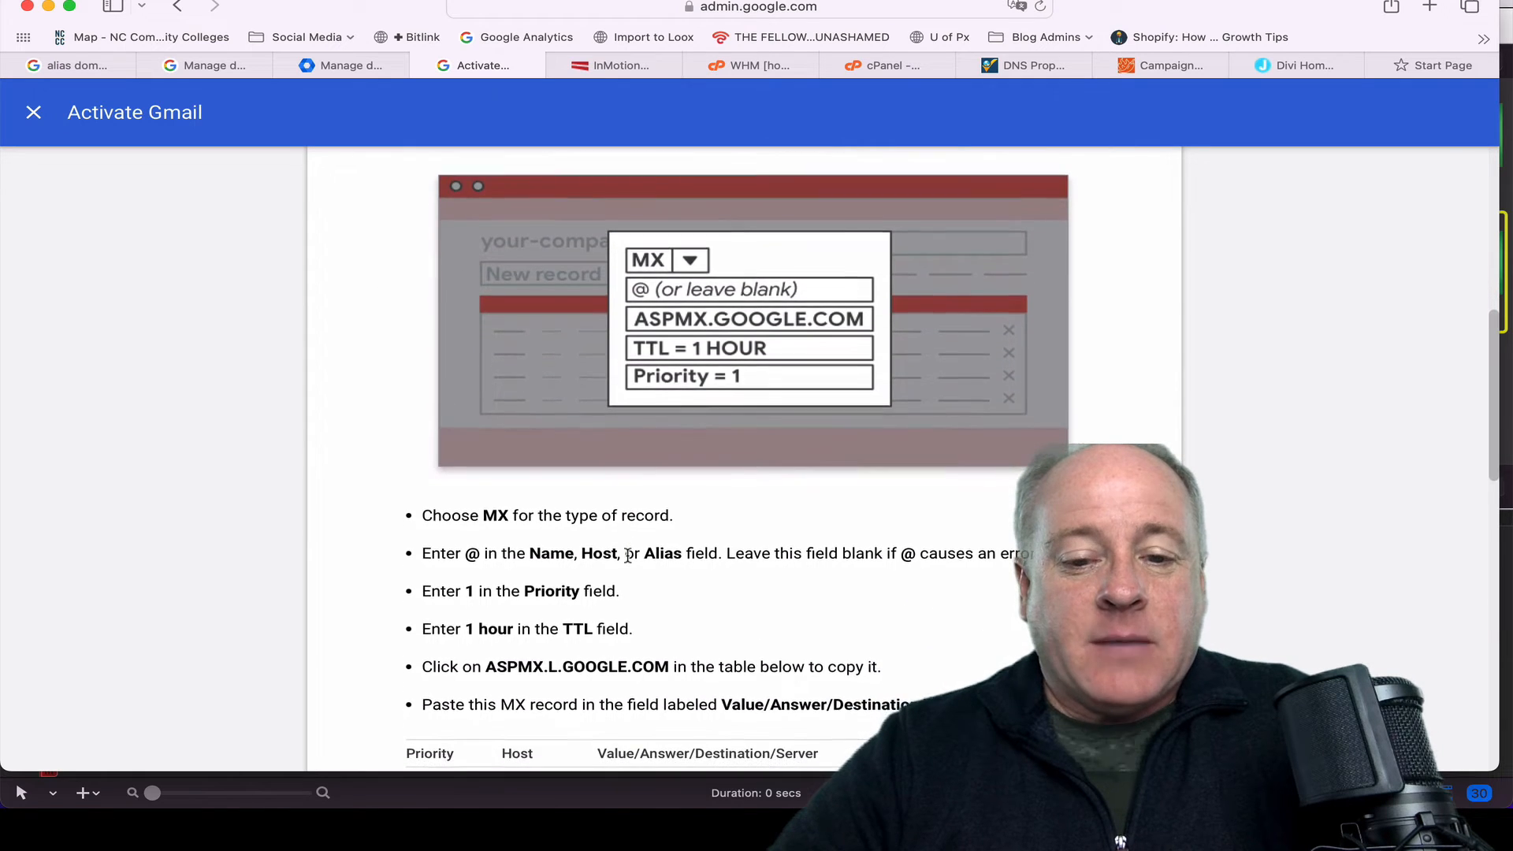
{"action": "scroll", "scroll_direction": "down", "scroll_amount": 3}
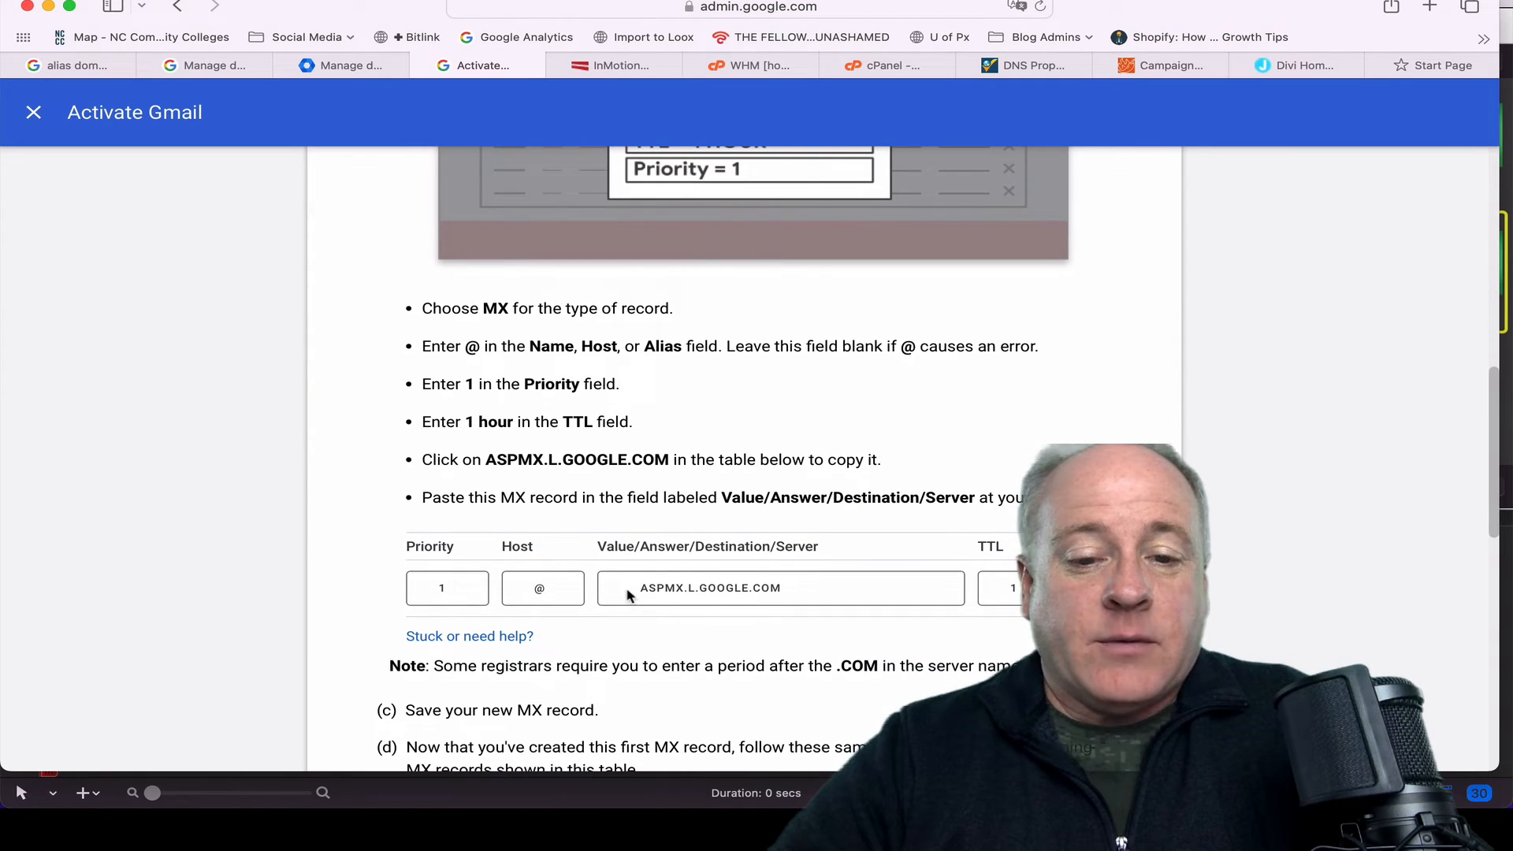
{"action": "left_click", "coordinate": [710, 588]}
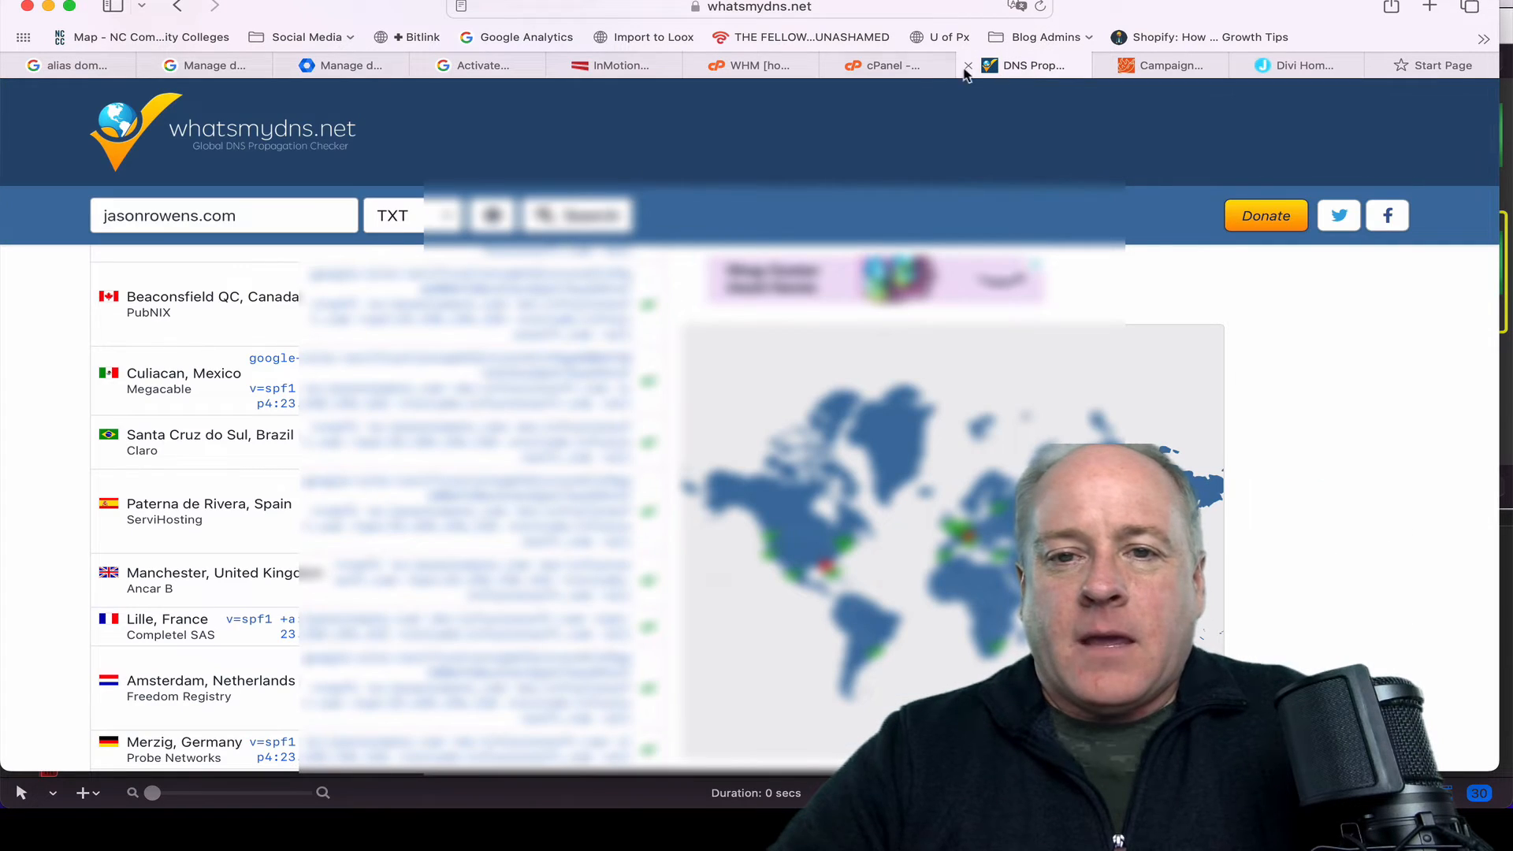
In cPanel Zone Editor, give the new MX record priority 1, double-checking against Google's instructions
{"action": "left_click", "coordinate": [883, 64]}
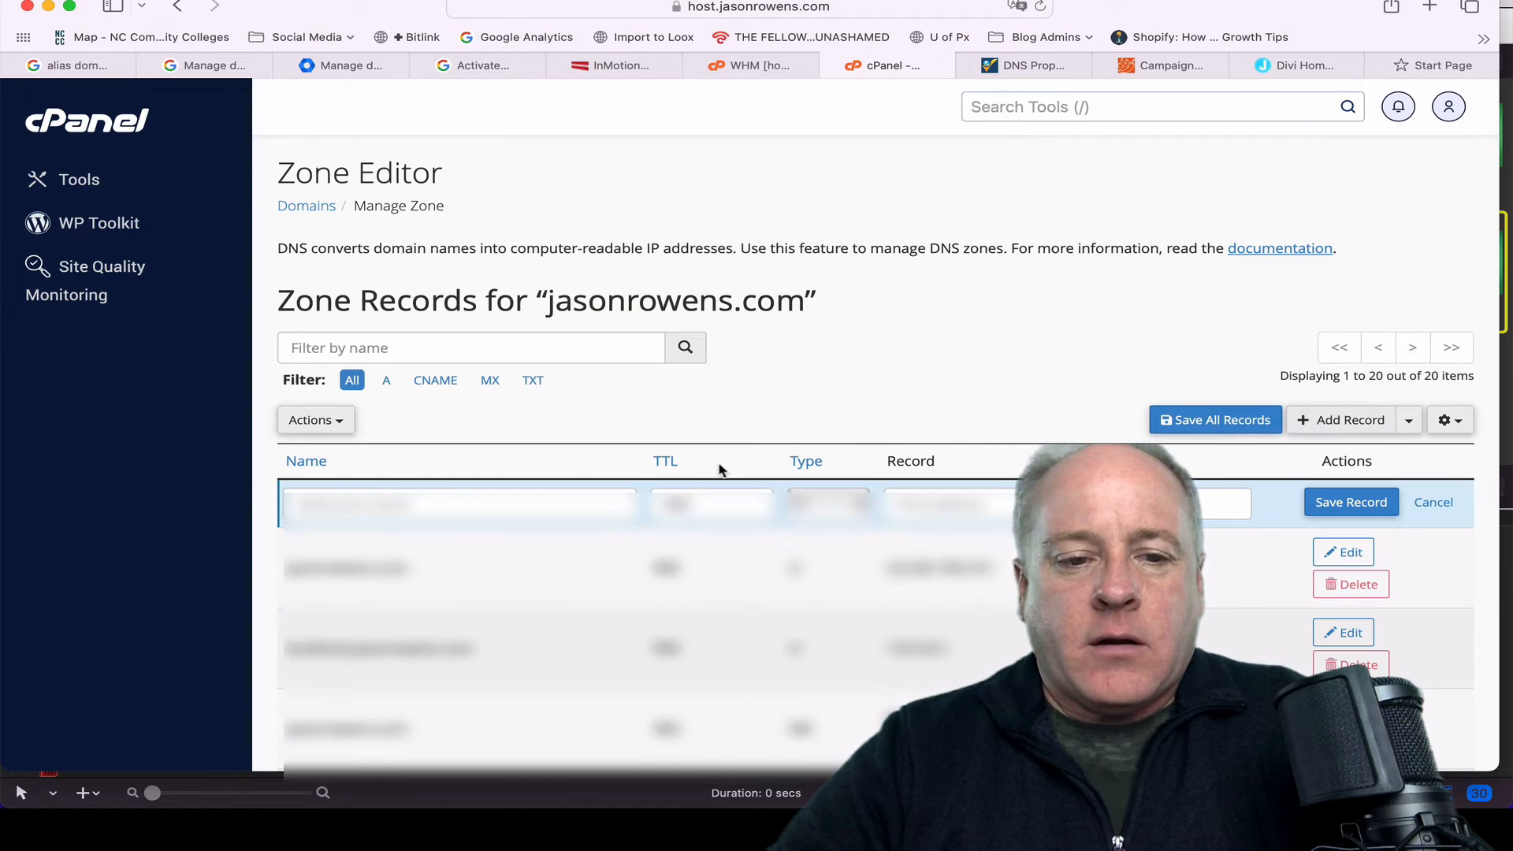
{"action": "left_click", "coordinate": [824, 505]}
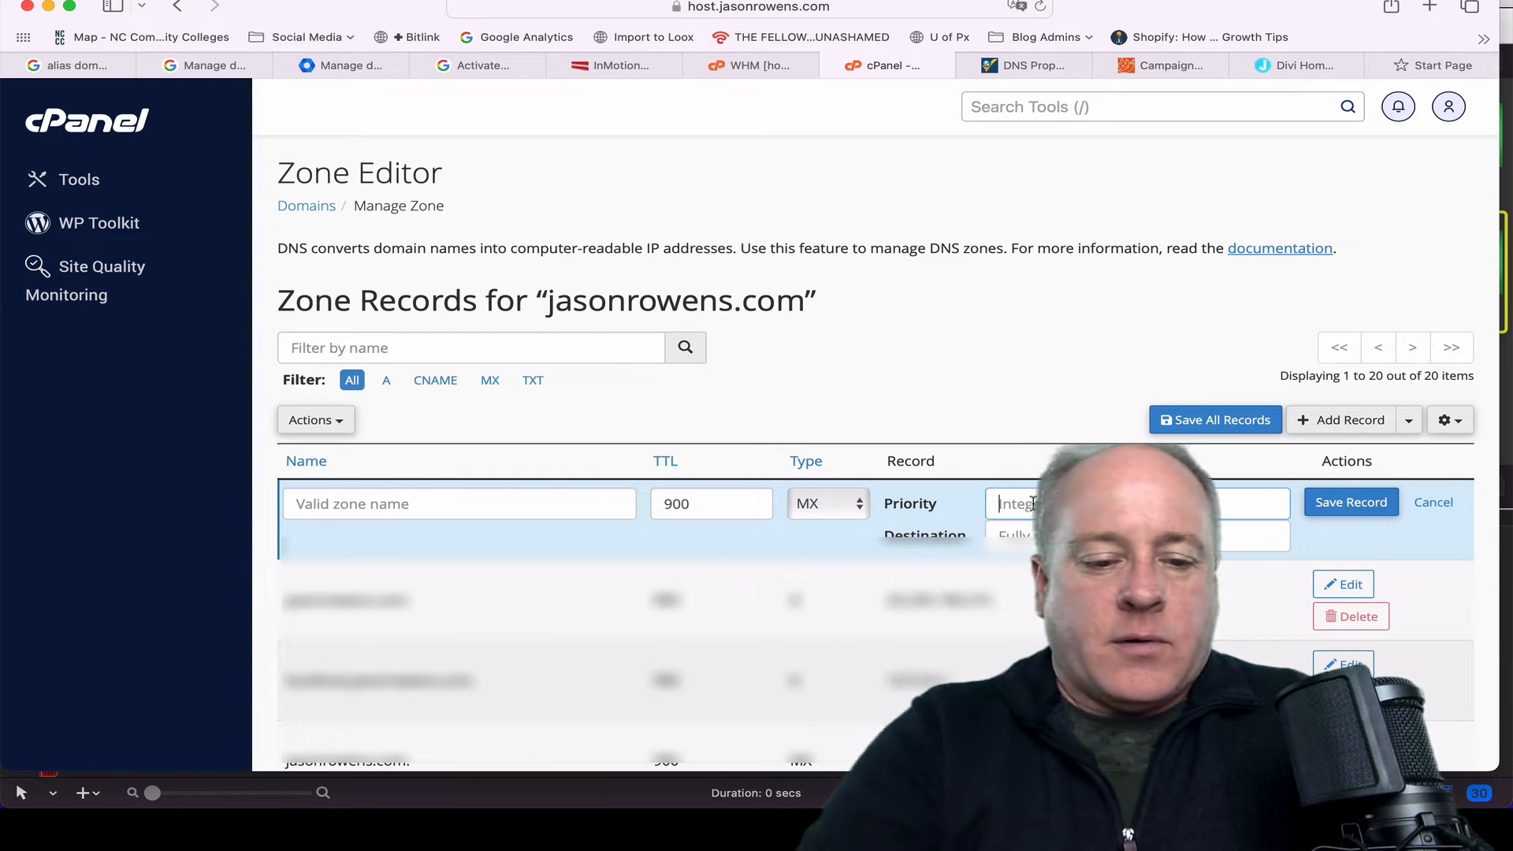
{"action": "type", "text": "1"}
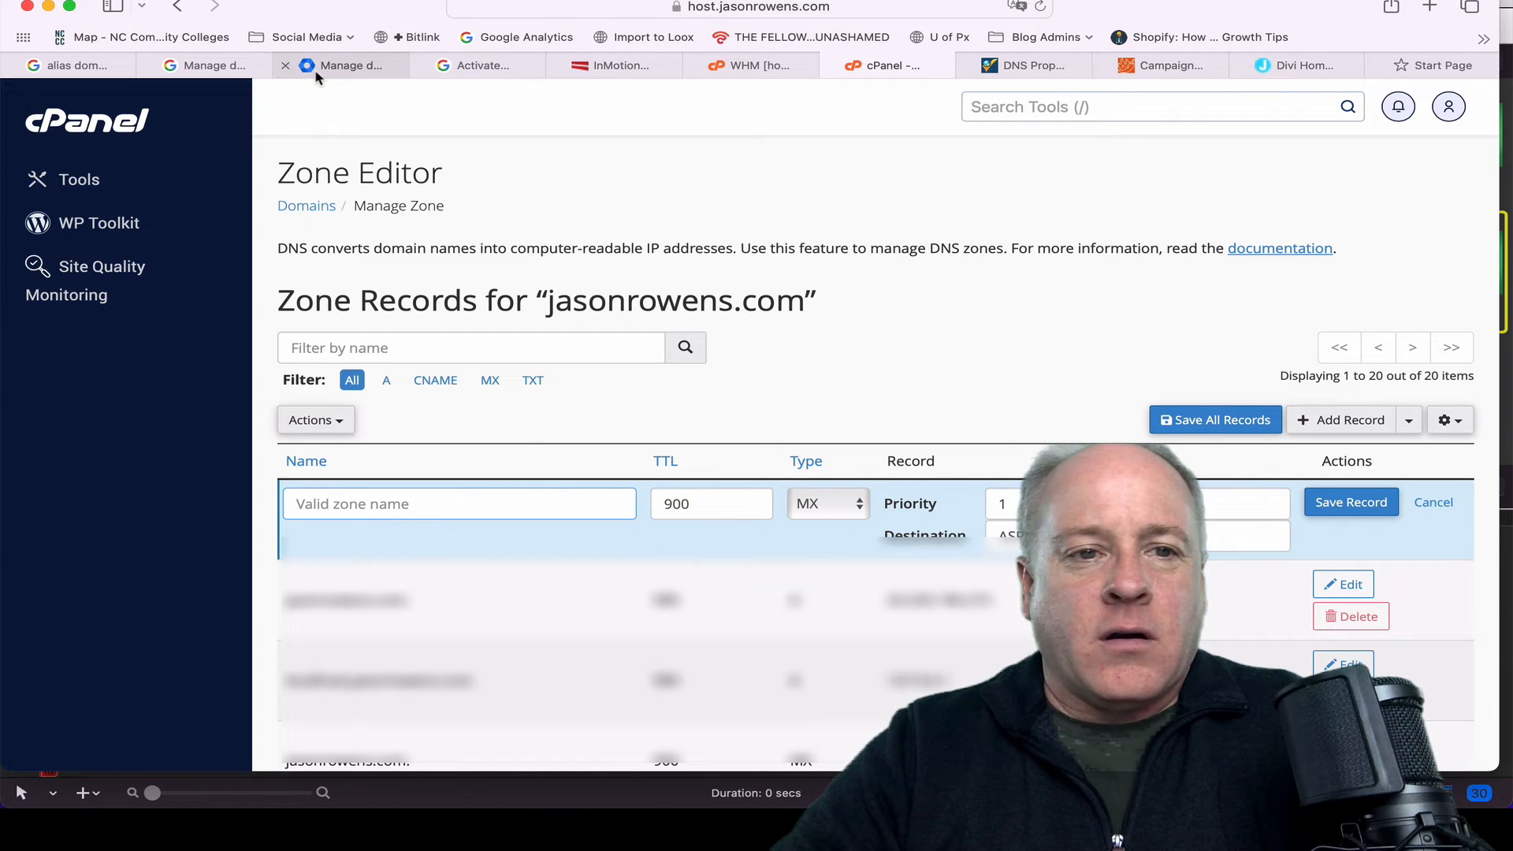
{"action": "left_click", "coordinate": [476, 64]}
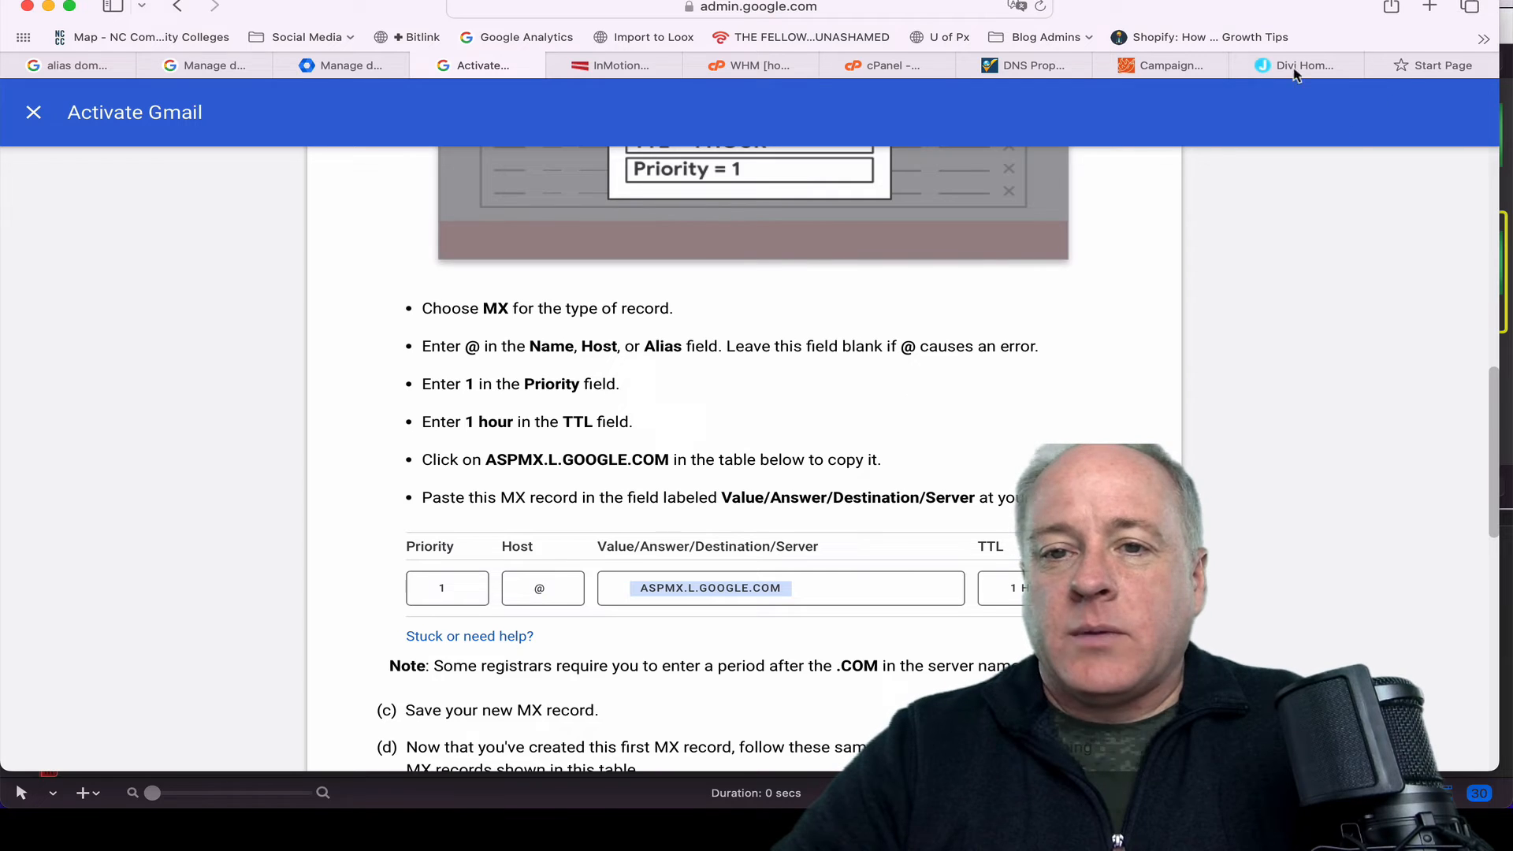
{"action": "left_click", "coordinate": [881, 65]}
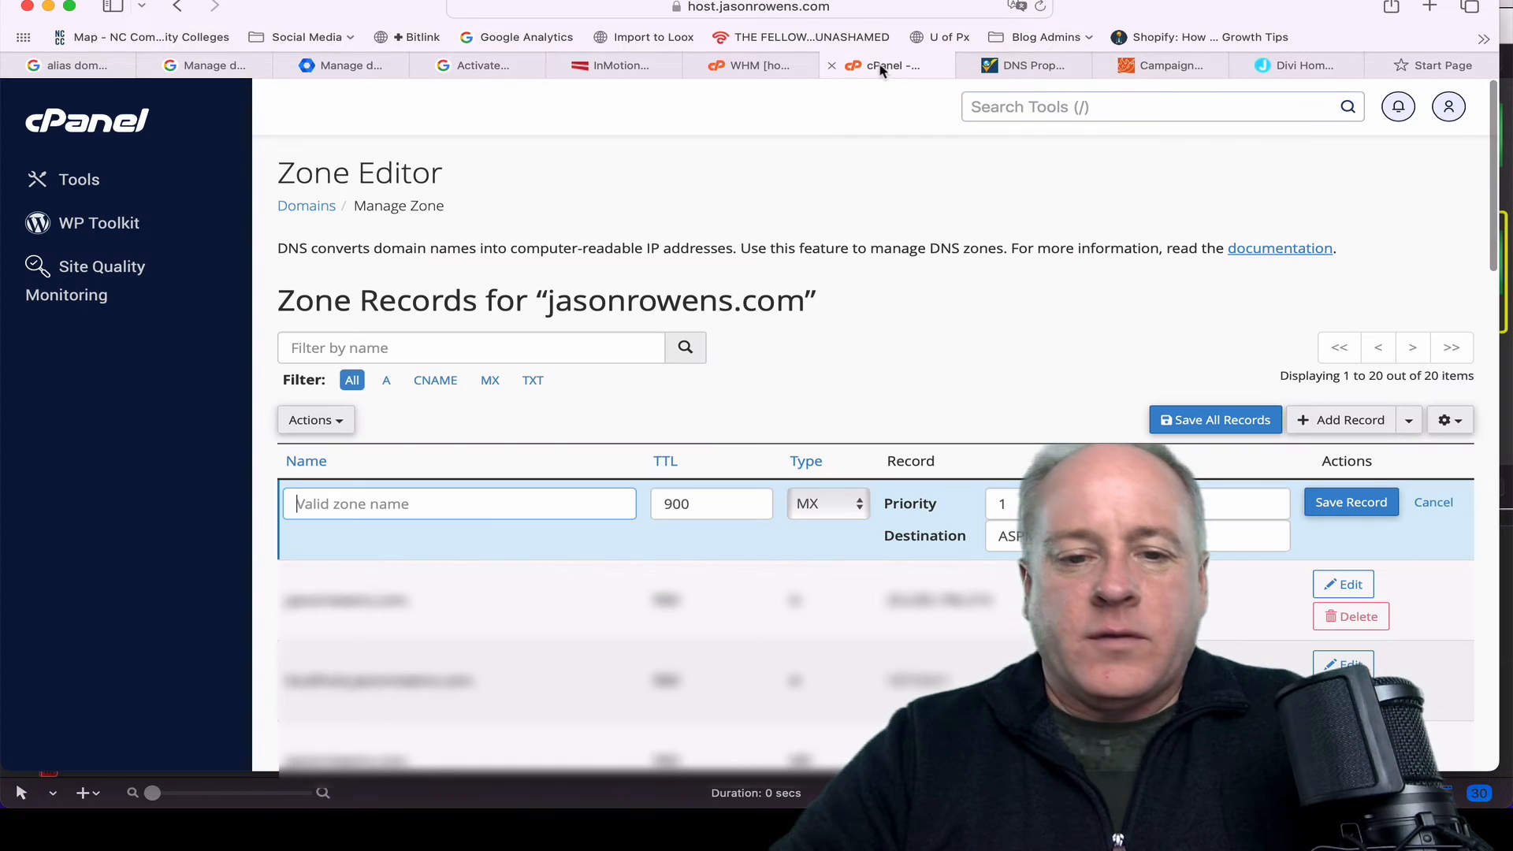
Name the record jasonrowens.com. pointing to ASPMX.L.GOOGLE.COM and save it
{"action": "type", "text": "jasonrowens.com."}
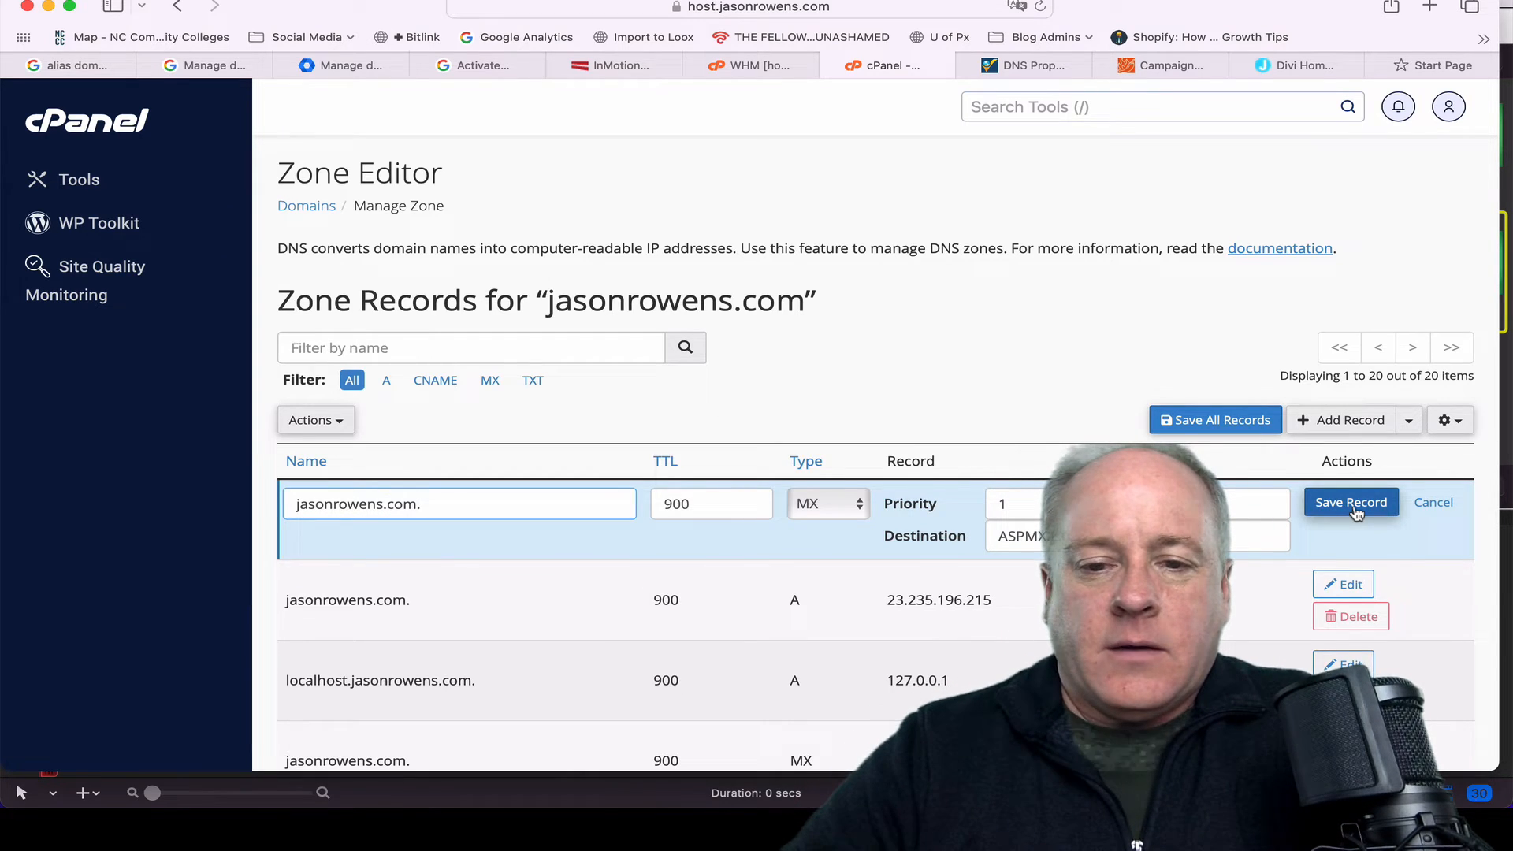
{"action": "left_click", "coordinate": [1351, 501]}
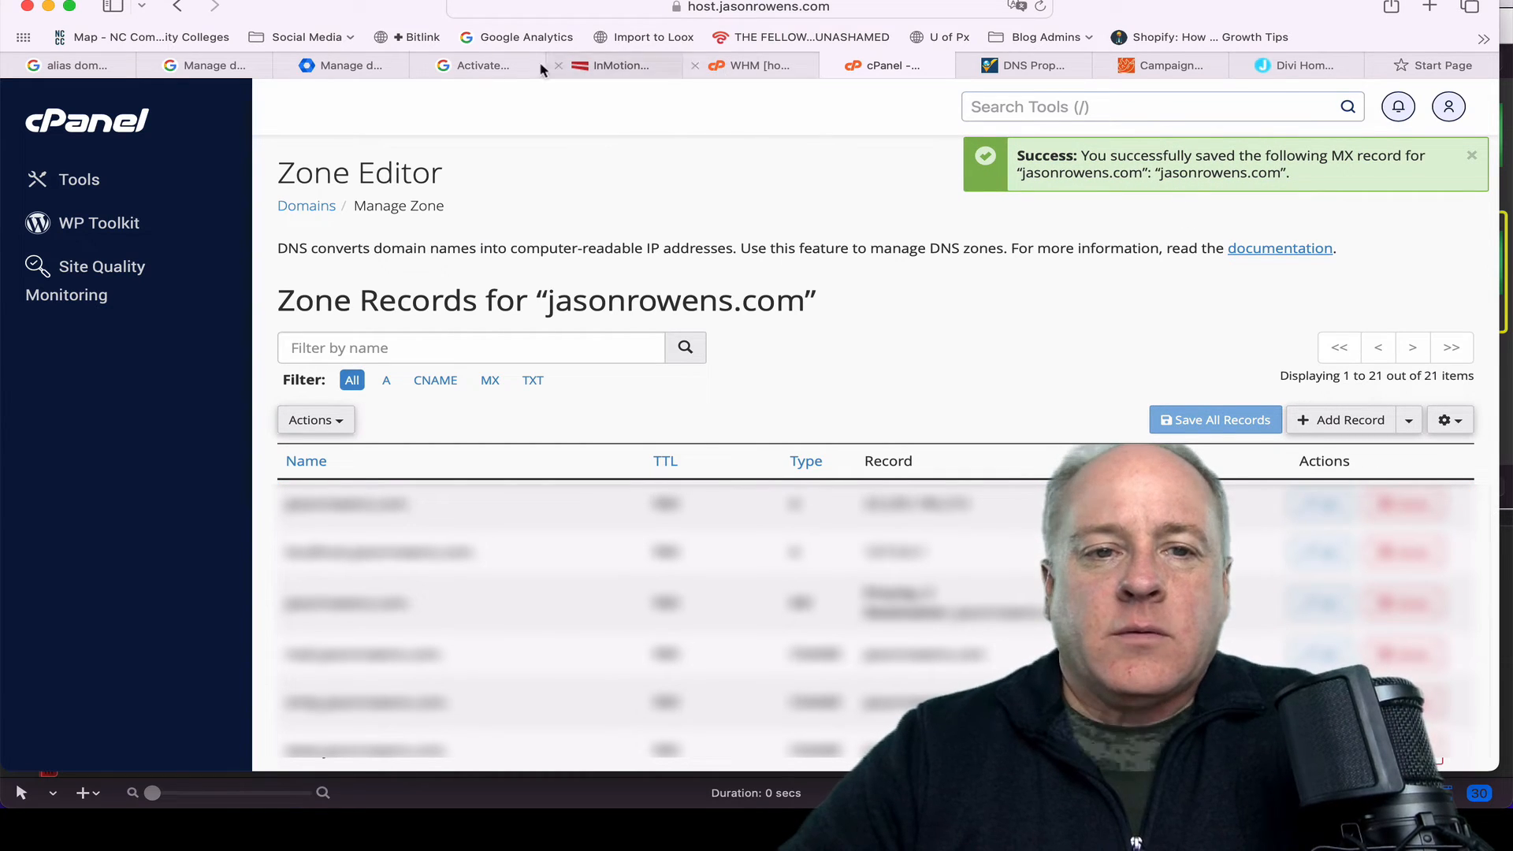
{"action": "left_click", "coordinate": [478, 65]}
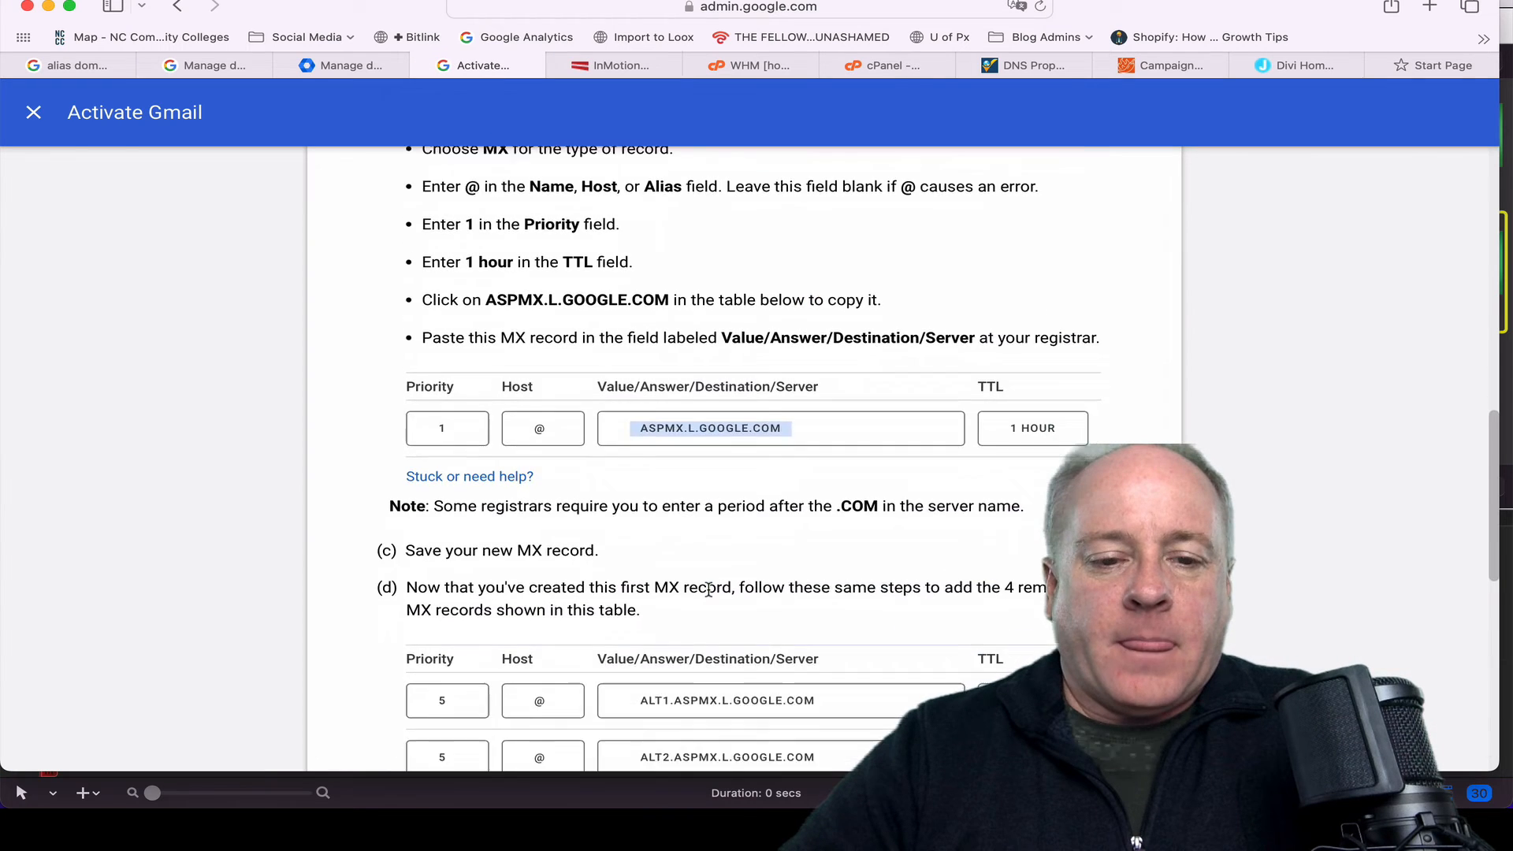
{"action": "scroll", "scroll_direction": "down", "scroll_amount": 3}
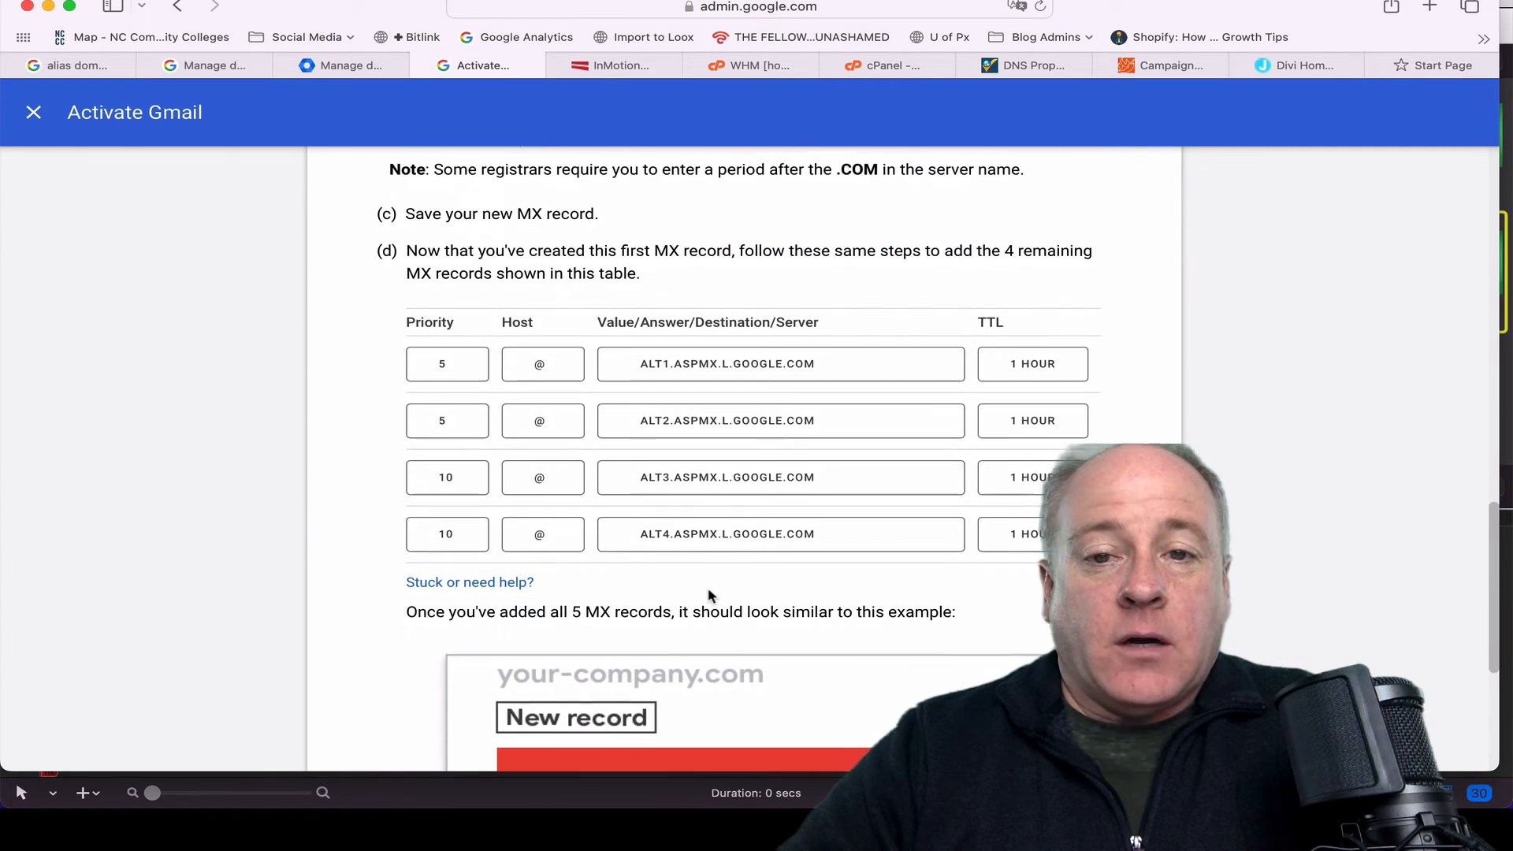
{"action": "scroll", "scroll_direction": "down", "scroll_amount": 3}
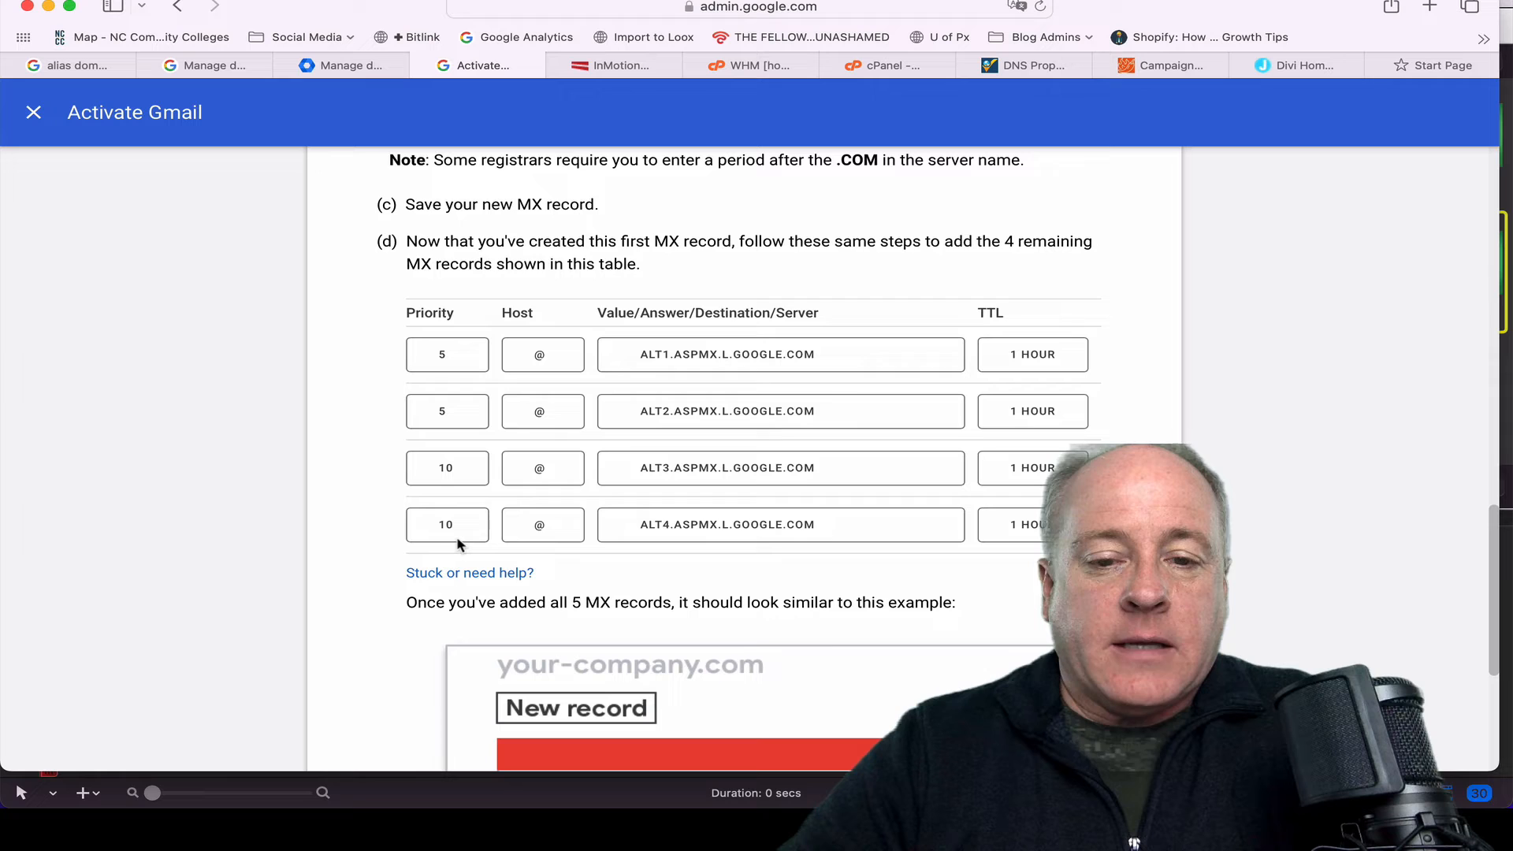
{"action": "scroll", "scroll_direction": "down", "scroll_amount": 3}
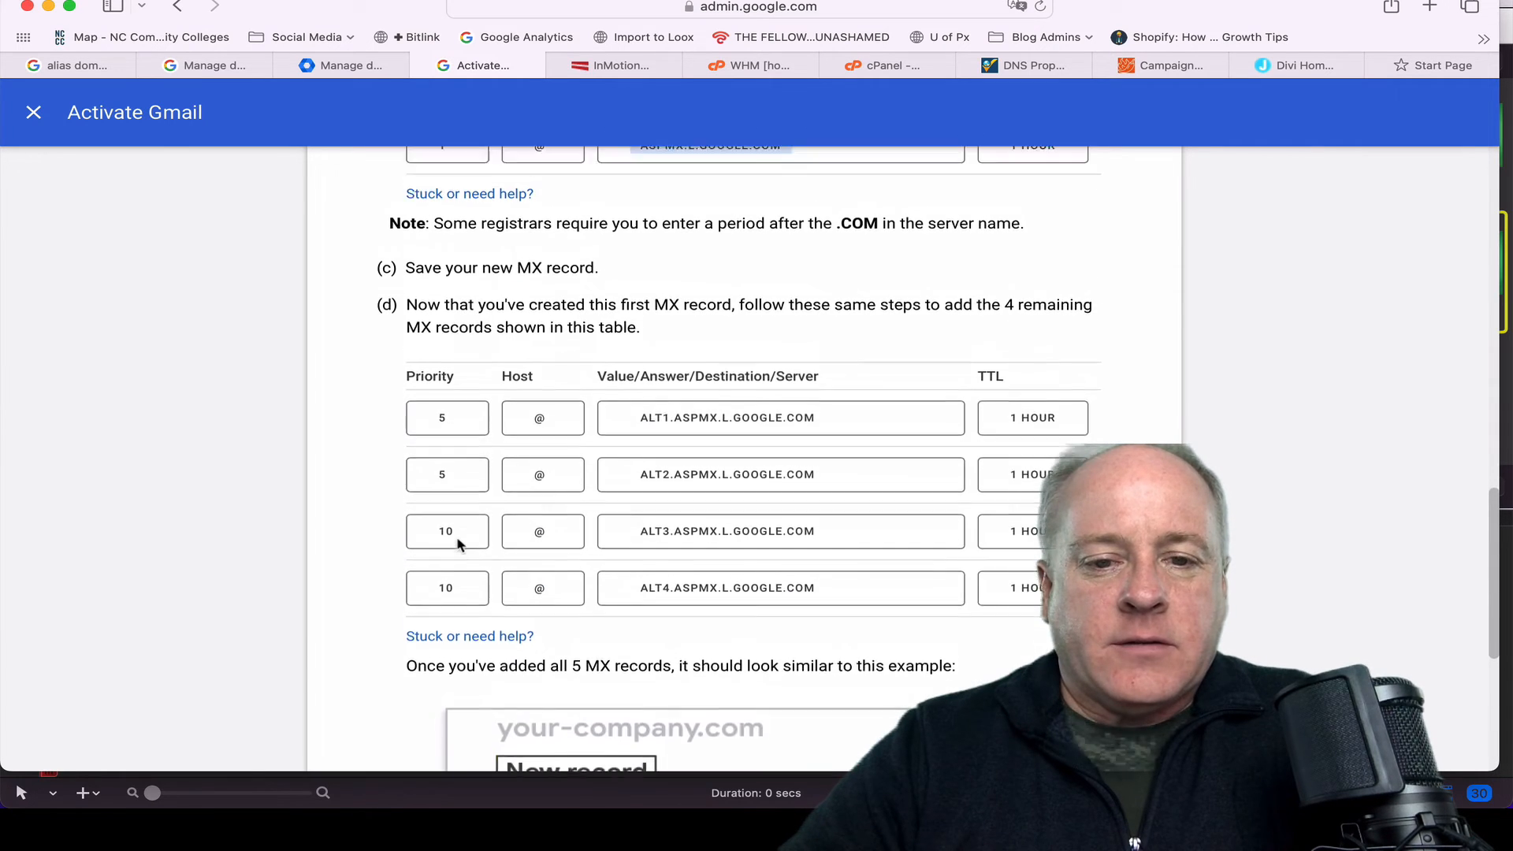
{"action": "scroll", "scroll_direction": "down", "scroll_amount": 3}
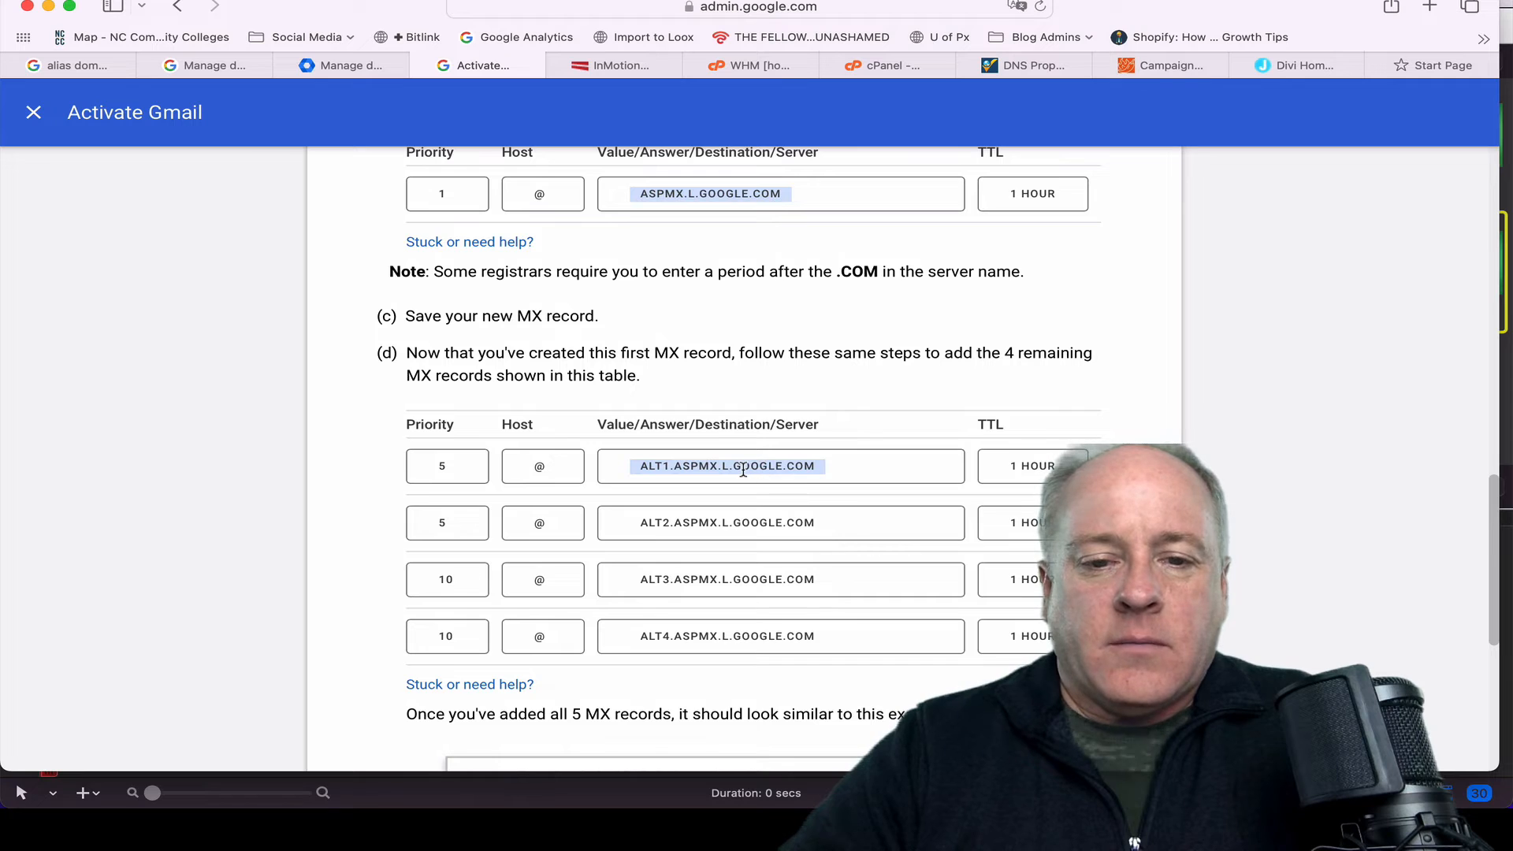
{"action": "left_click", "coordinate": [728, 467]}
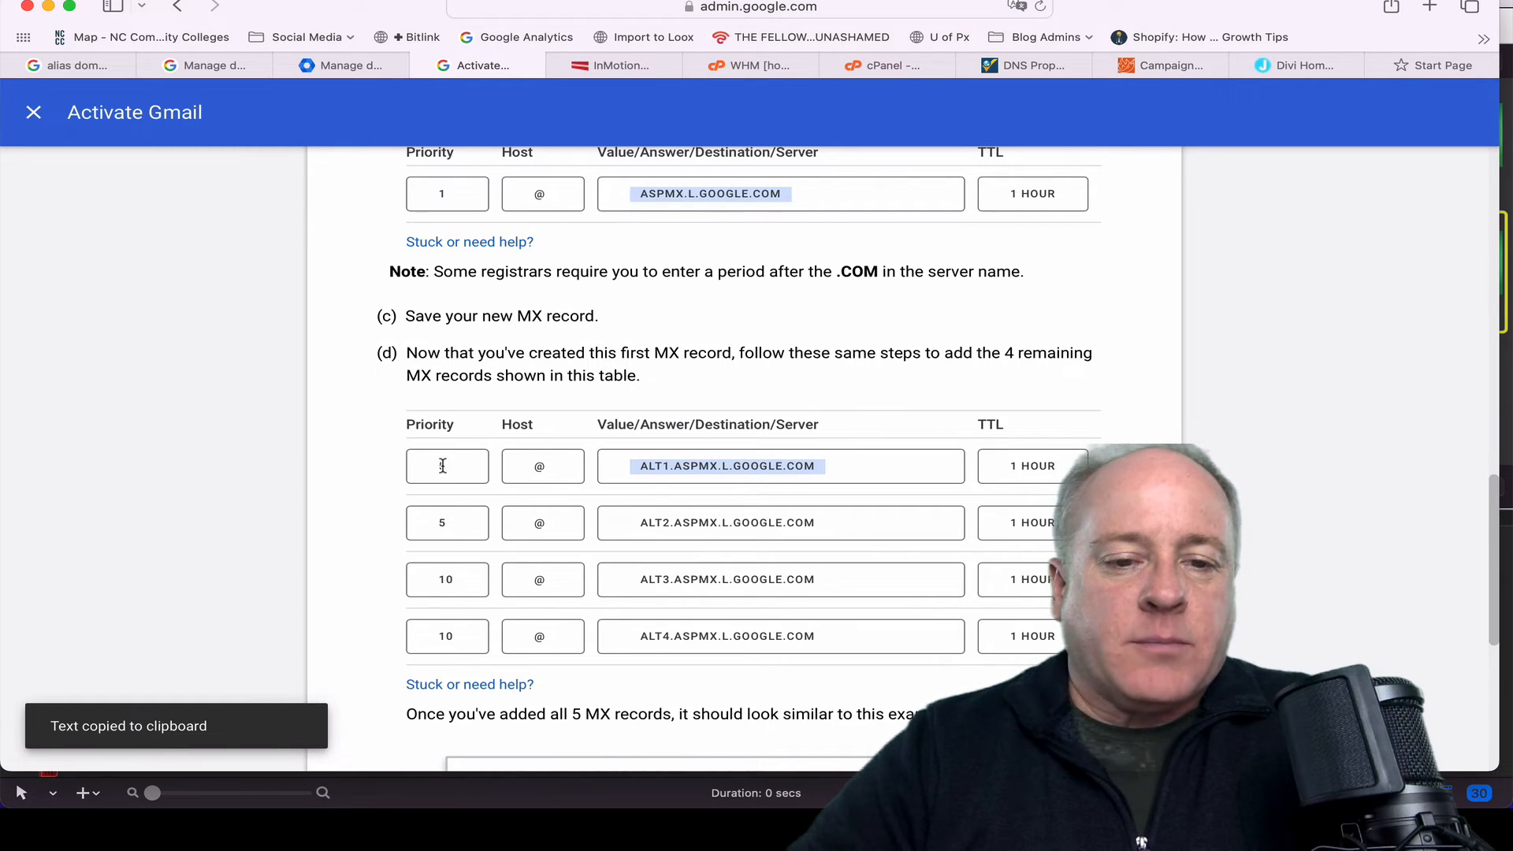
{"action": "type", "text": "5"}
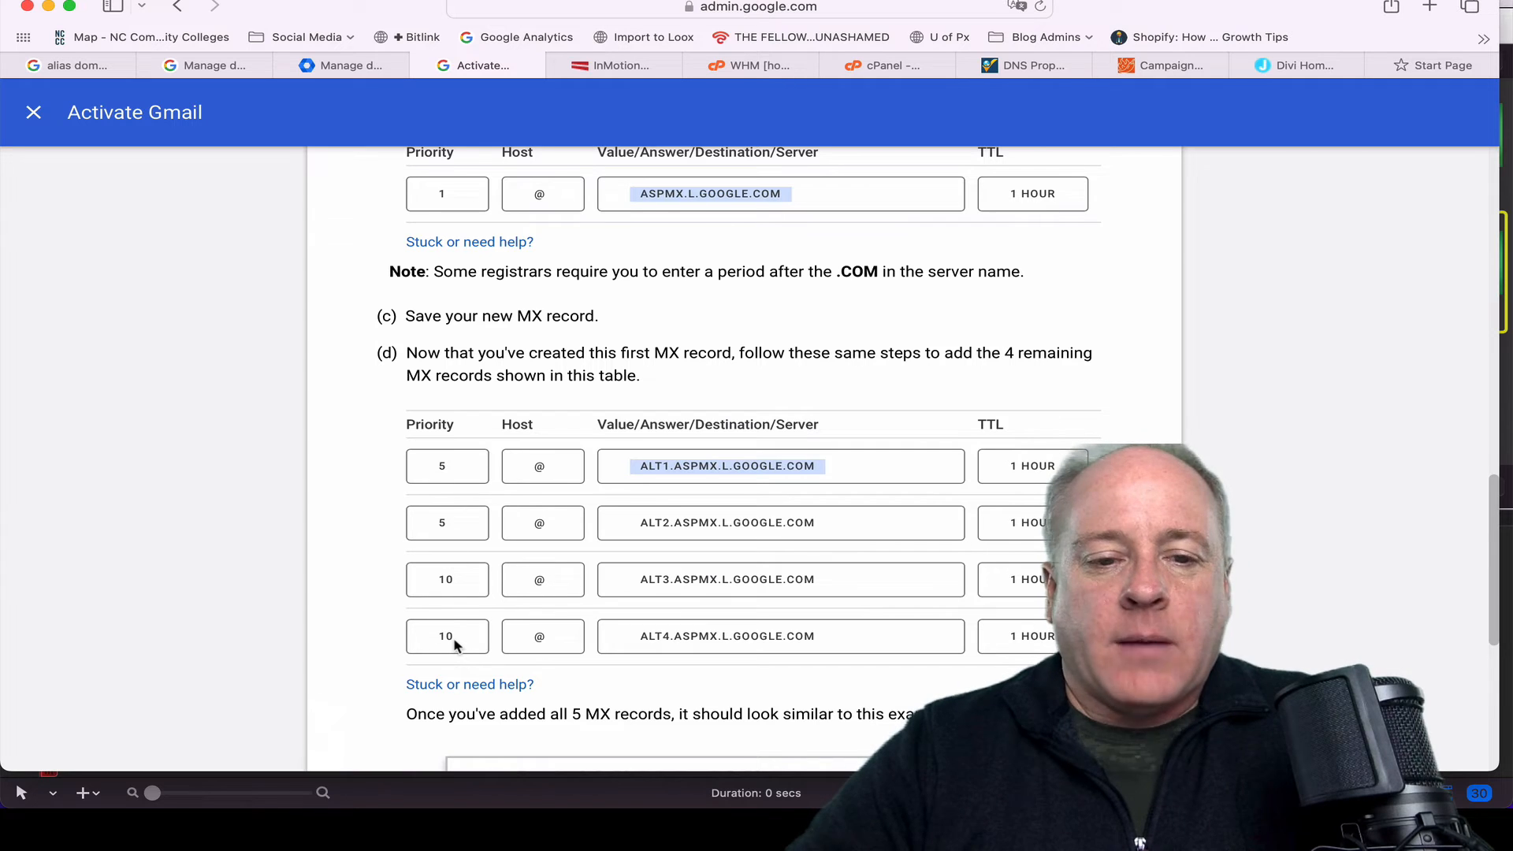
{"action": "mouse_move", "coordinate": [618, 65]}
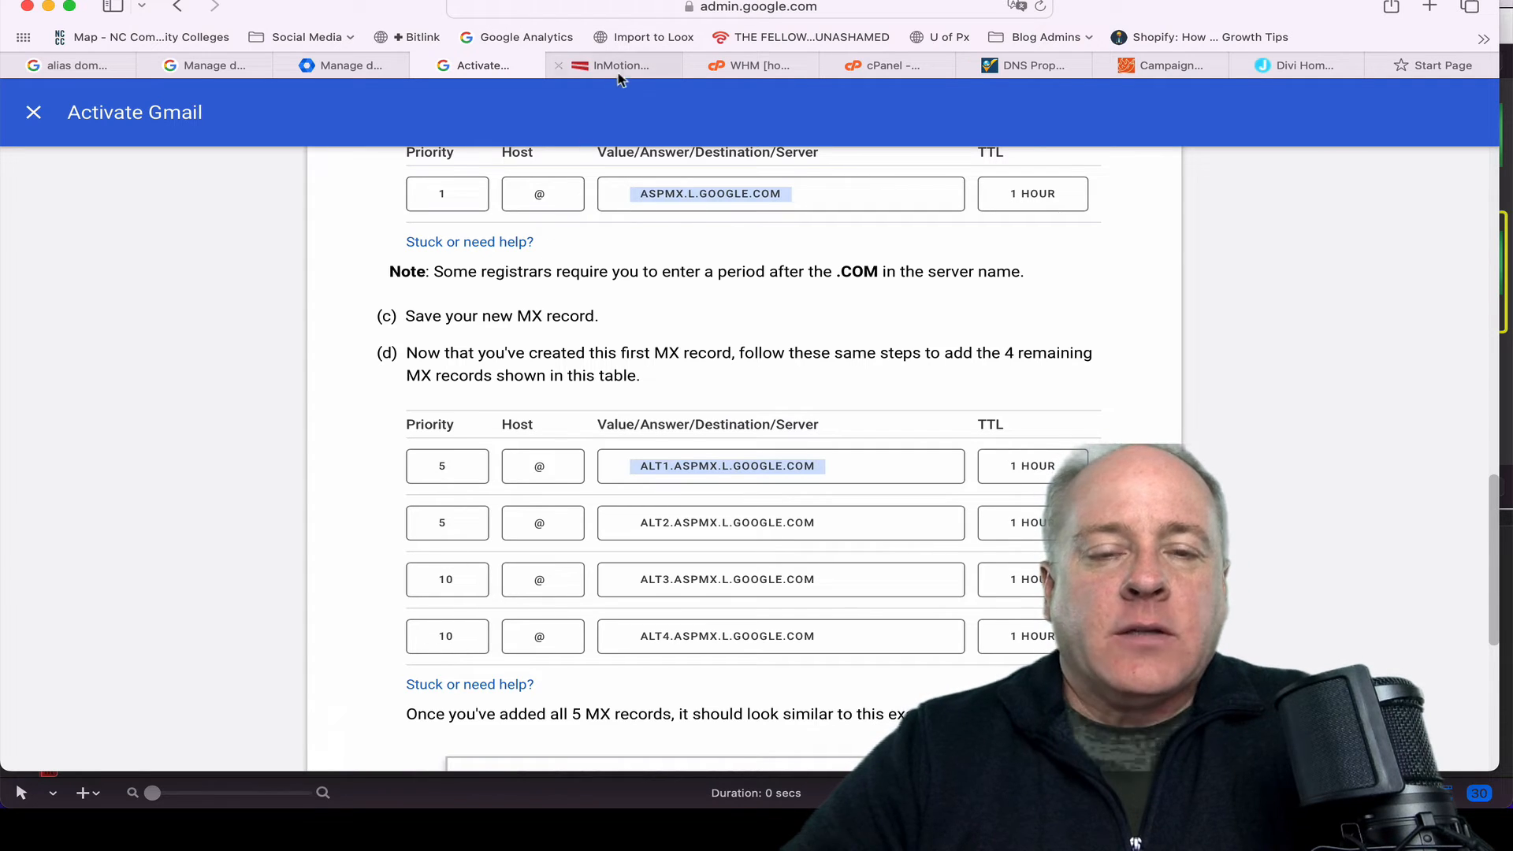
{"action": "mouse_move", "coordinate": [618, 64]}
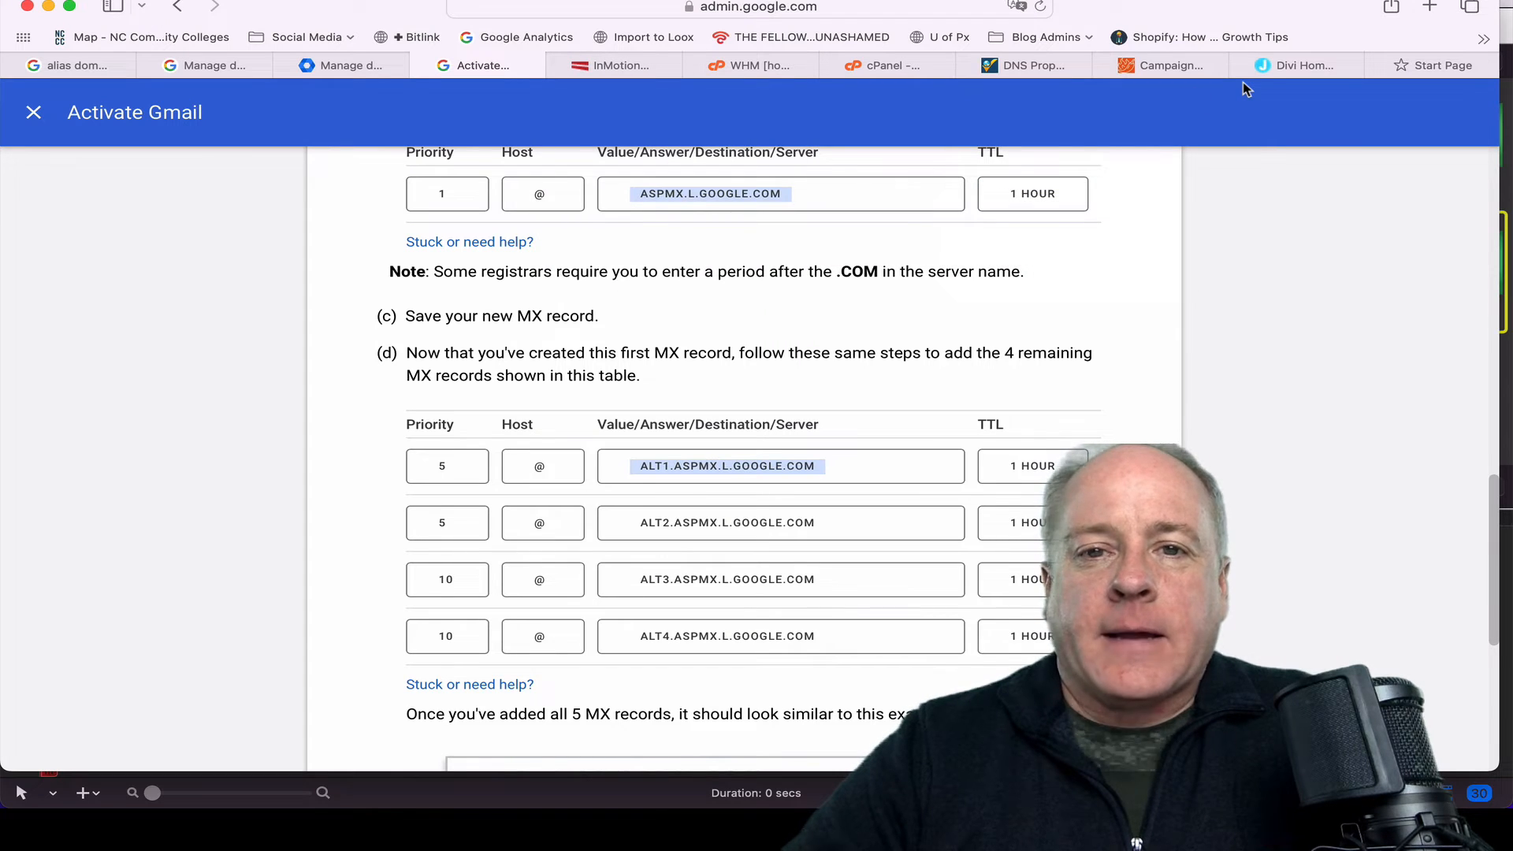
{"action": "scroll", "scroll_direction": "down", "scroll_amount": 3}
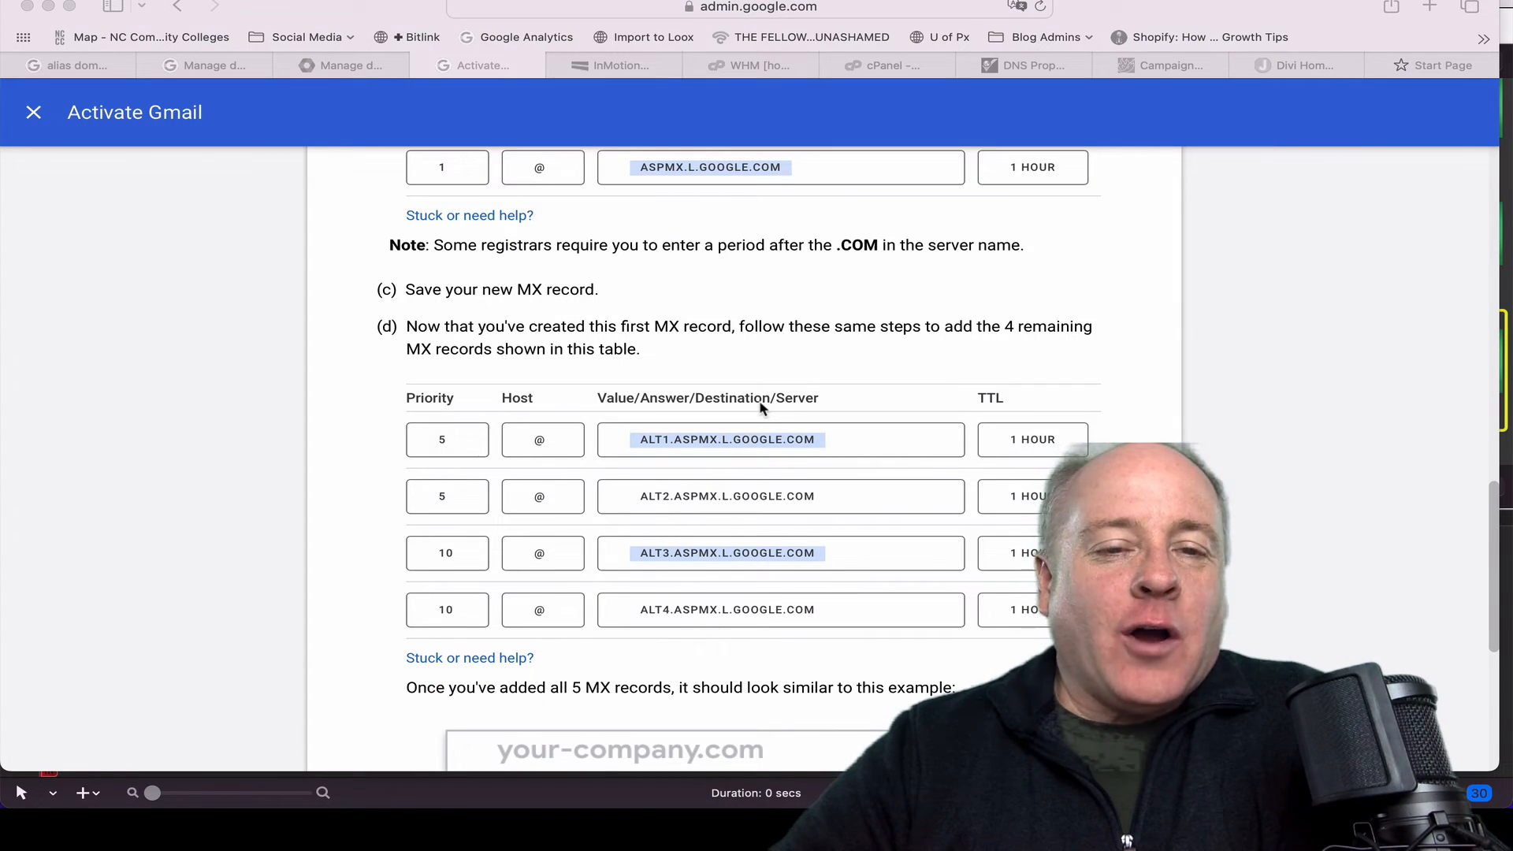
{"action": "scroll", "scroll_direction": "down", "scroll_amount": 3}
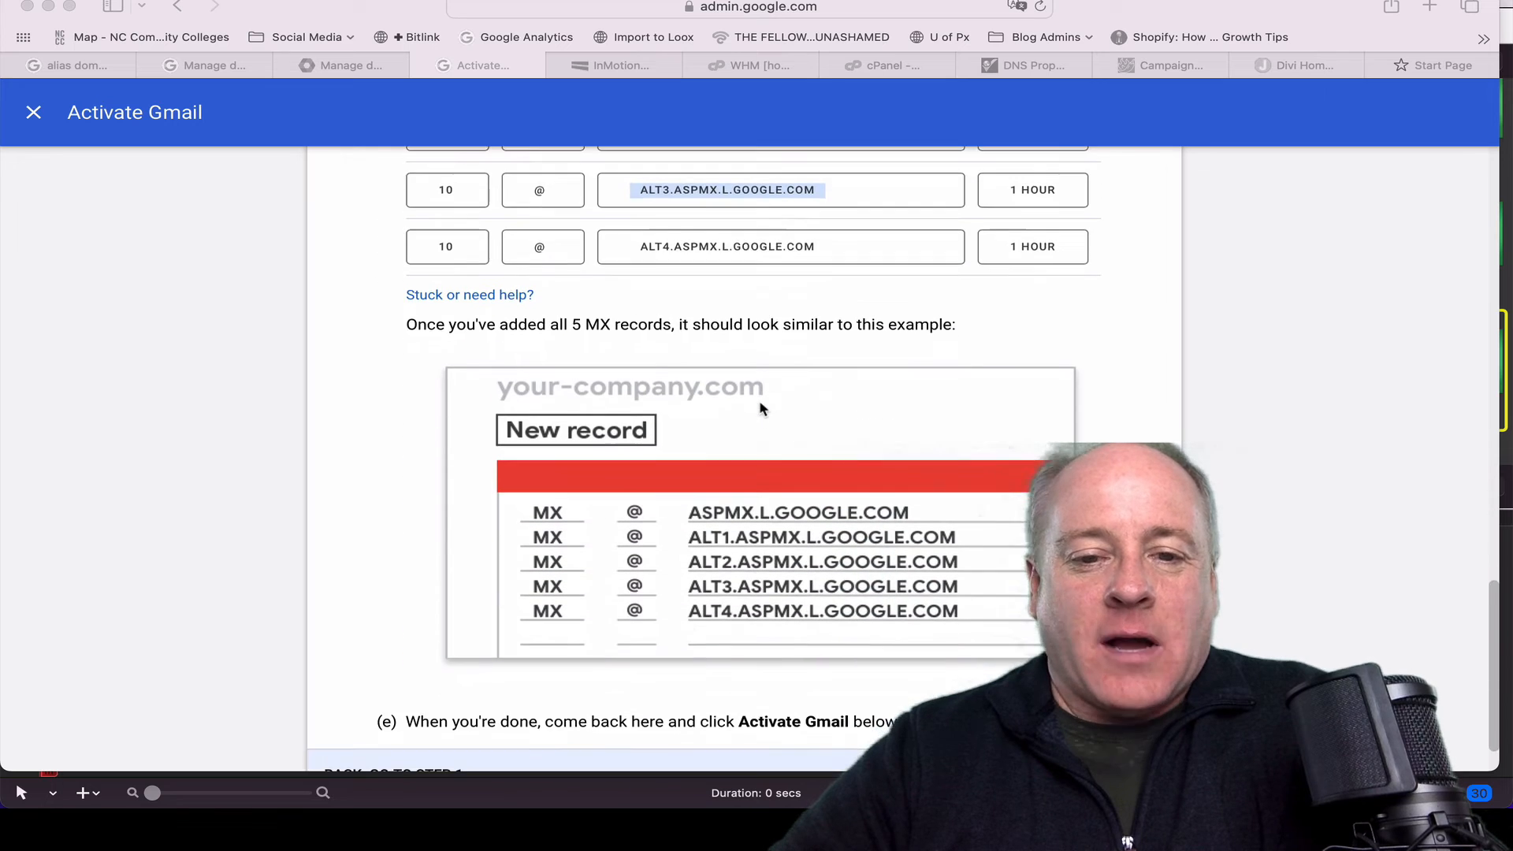
{"action": "scroll", "scroll_direction": "down", "scroll_amount": 3}
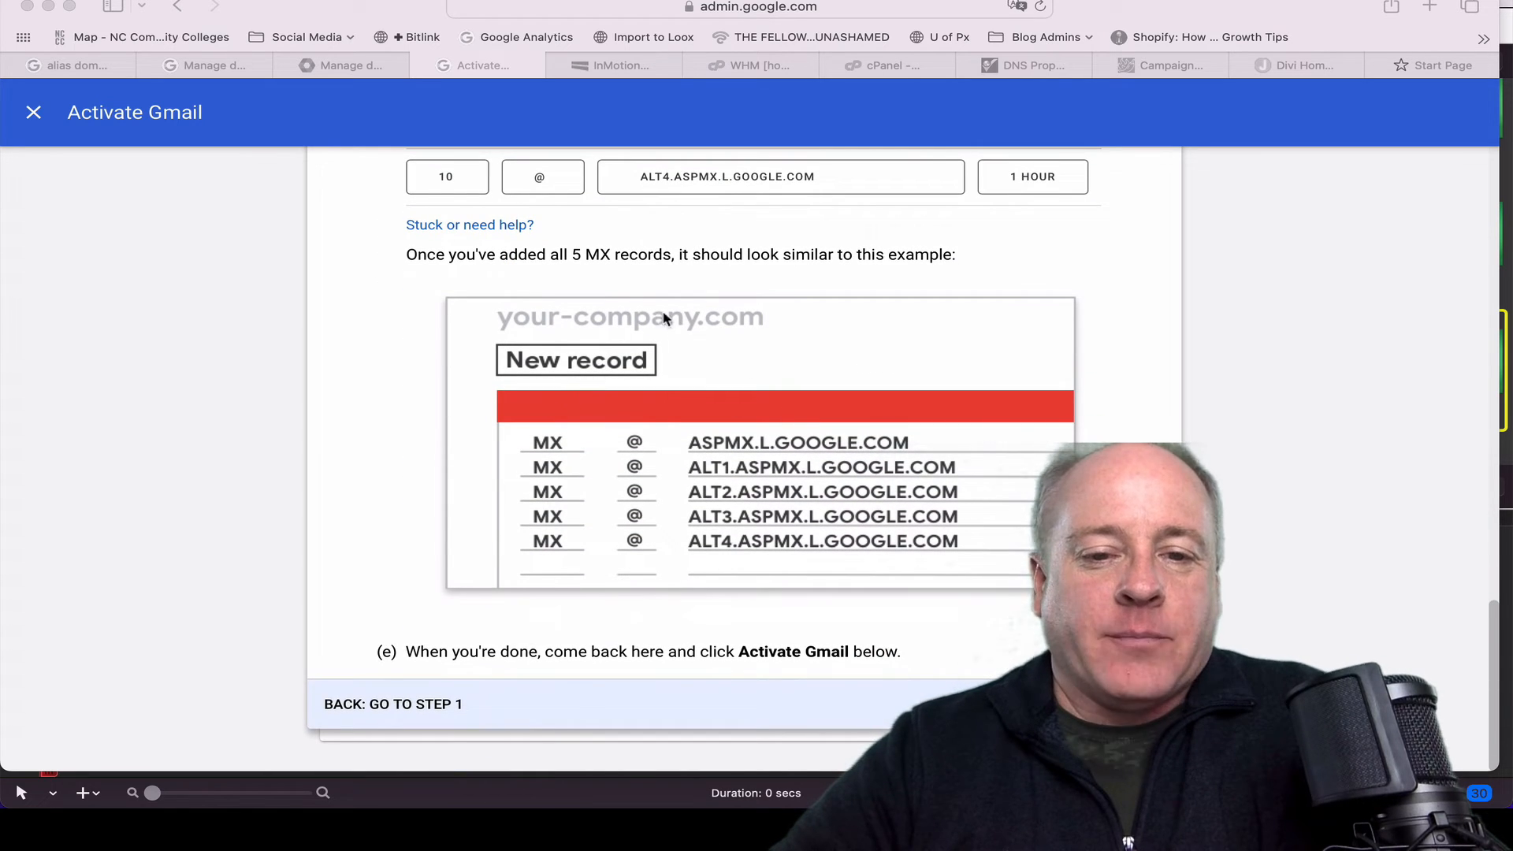
{"action": "mouse_move", "coordinate": [715, 454]}
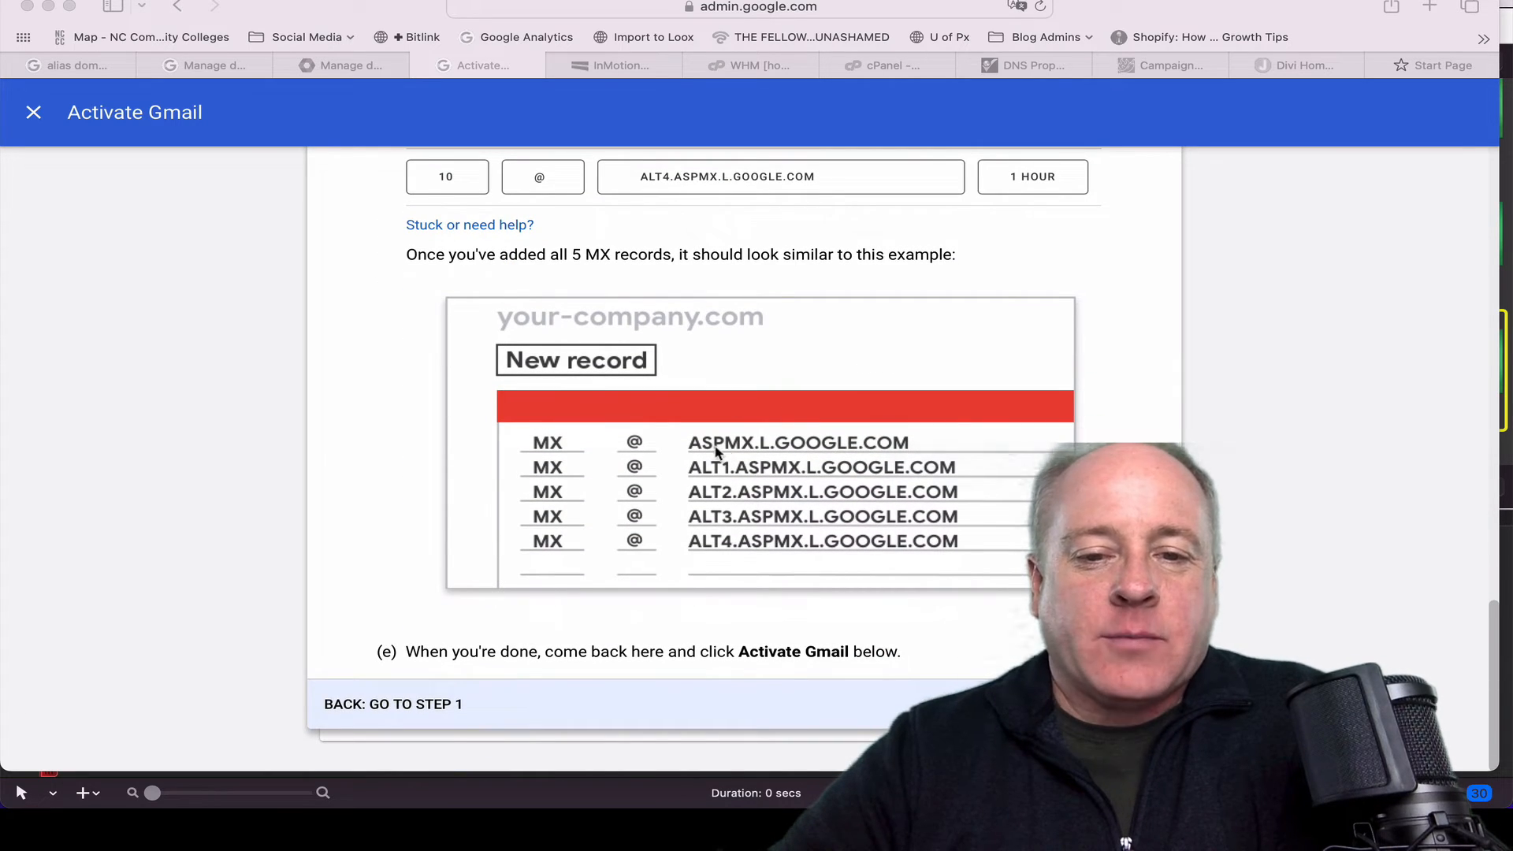
{"action": "mouse_move", "coordinate": [704, 484]}
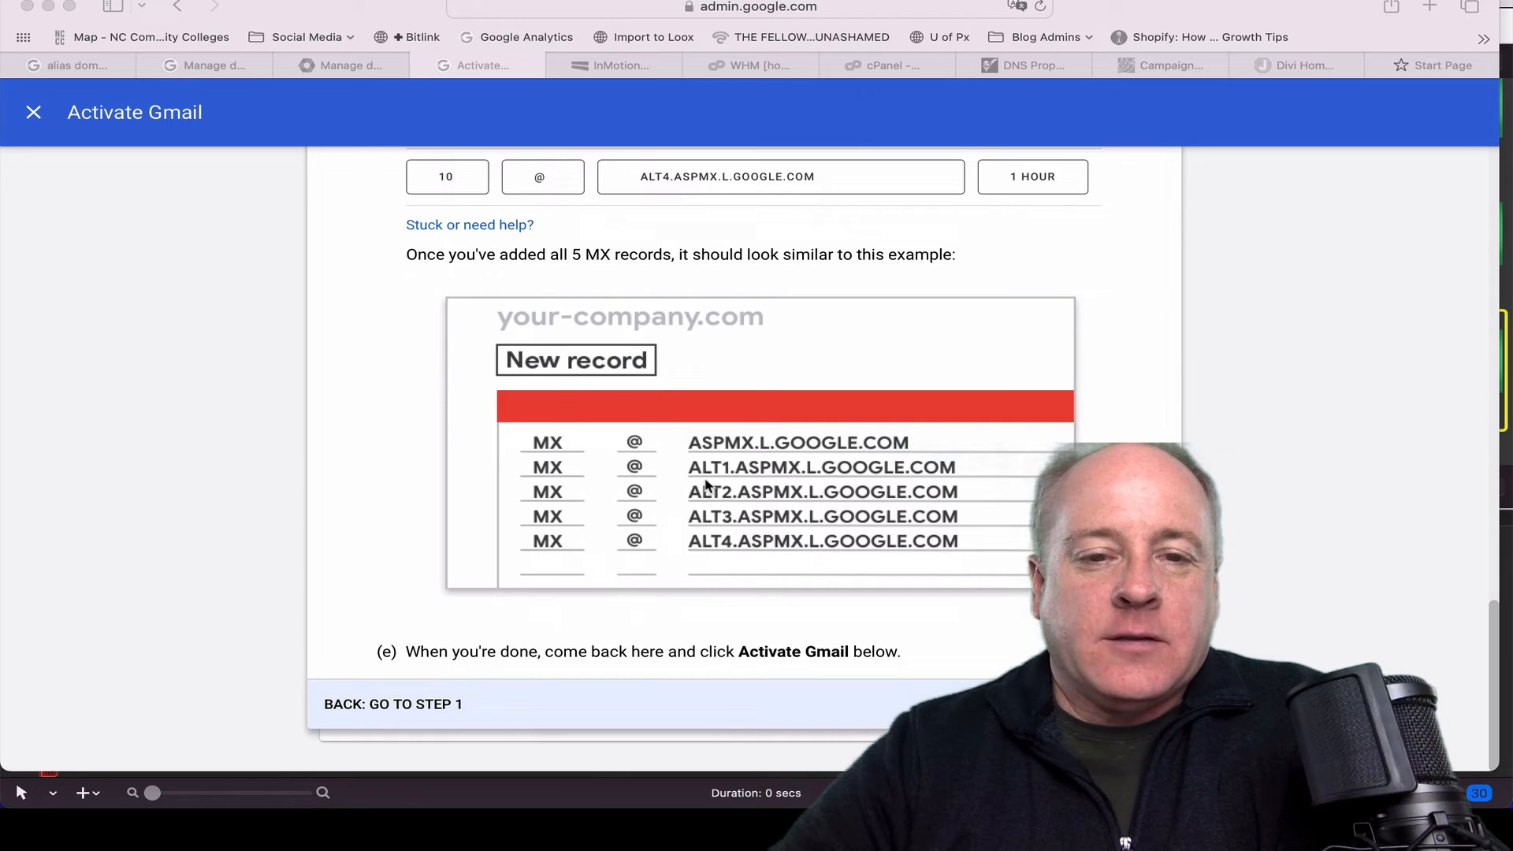
{"action": "mouse_move", "coordinate": [613, 613]}
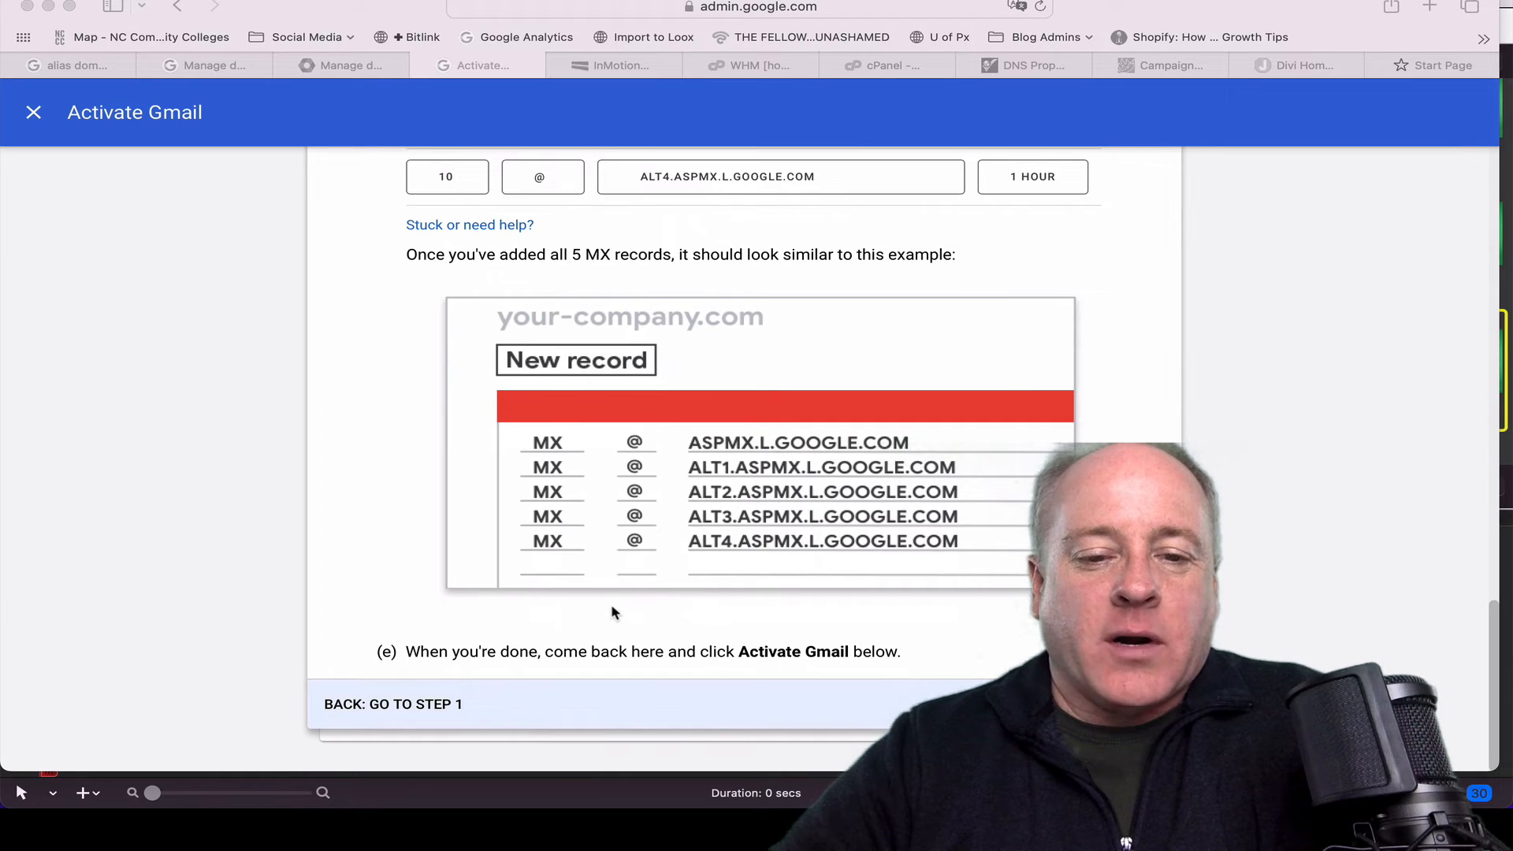
{"action": "mouse_move", "coordinate": [437, 665]}
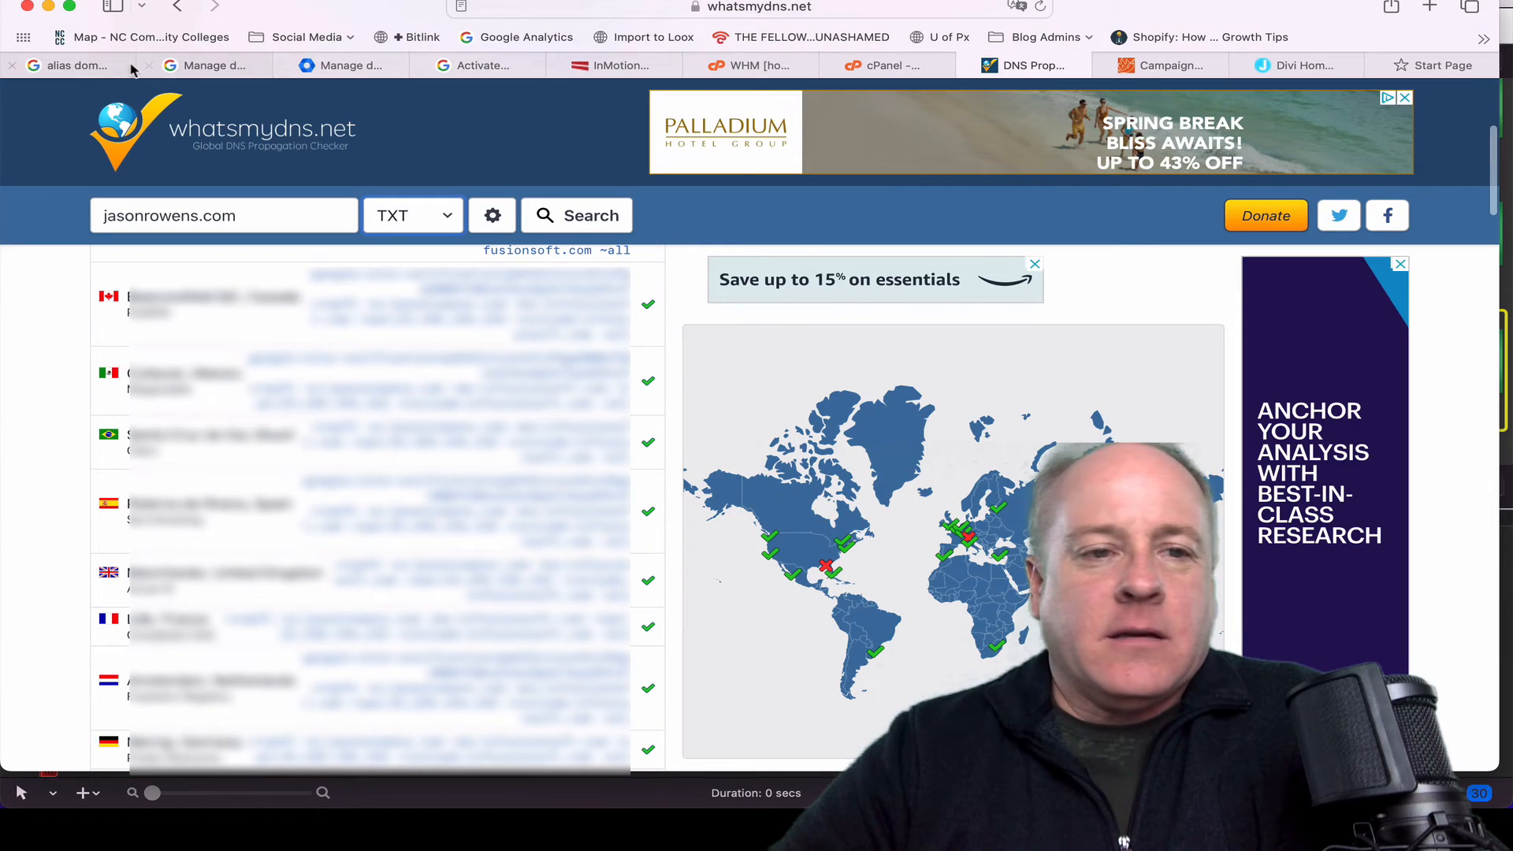
Run an MX lookup for jasonrowens.com and review the Google mail servers across worldwide locations
{"action": "left_click", "coordinate": [412, 216]}
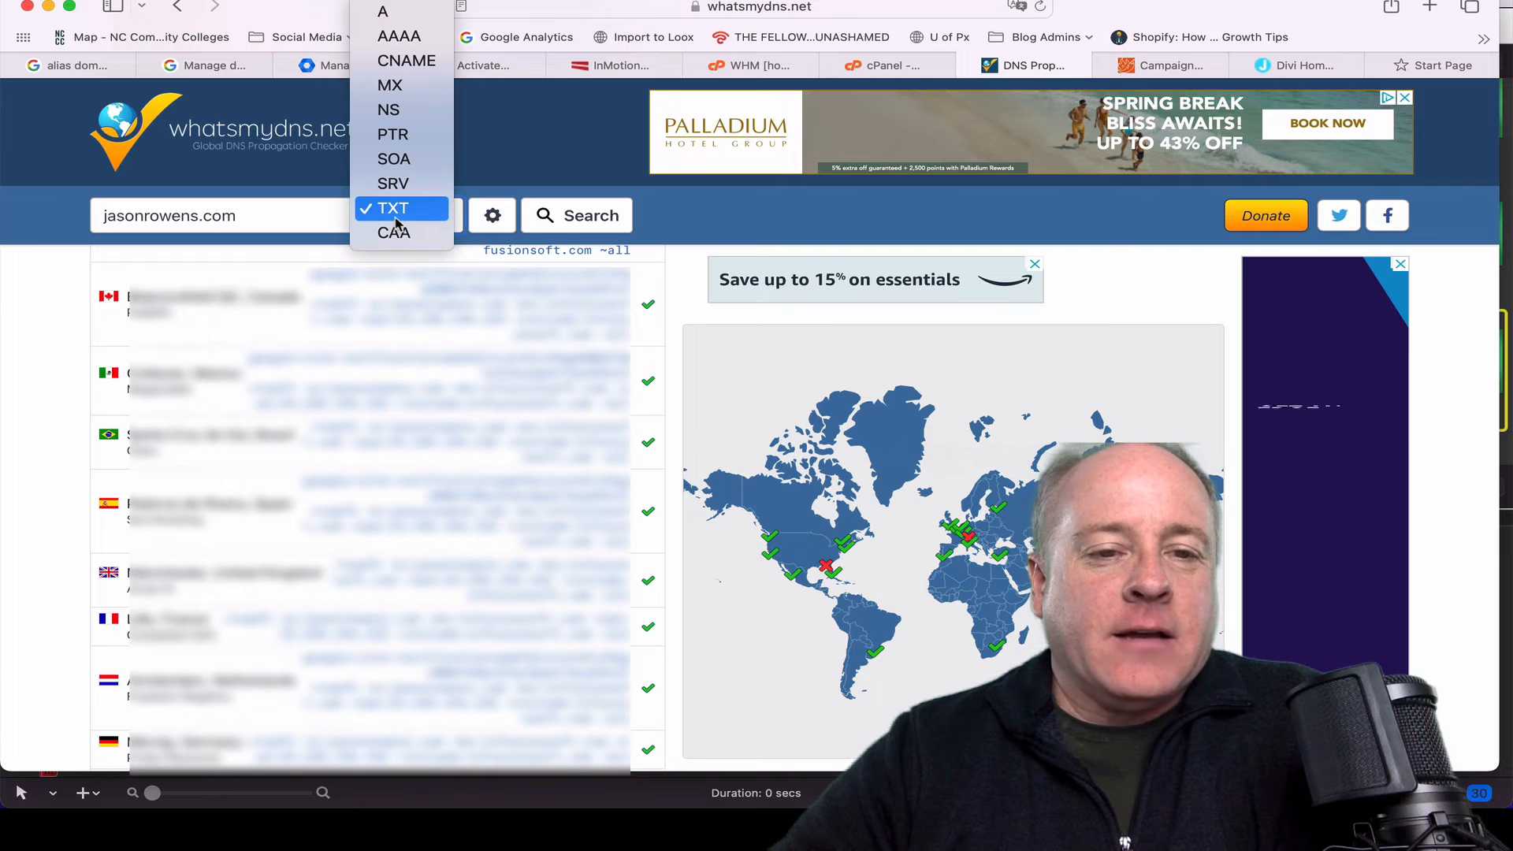
{"action": "left_click", "coordinate": [389, 84]}
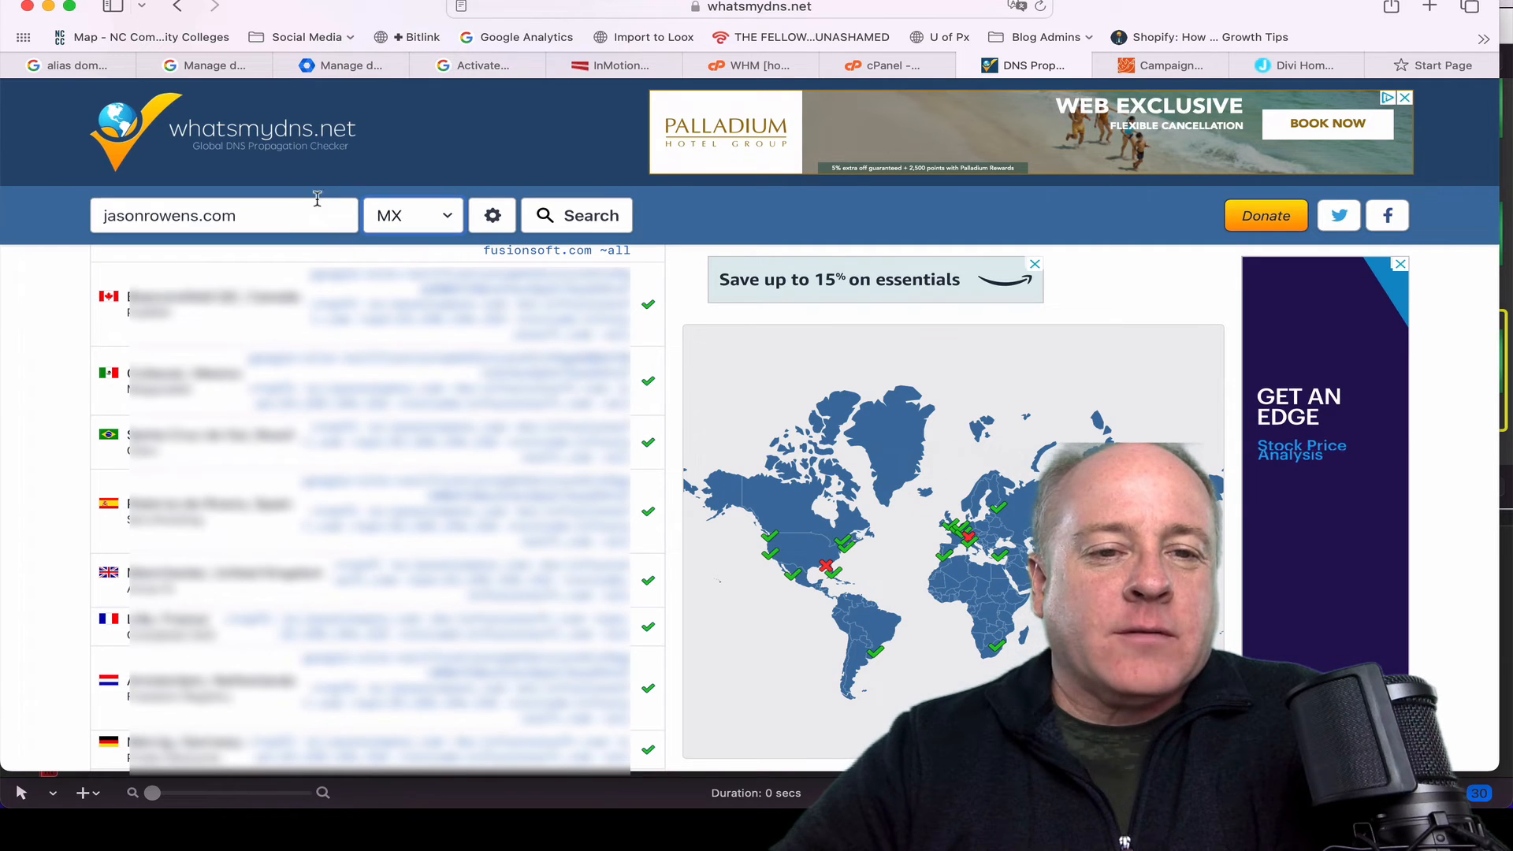
{"action": "left_click", "coordinate": [577, 216]}
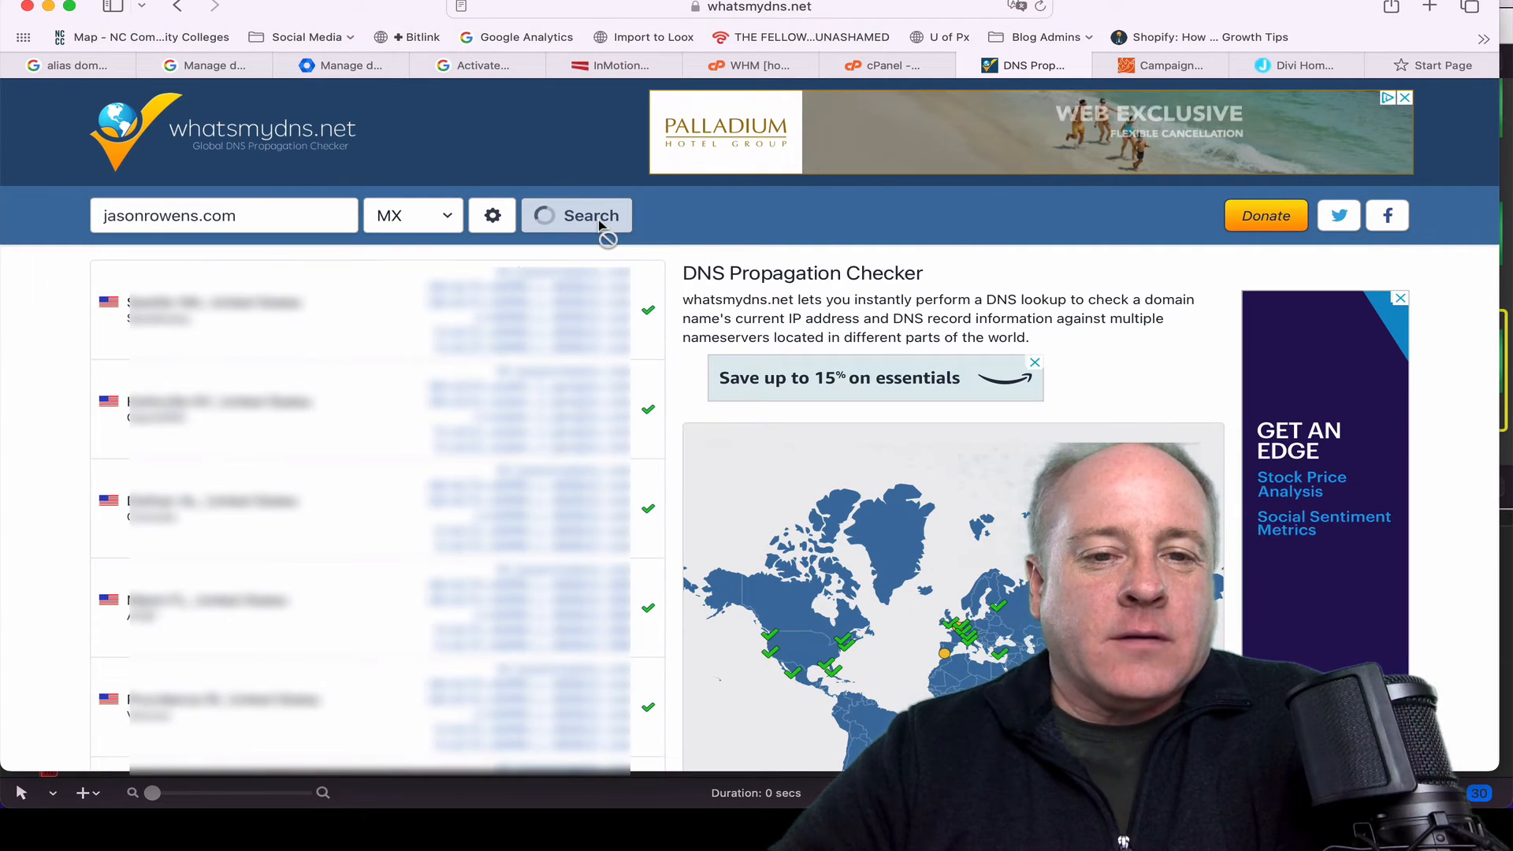
{"action": "left_click", "coordinate": [577, 216]}
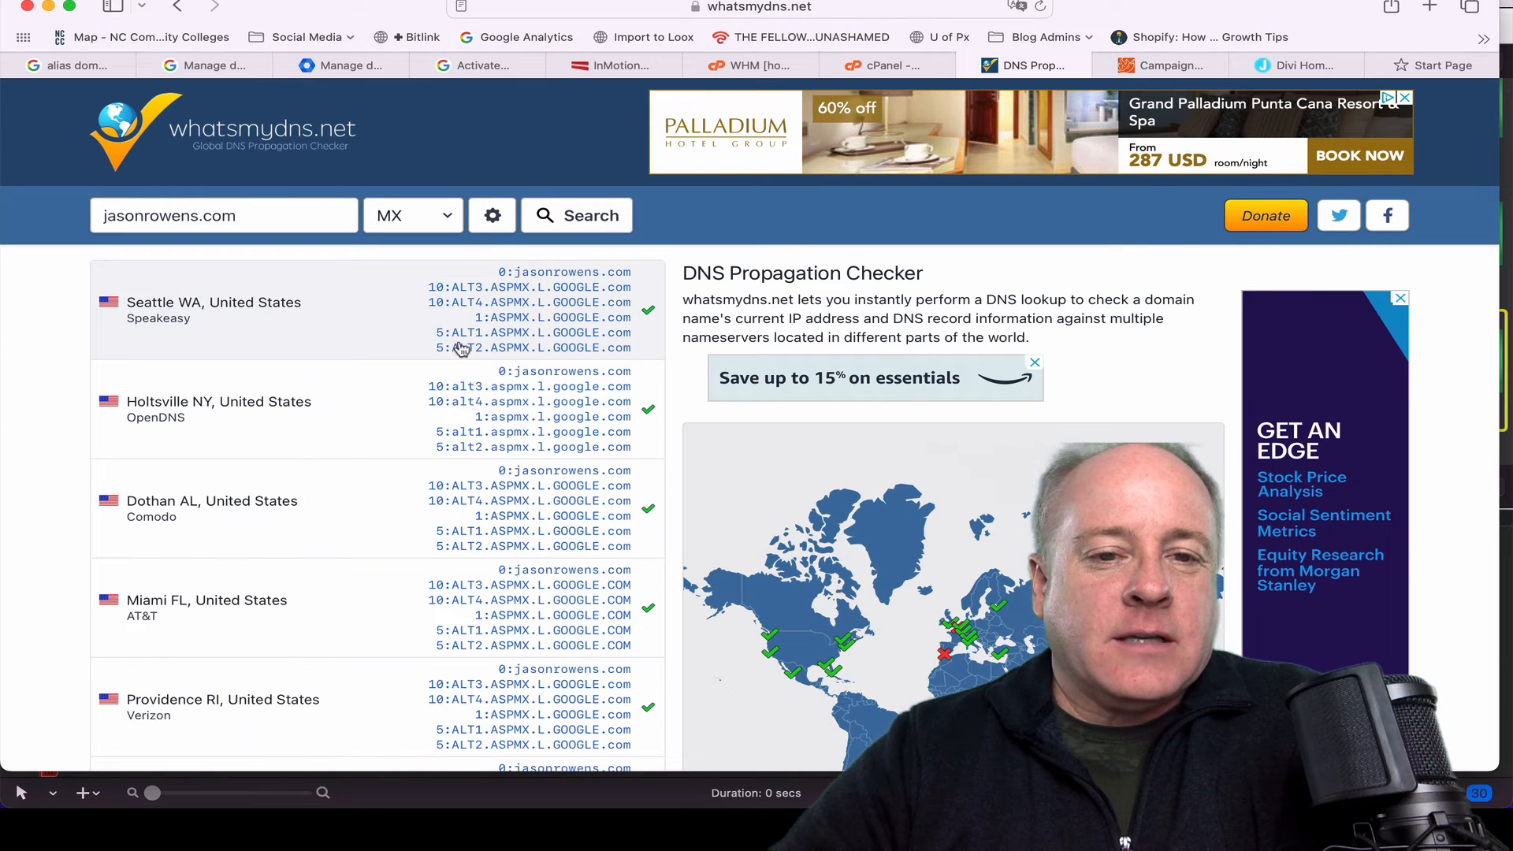
{"action": "scroll", "scroll_direction": "down", "scroll_amount": 3}
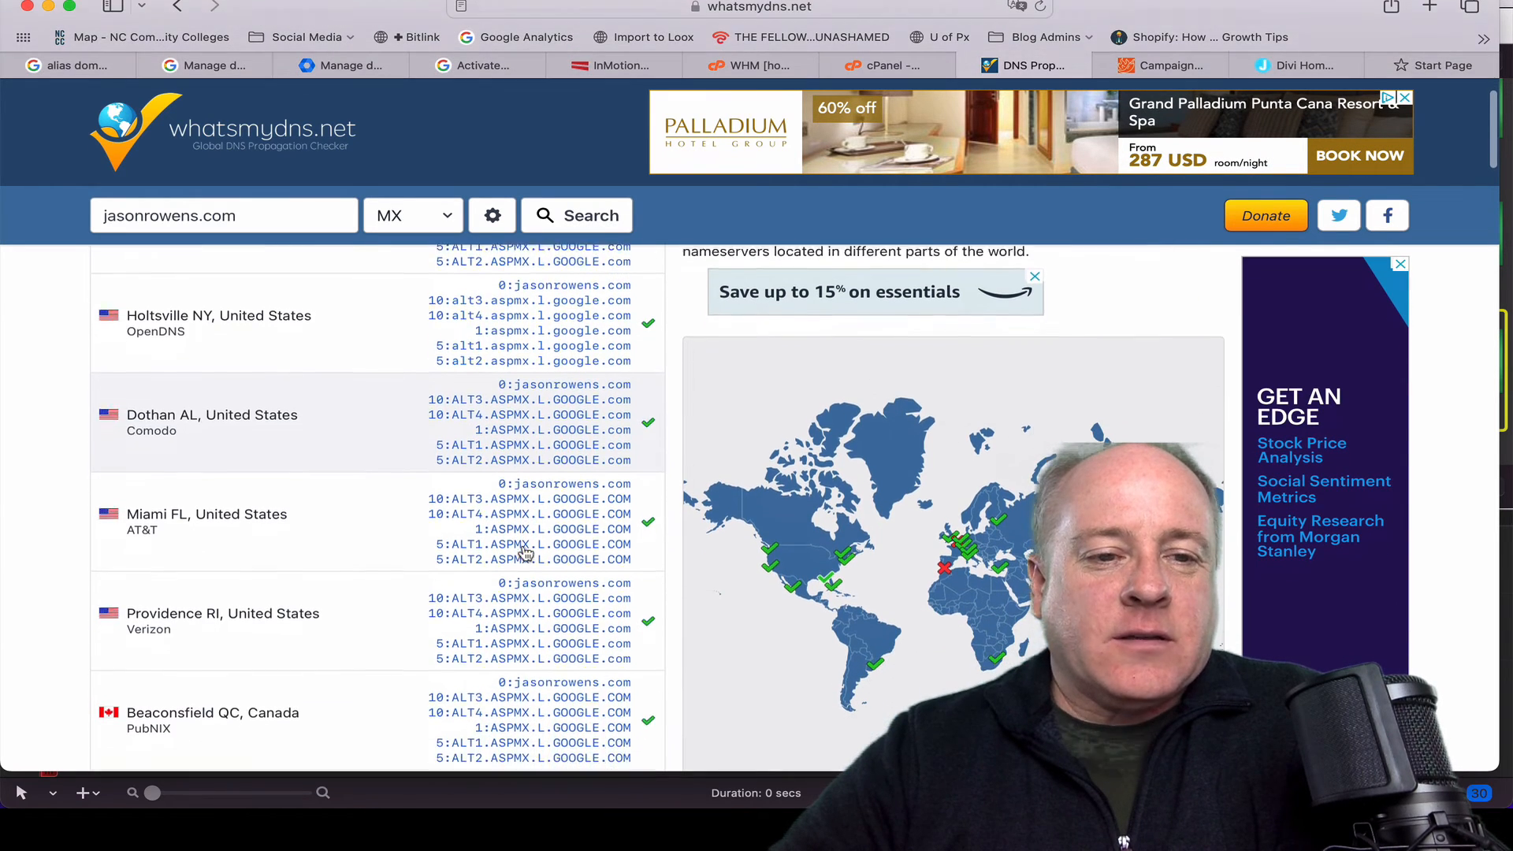
{"action": "scroll", "scroll_direction": "down", "scroll_amount": 3}
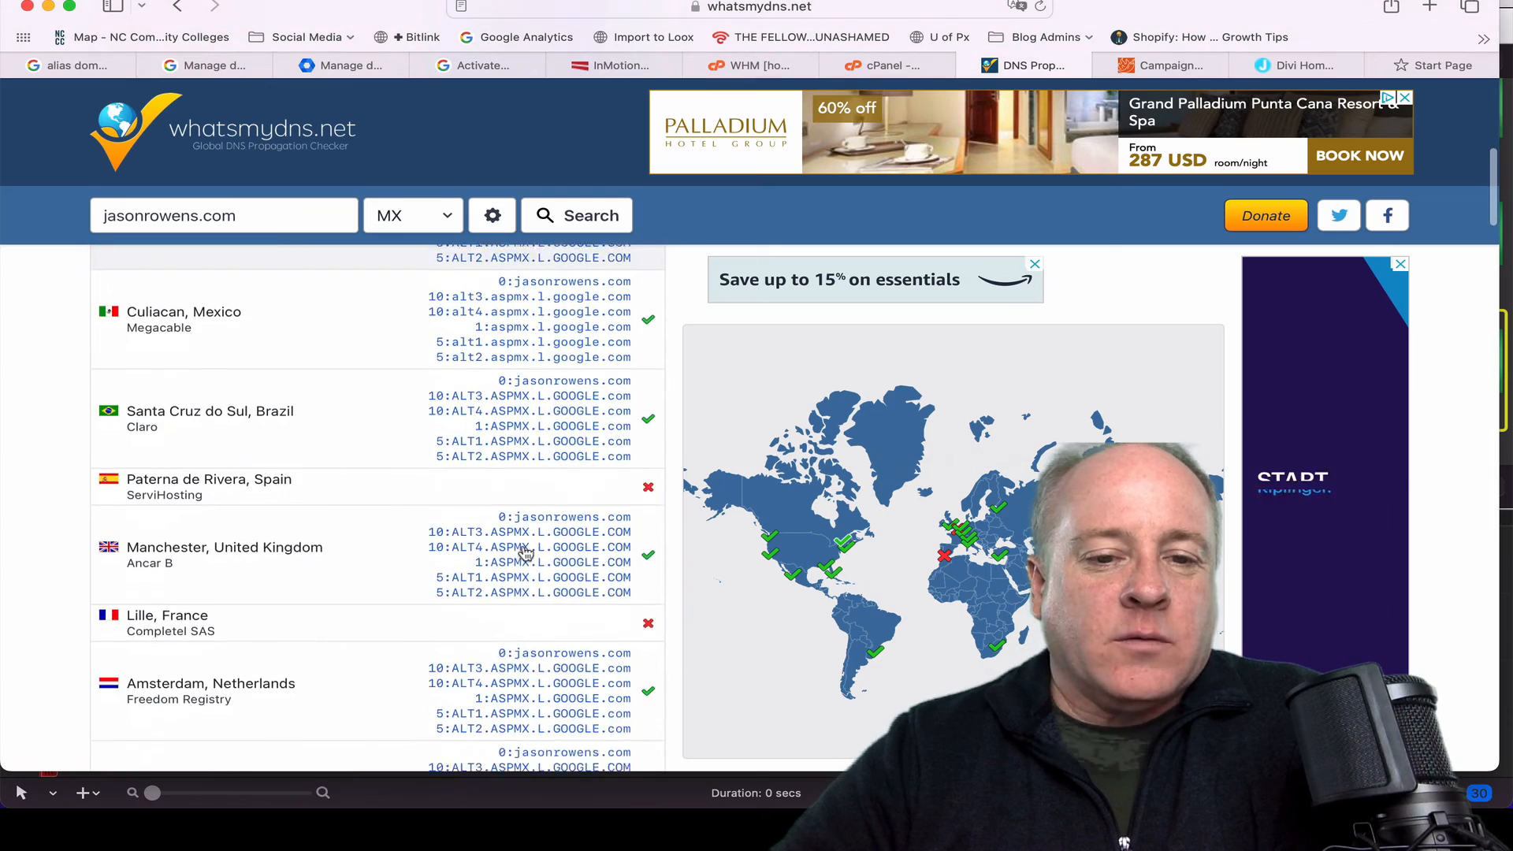
{"action": "scroll", "scroll_direction": "up", "scroll_amount": 3}
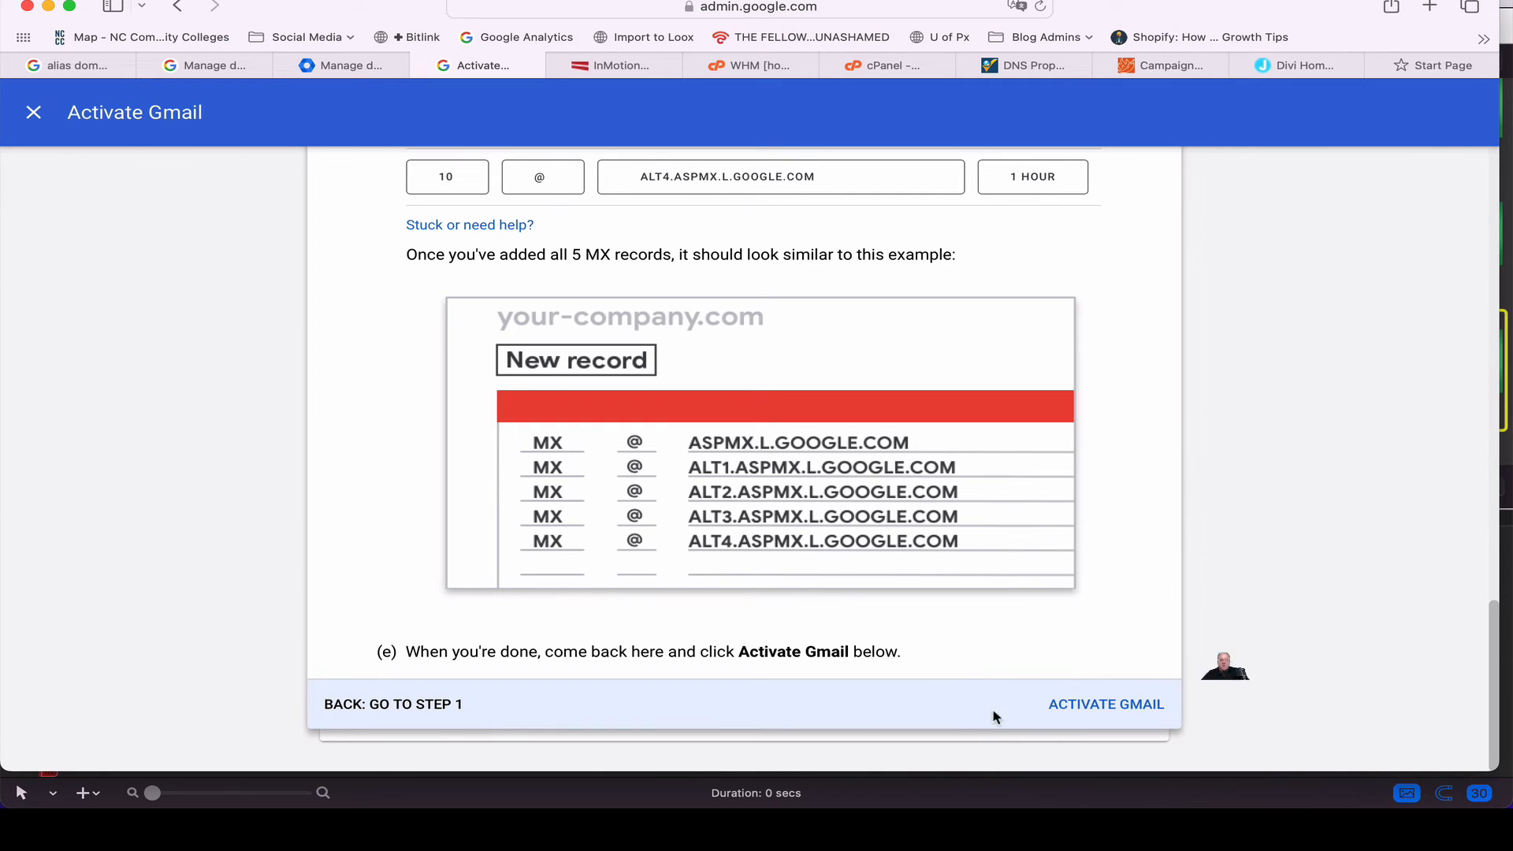
Activate Gmail for the jasonrowens.com alias domain
{"action": "left_click", "coordinate": [1105, 703]}
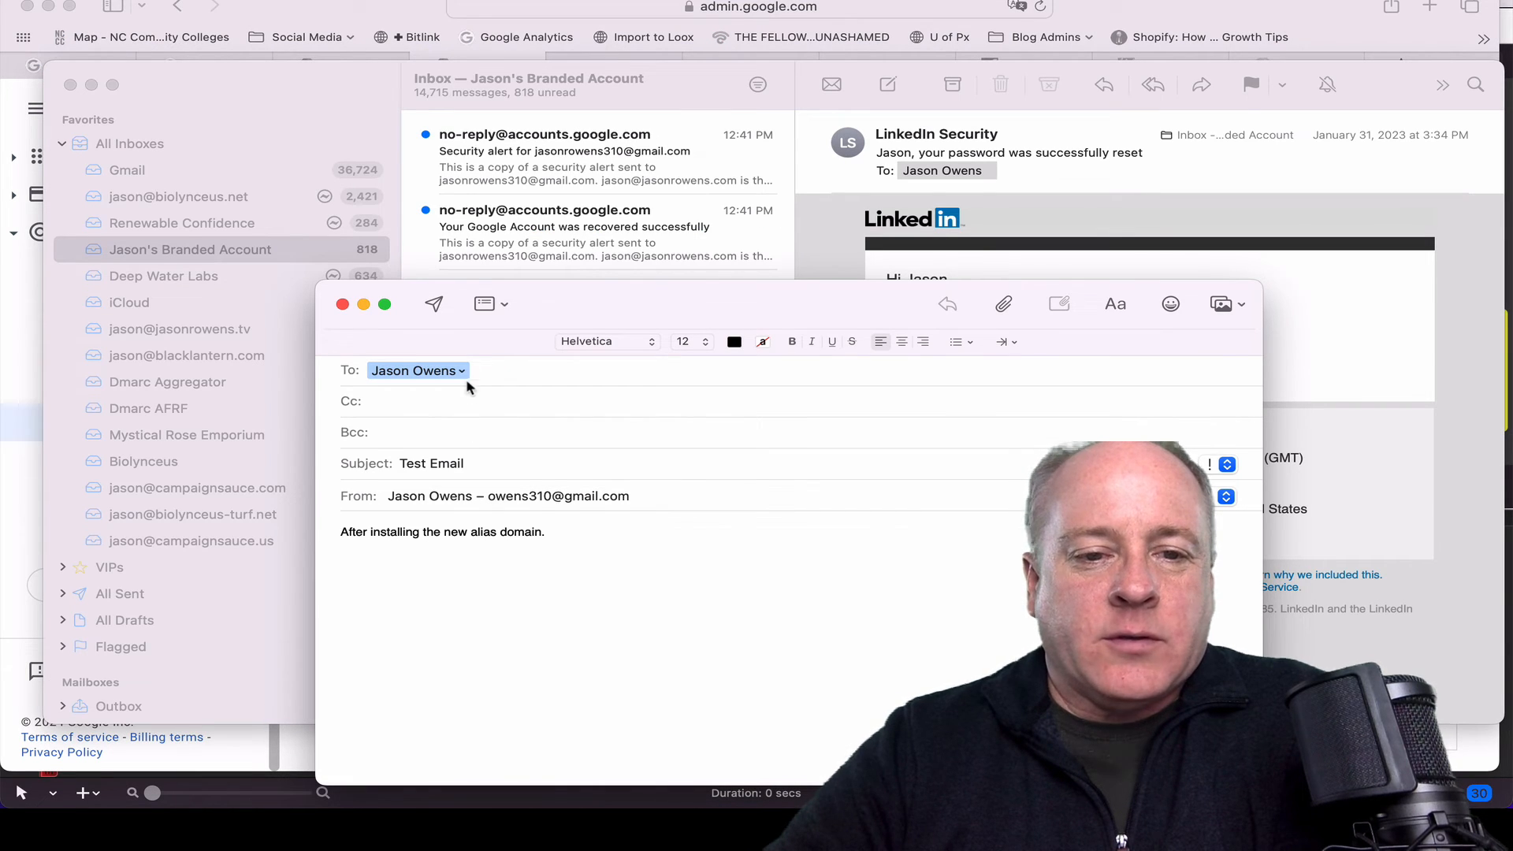
Check the recipient's alias address and send the Test Email
{"action": "left_click", "coordinate": [416, 370]}
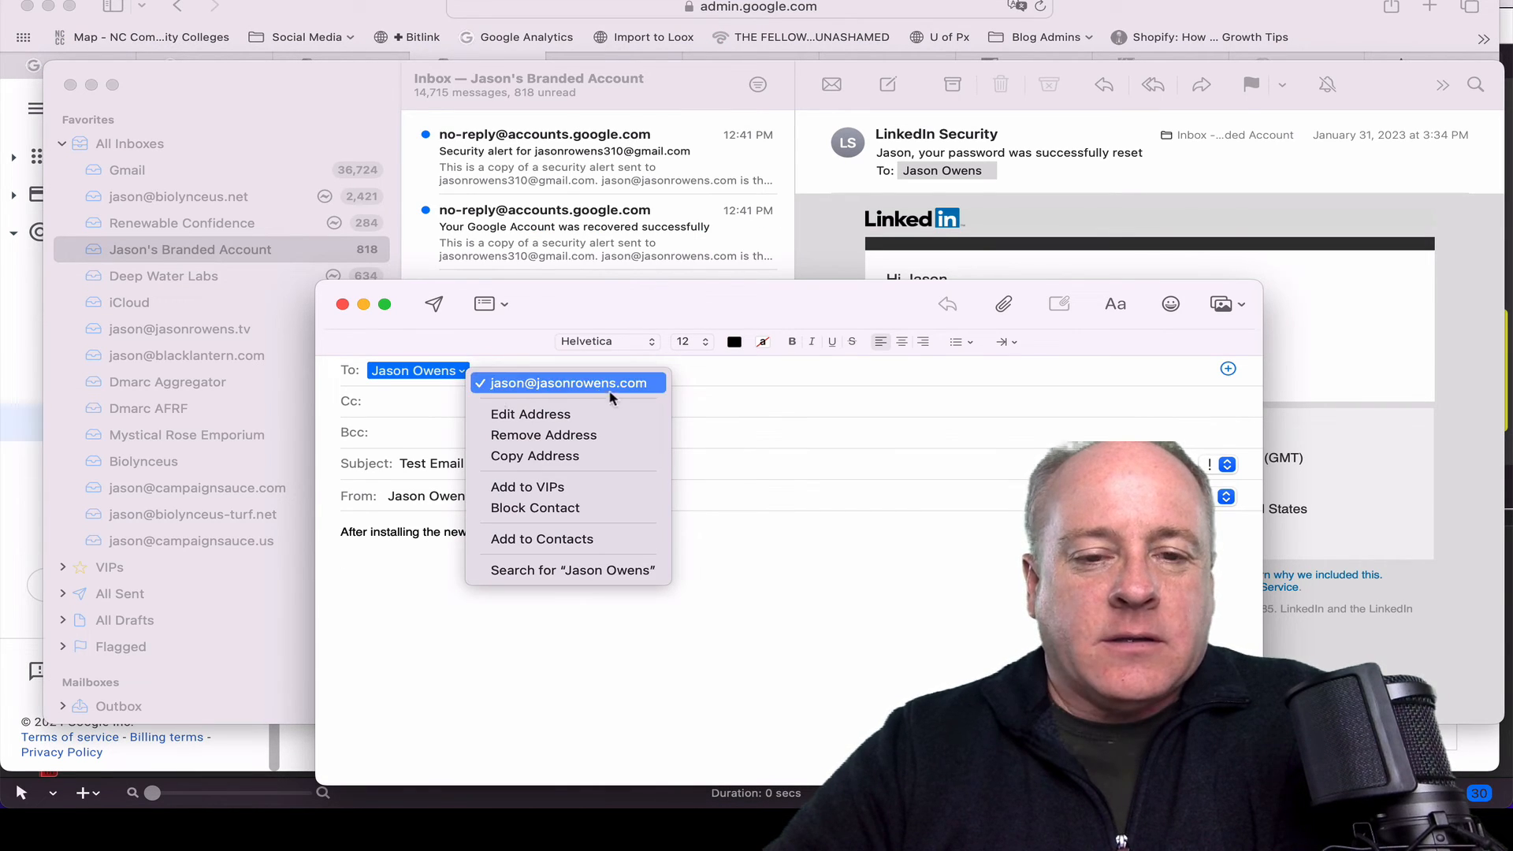
{"action": "left_click", "coordinate": [568, 384]}
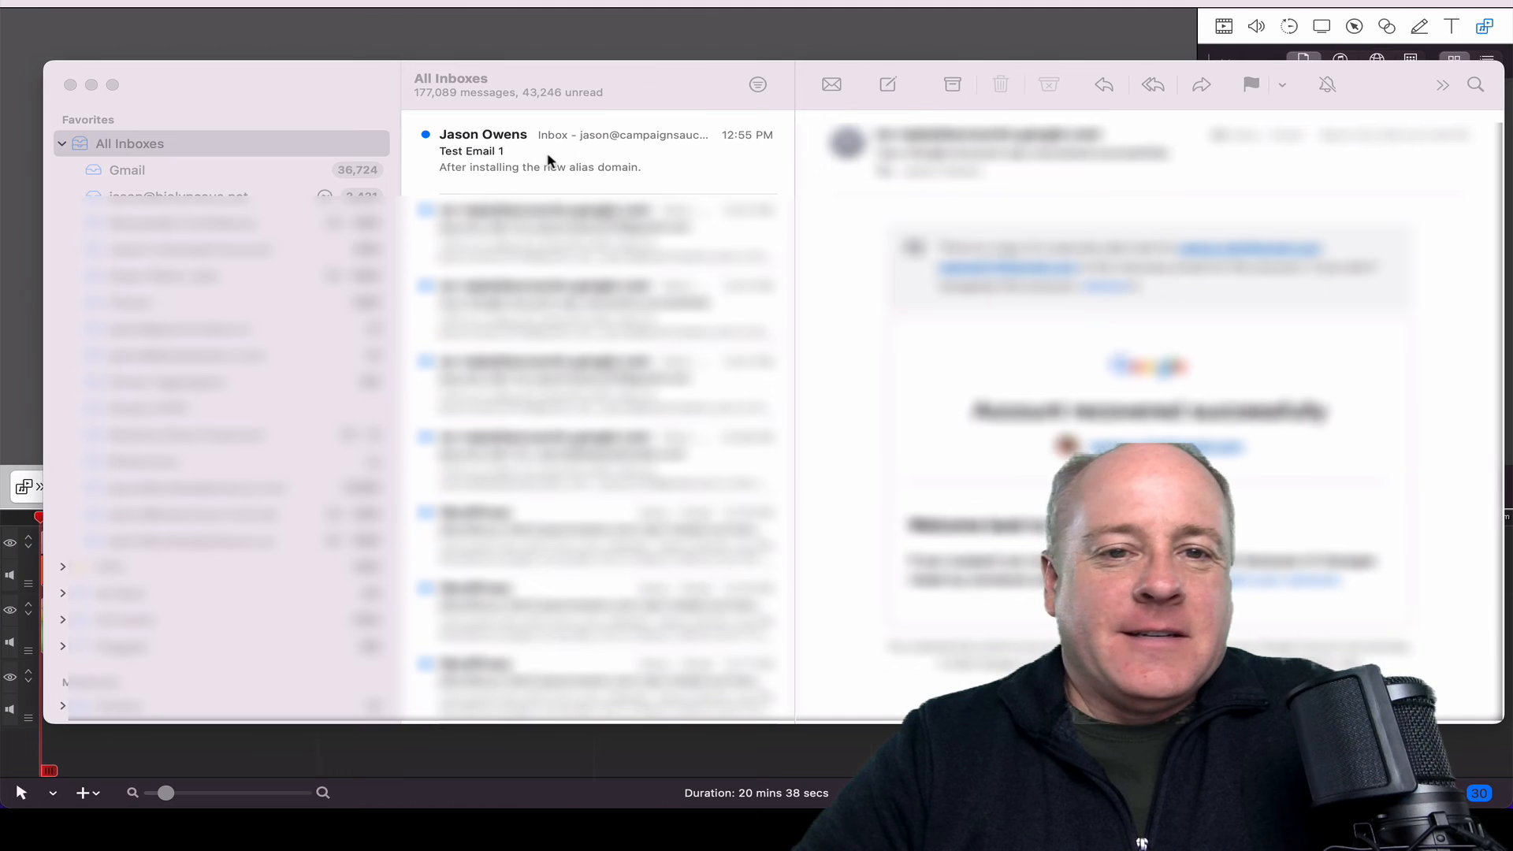
Read Test Email 1 and confirm it was addressed to the jasonrowens.com alias
{"action": "left_click", "coordinate": [1252, 84]}
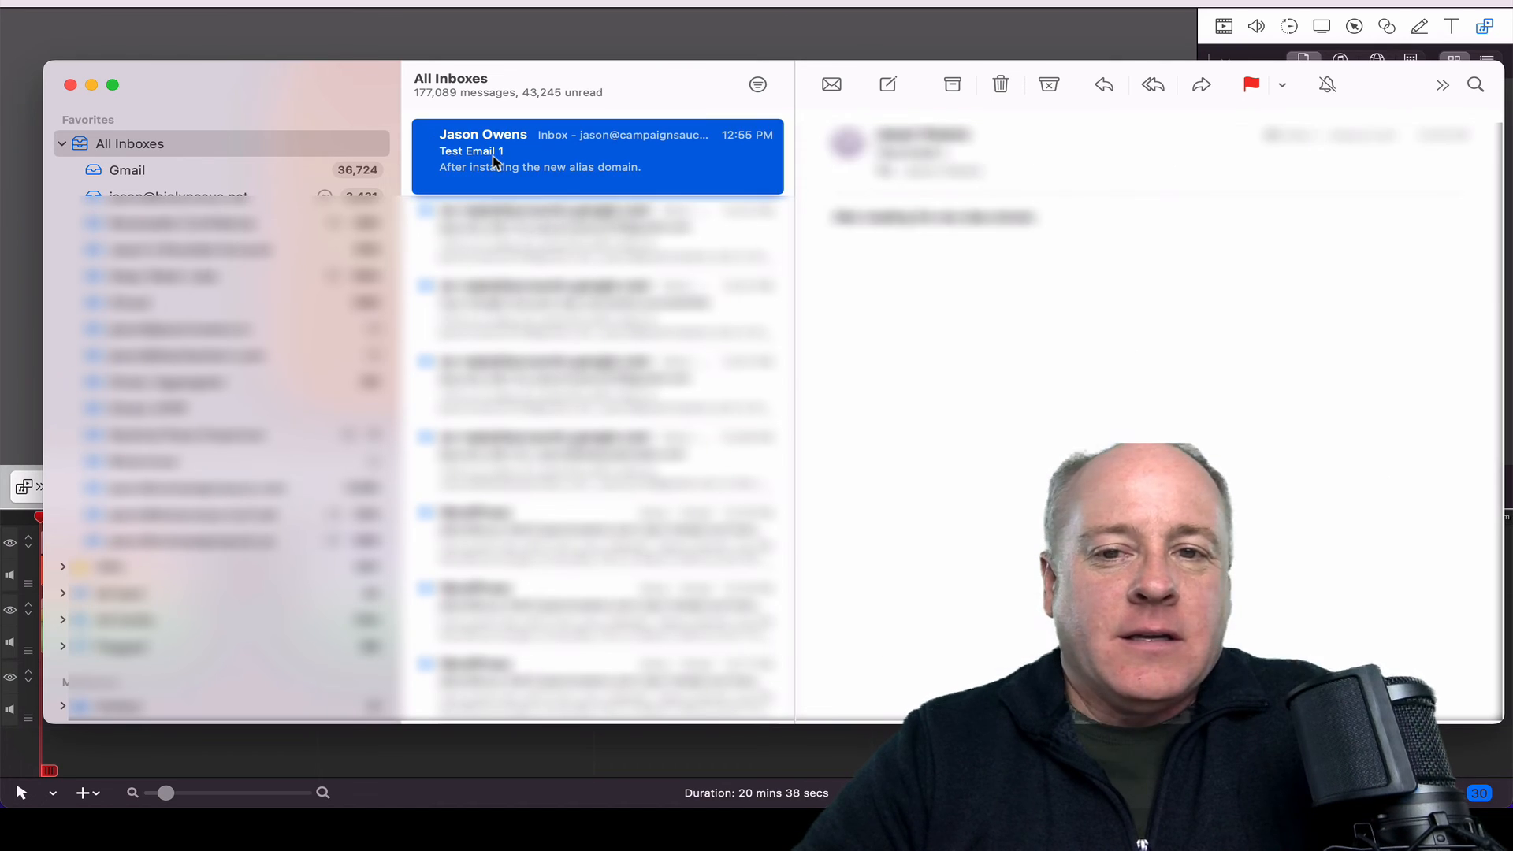
{"action": "left_click", "coordinate": [541, 158]}
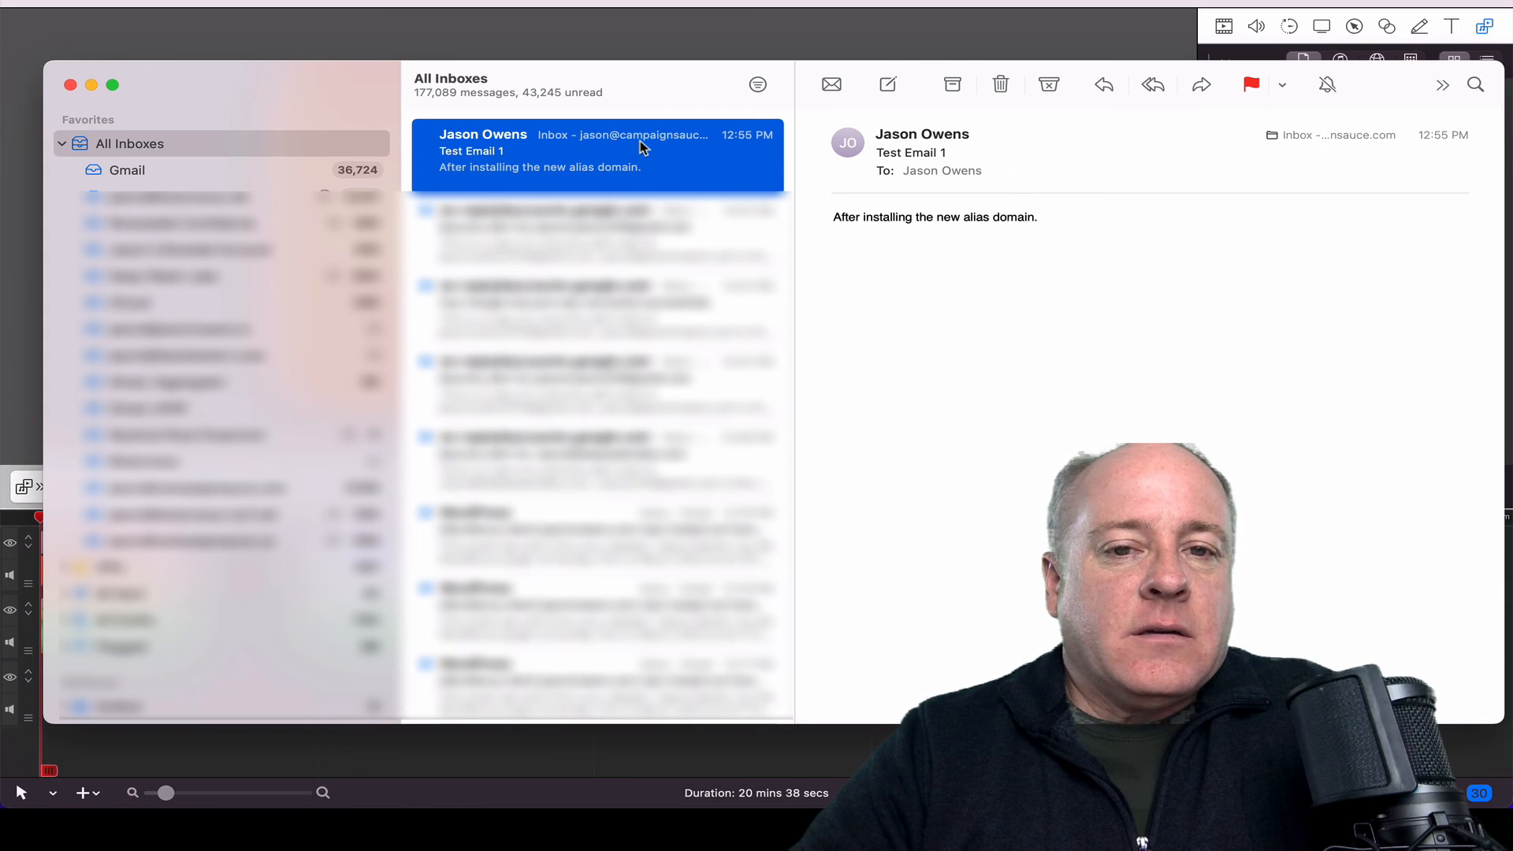
{"action": "mouse_move", "coordinate": [605, 144]}
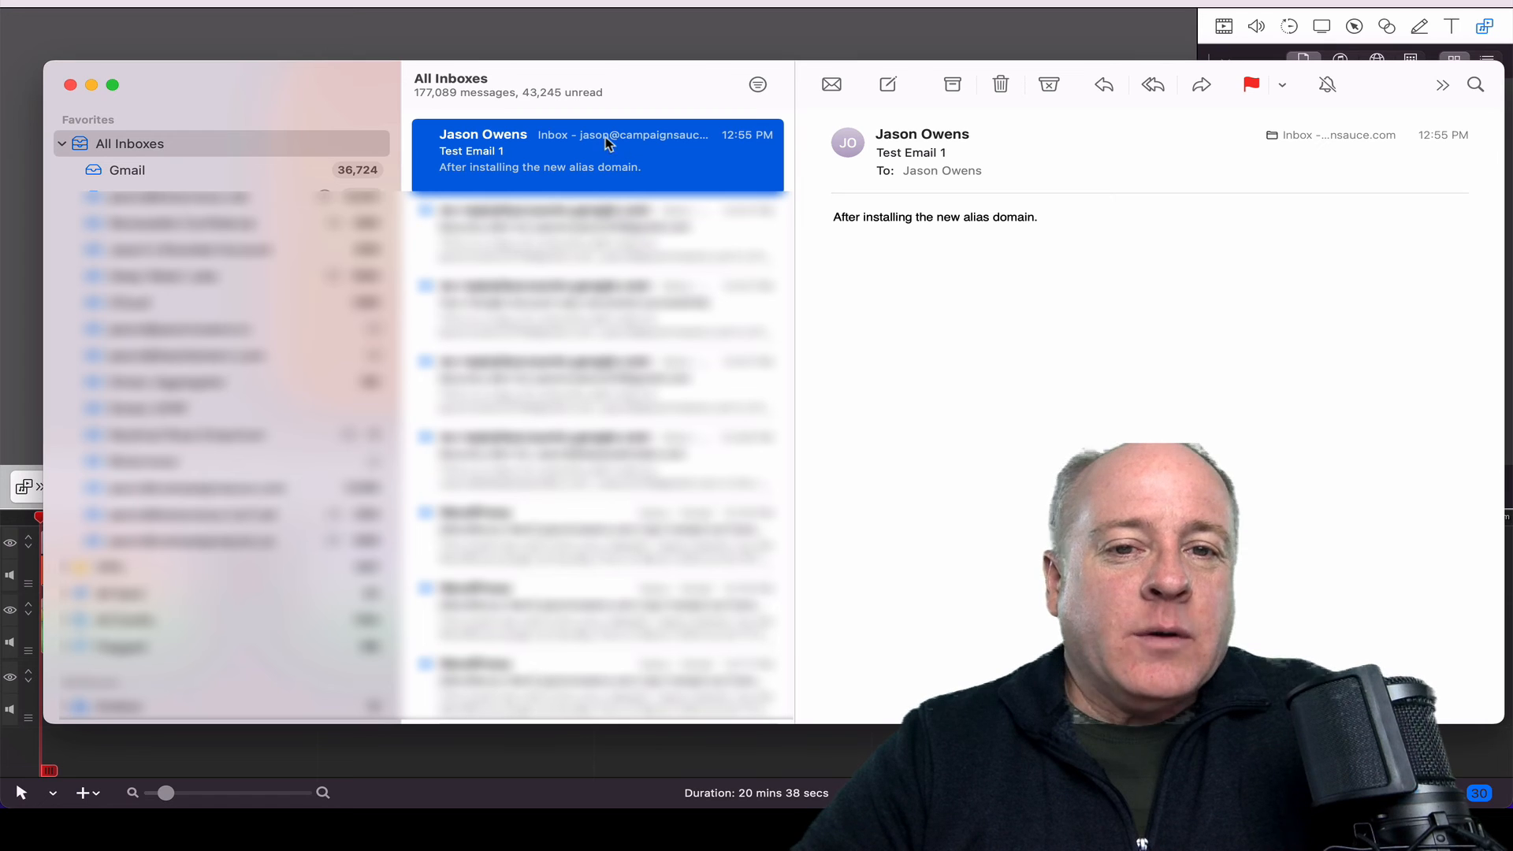
{"action": "mouse_move", "coordinate": [688, 141]}
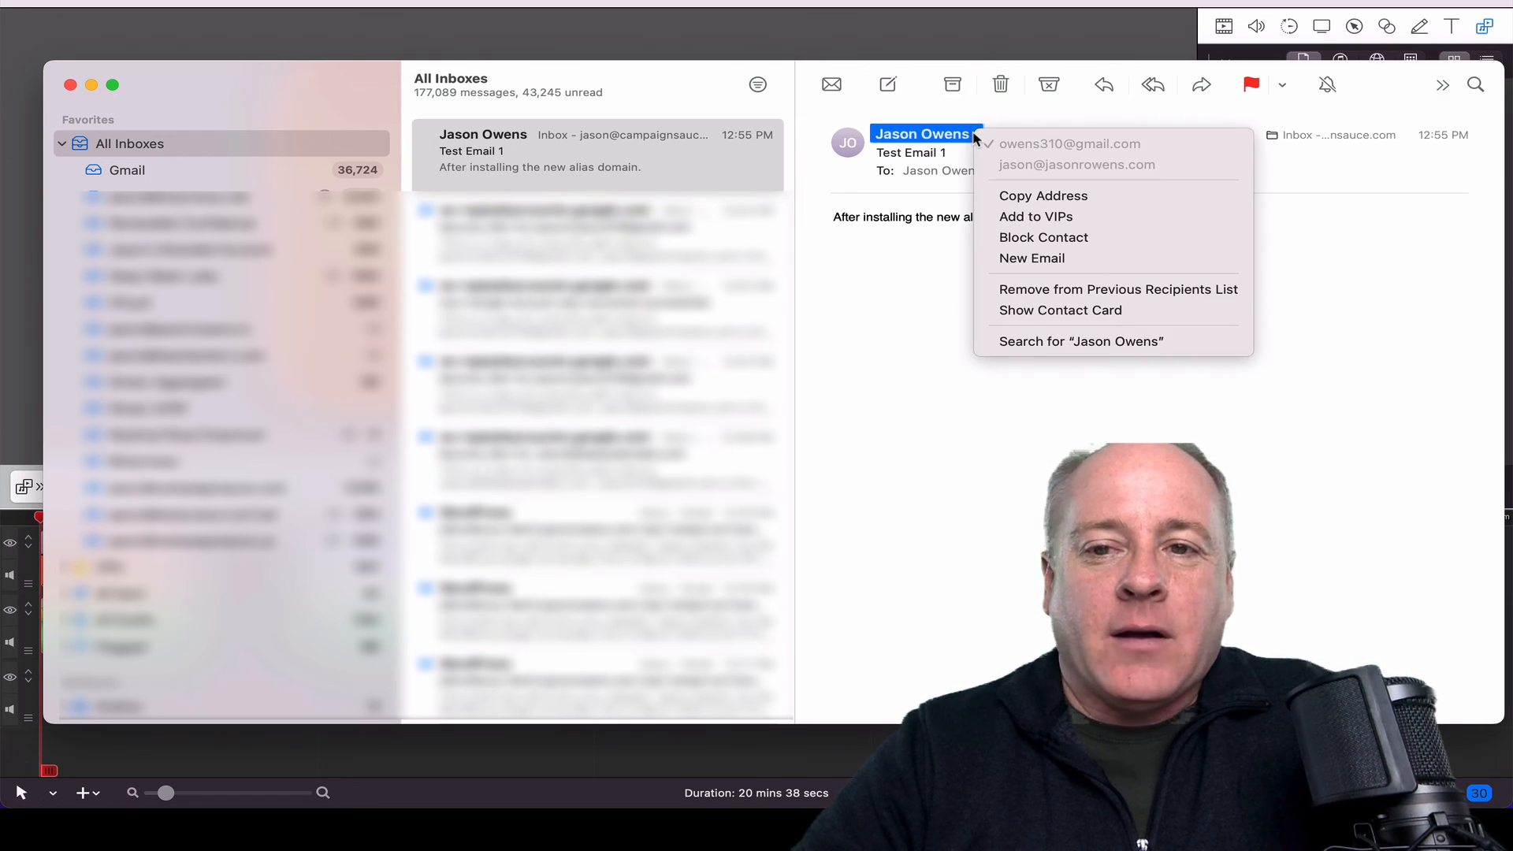
{"action": "mouse_move", "coordinate": [1017, 198]}
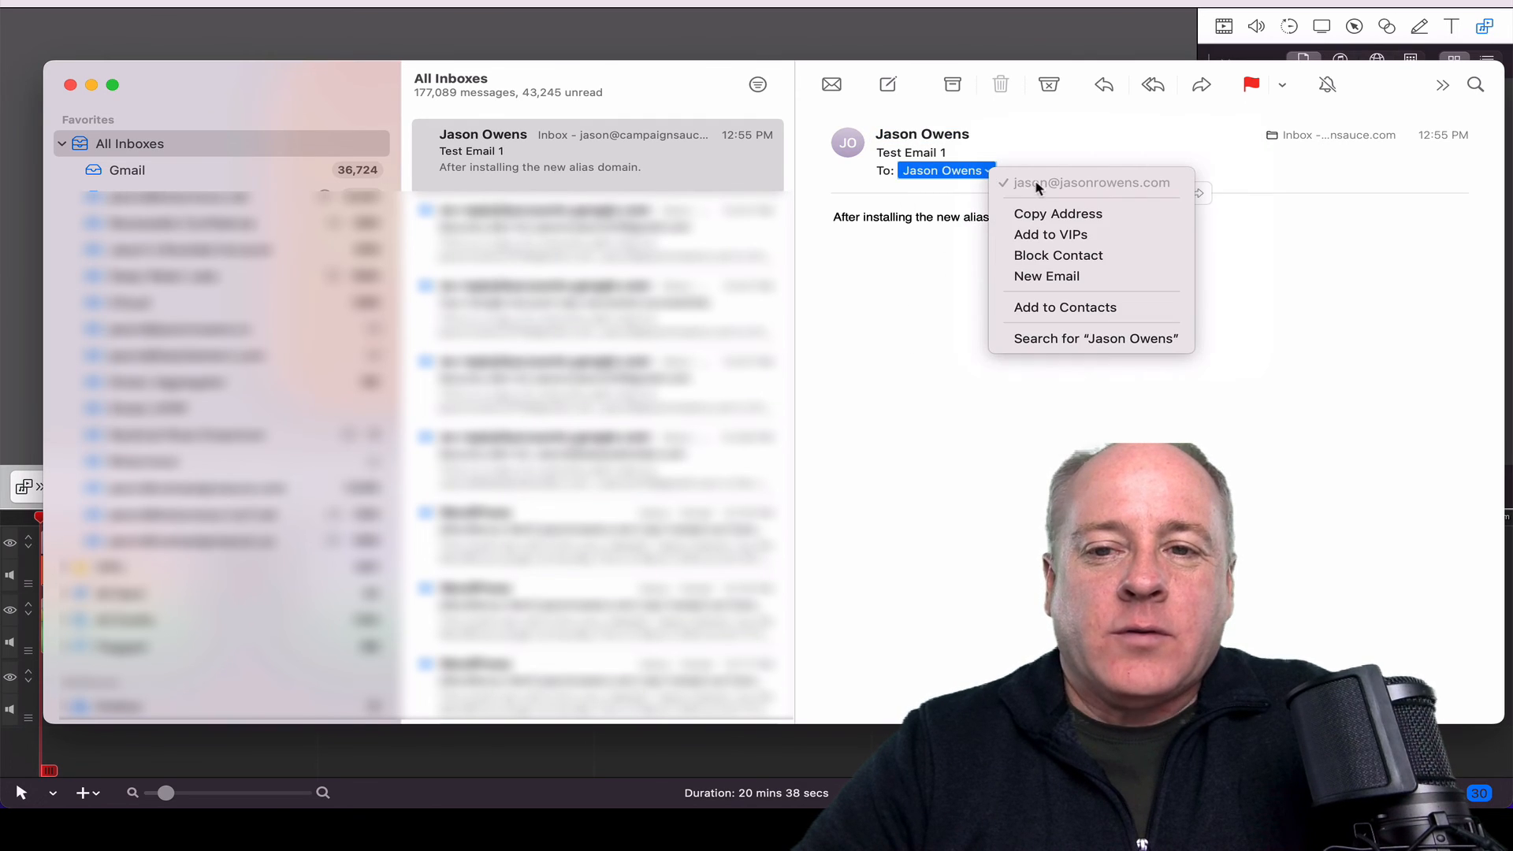
{"action": "left_click", "coordinate": [933, 308]}
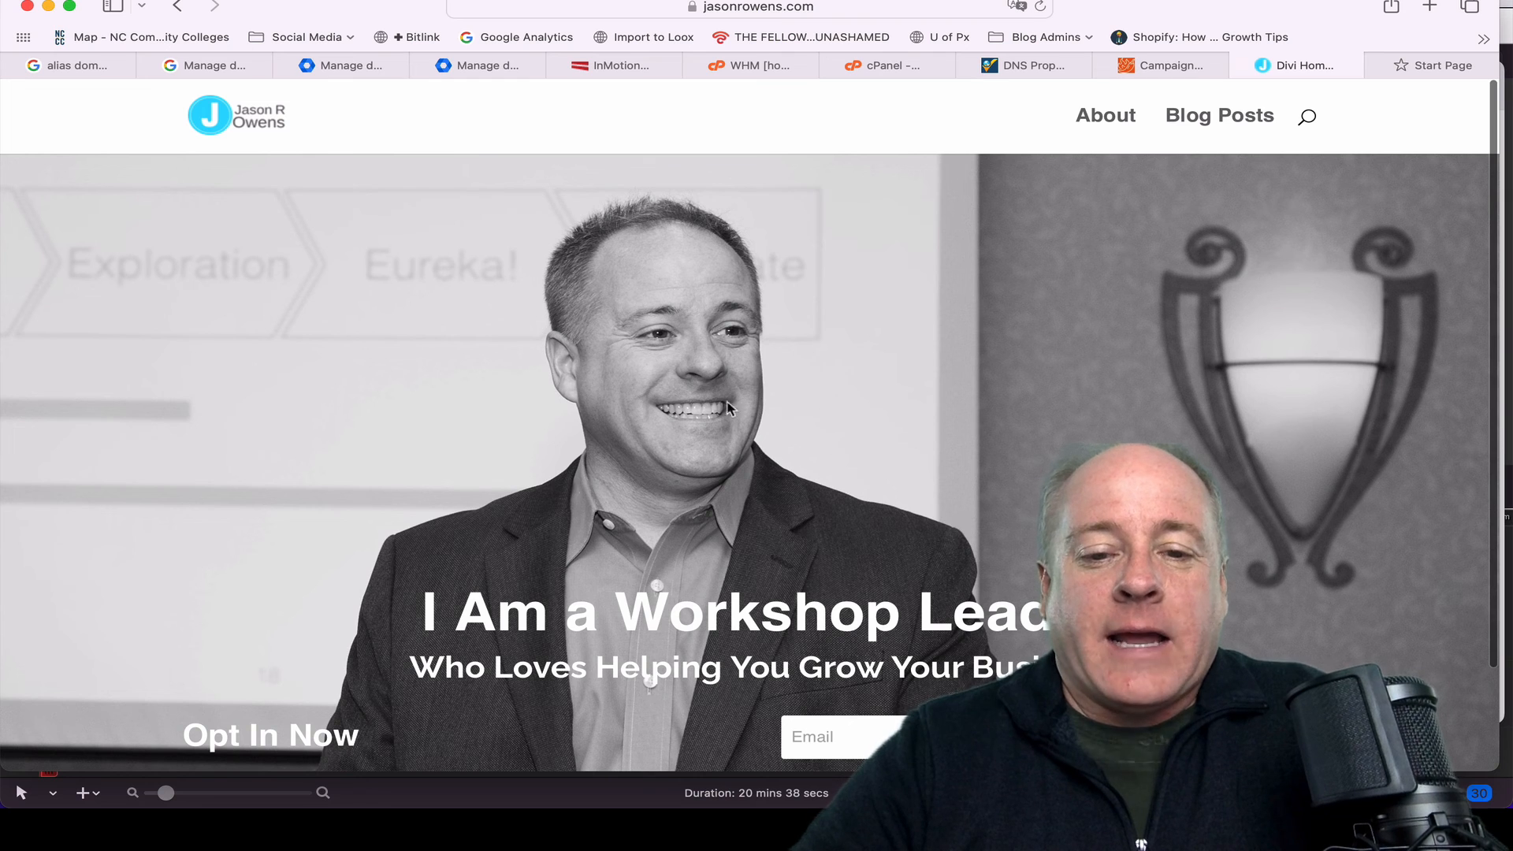
Show the campaignsauce.com domains list with jasonrowens.com as a verified, Gmail-activated alias
{"action": "scroll", "scroll_direction": "down", "scroll_amount": 3}
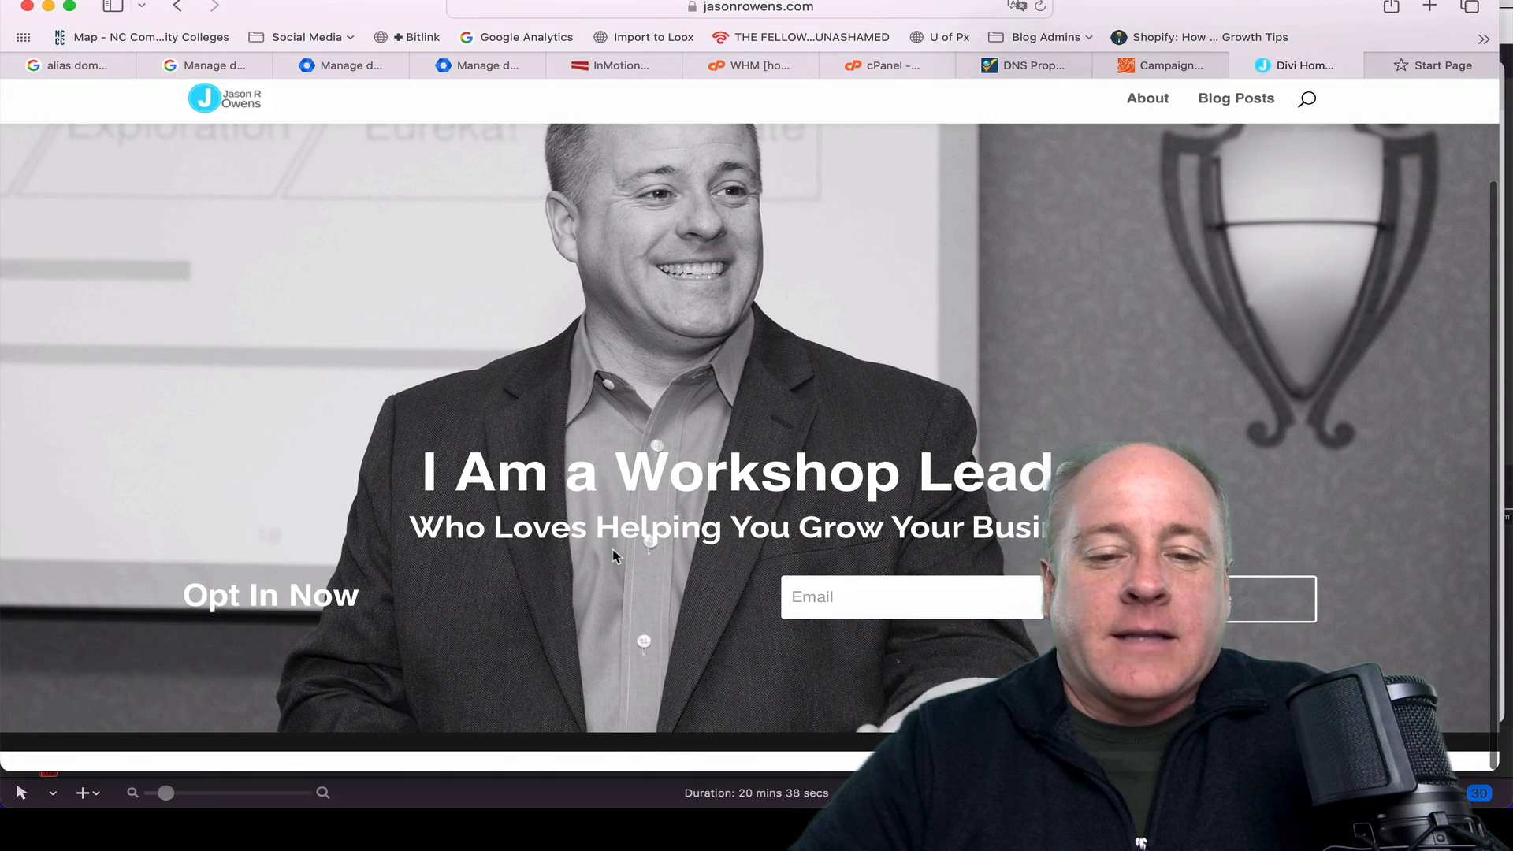
{"action": "scroll", "scroll_direction": "down", "scroll_amount": 3}
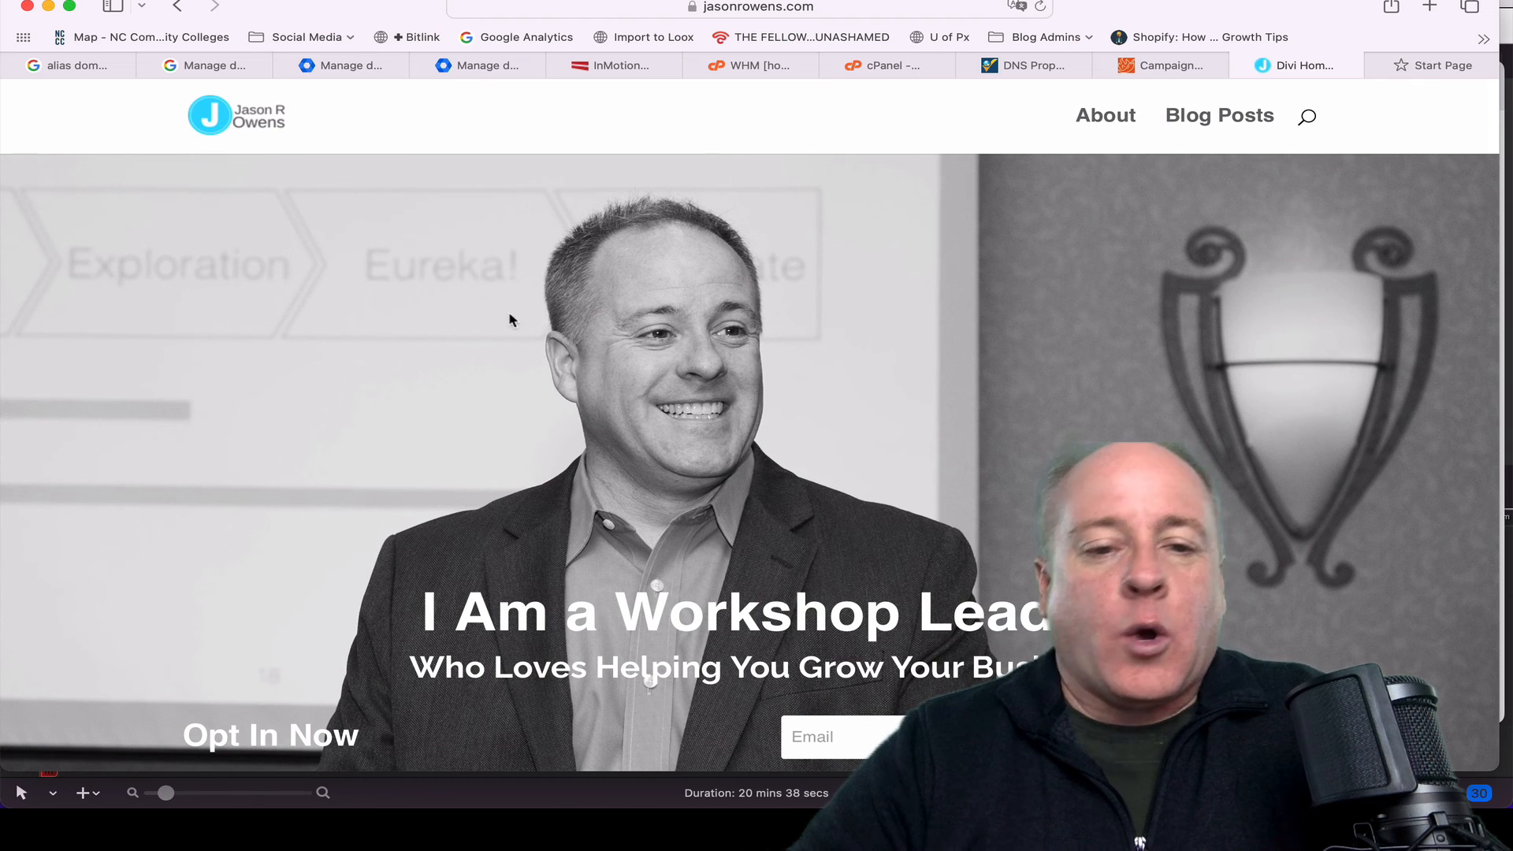
{"action": "mouse_move", "coordinate": [892, 399]}
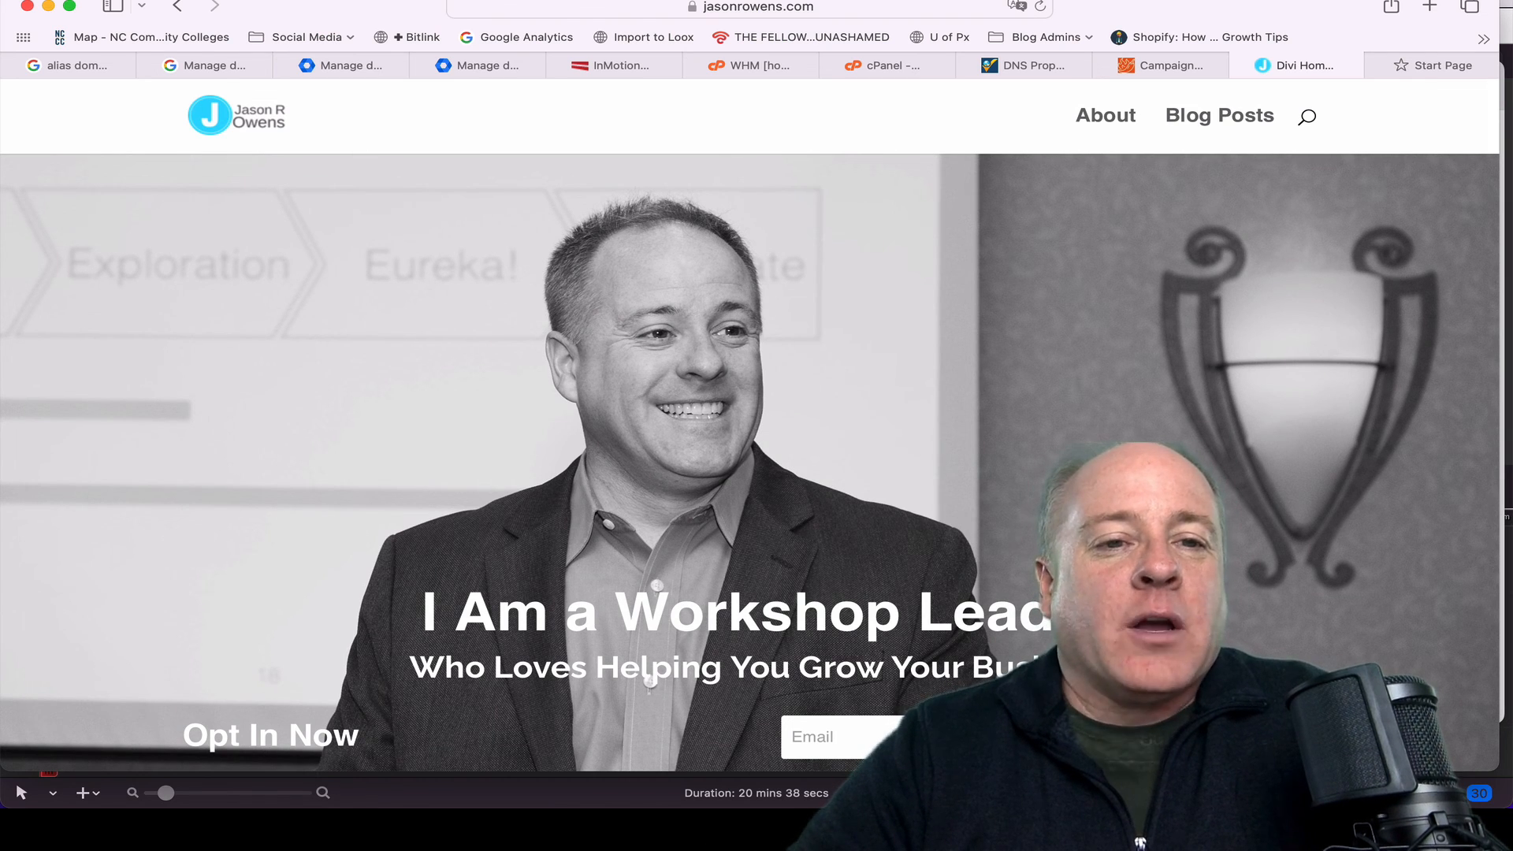
{"action": "left_click", "coordinate": [350, 65]}
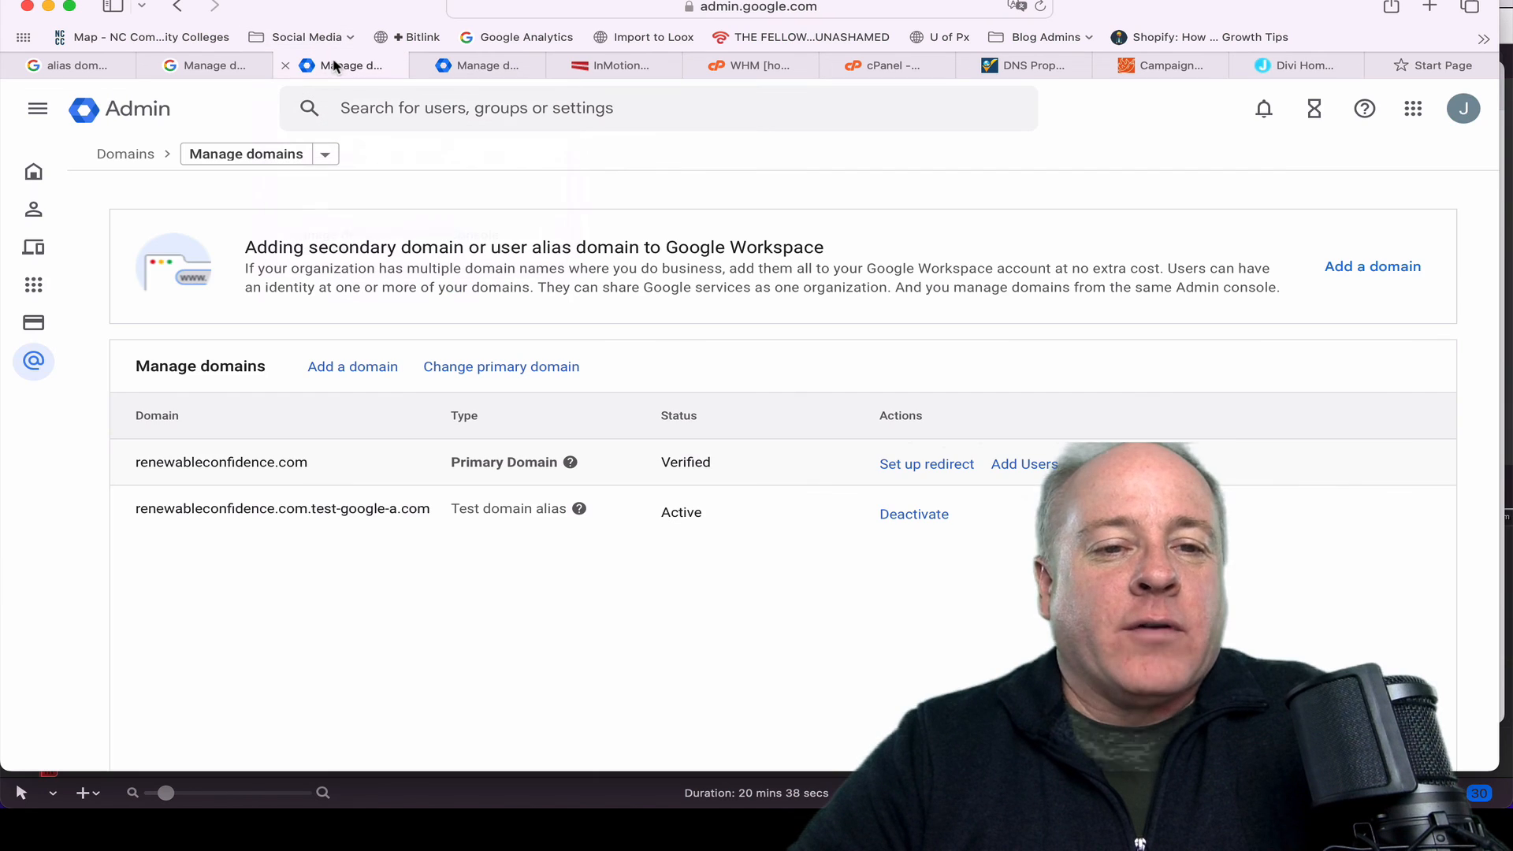
{"action": "left_click", "coordinate": [476, 65]}
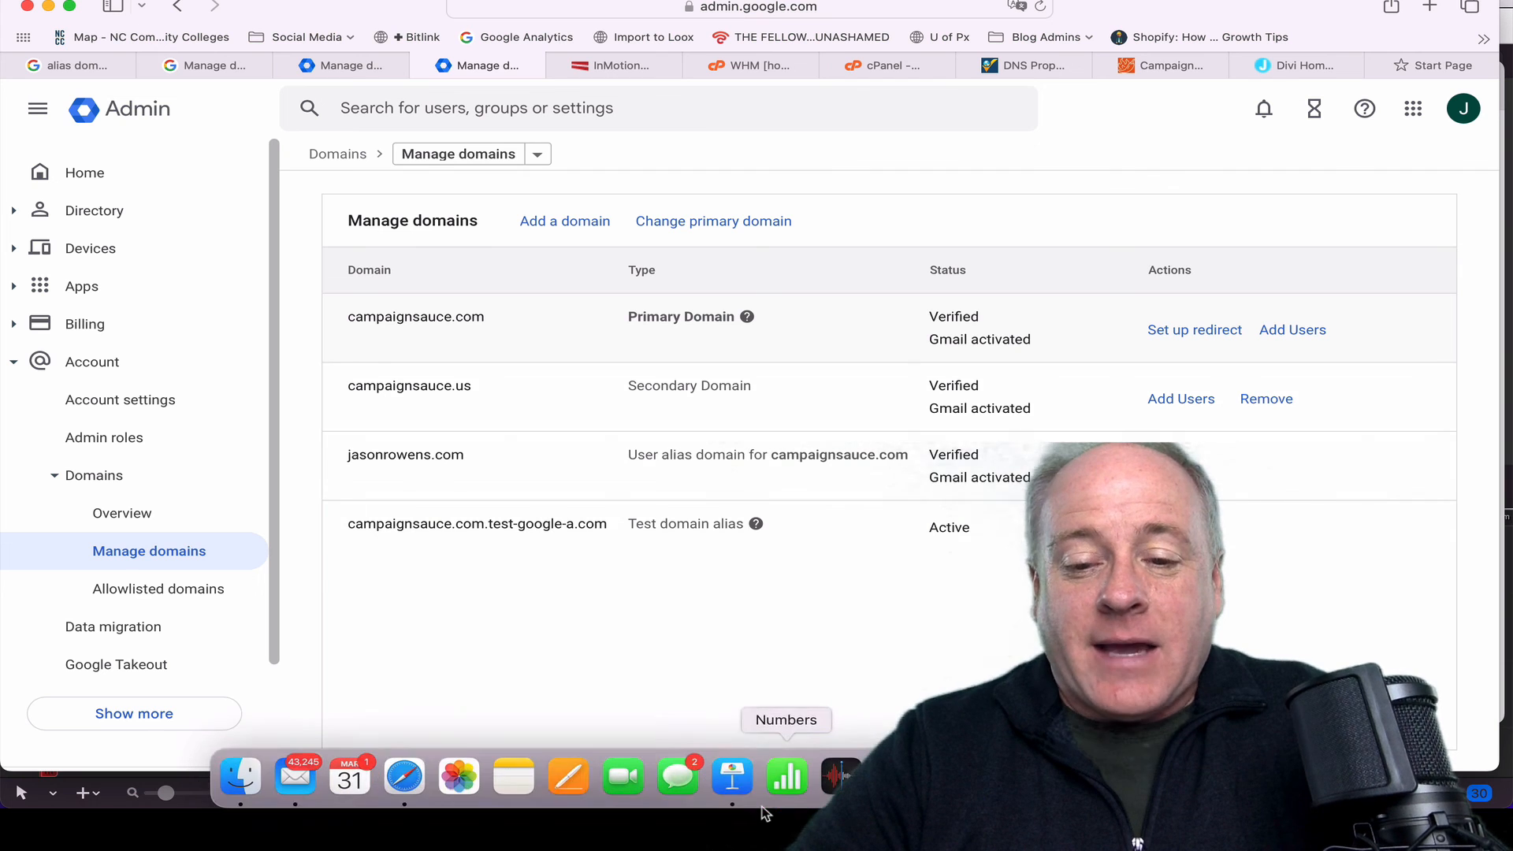
Switch to Keynote's closing 'Ready to Raise Your Game?' slide
{"action": "left_click", "coordinate": [731, 773]}
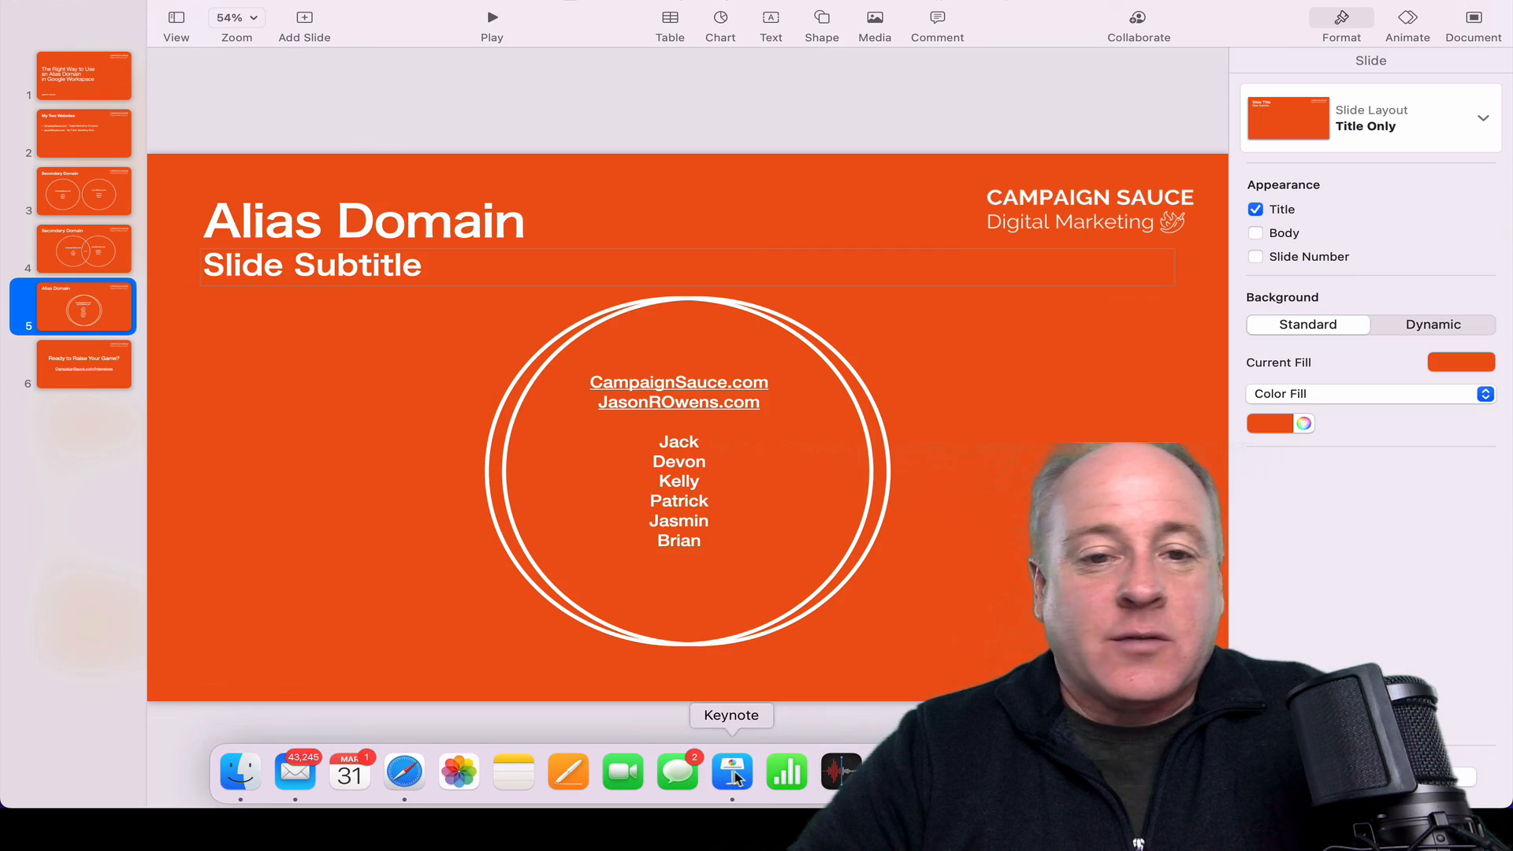
{"action": "left_click", "coordinate": [84, 364]}
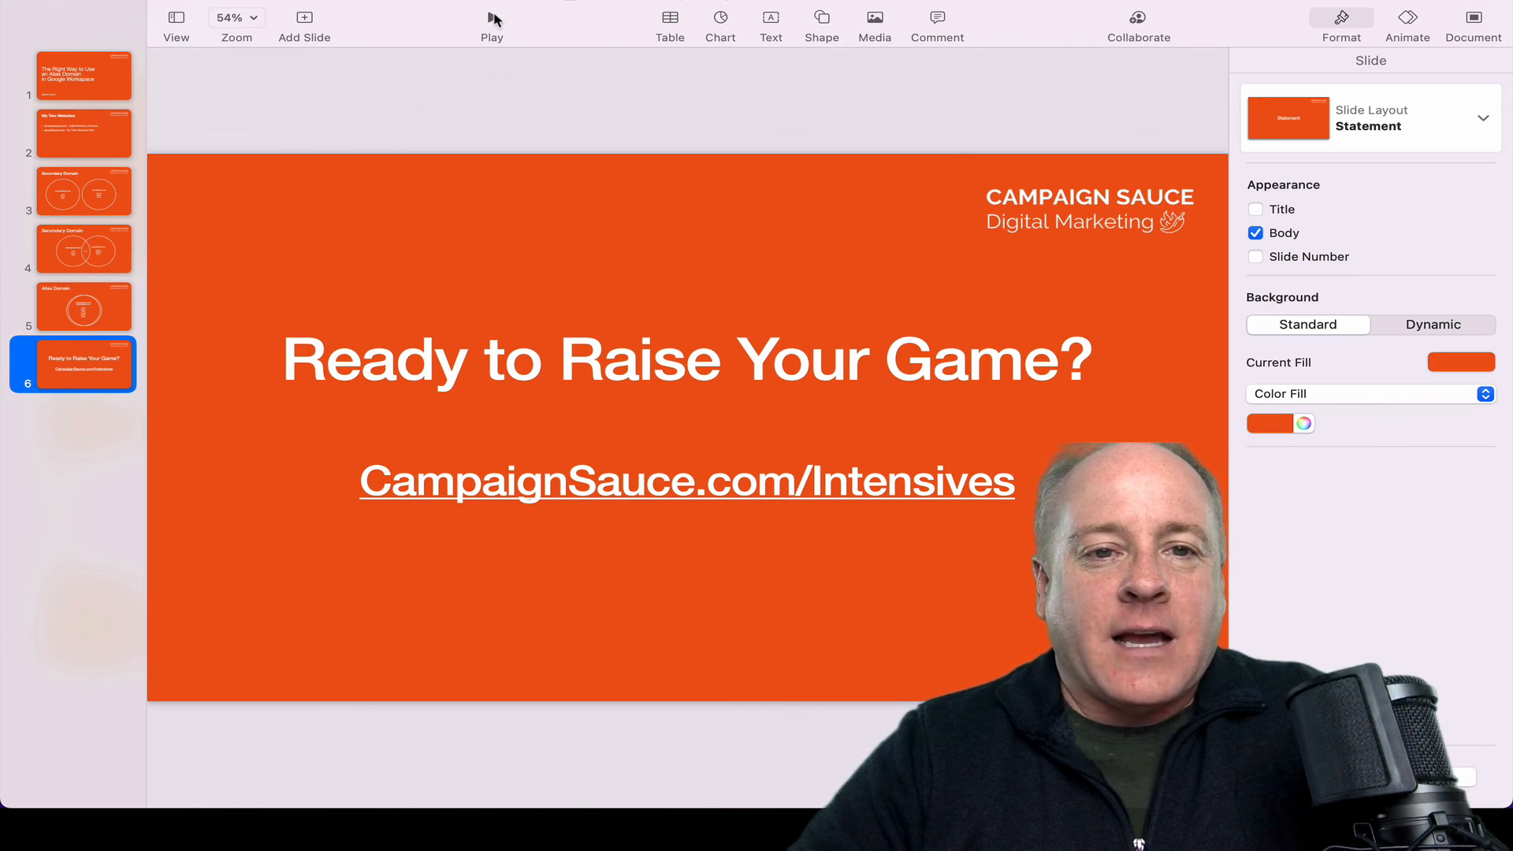